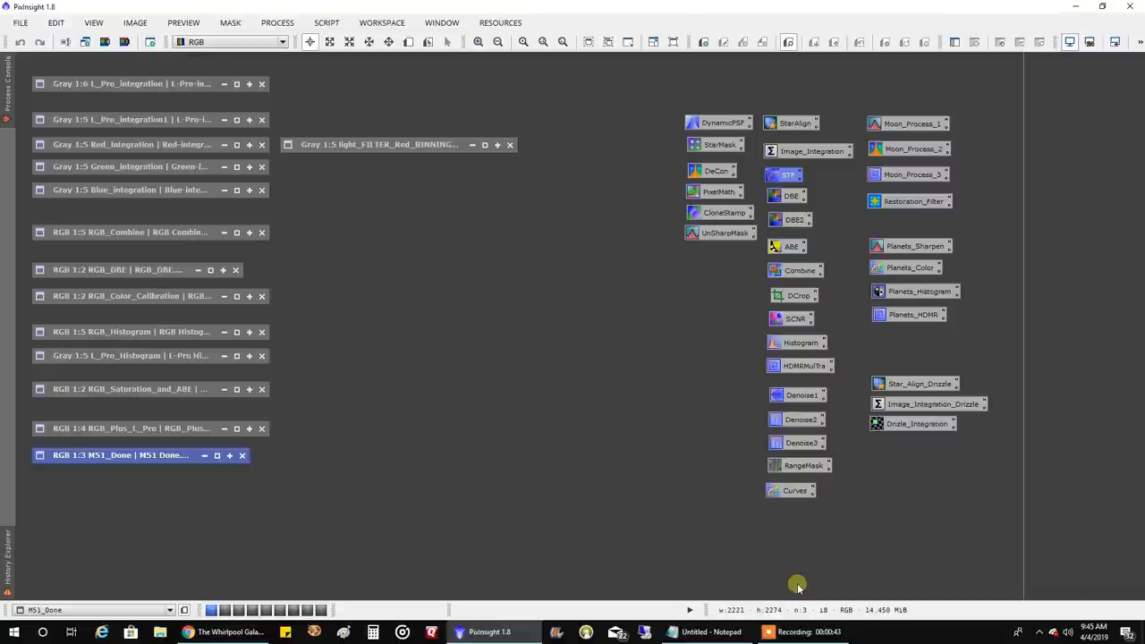
{"action": "mouse_move", "coordinate": [483, 449]}
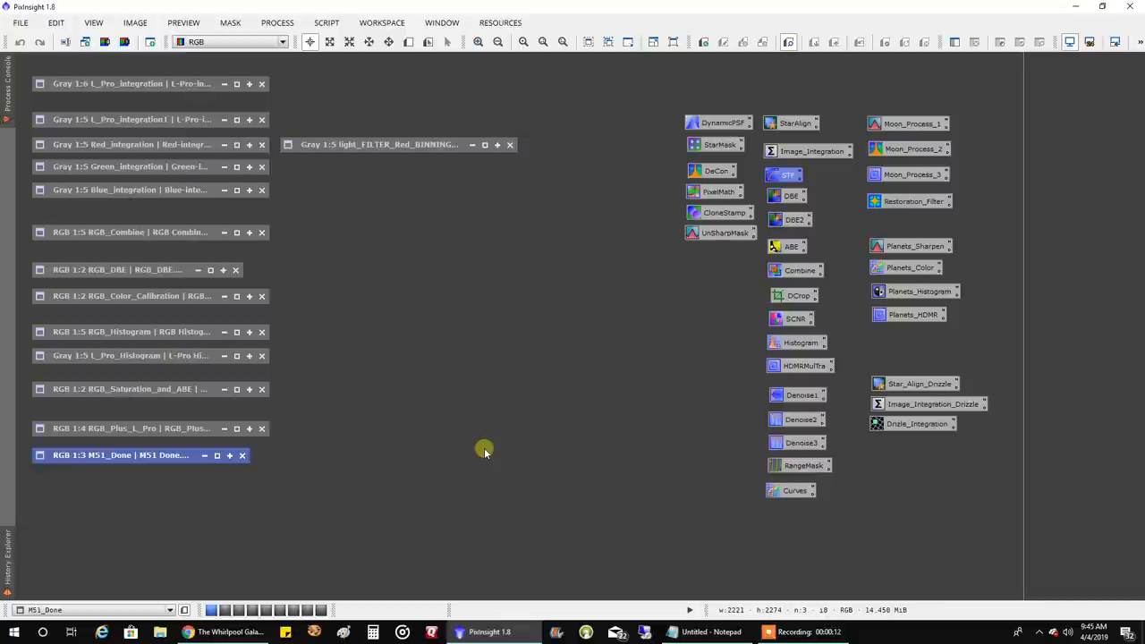
{"action": "mouse_move", "coordinate": [480, 446]}
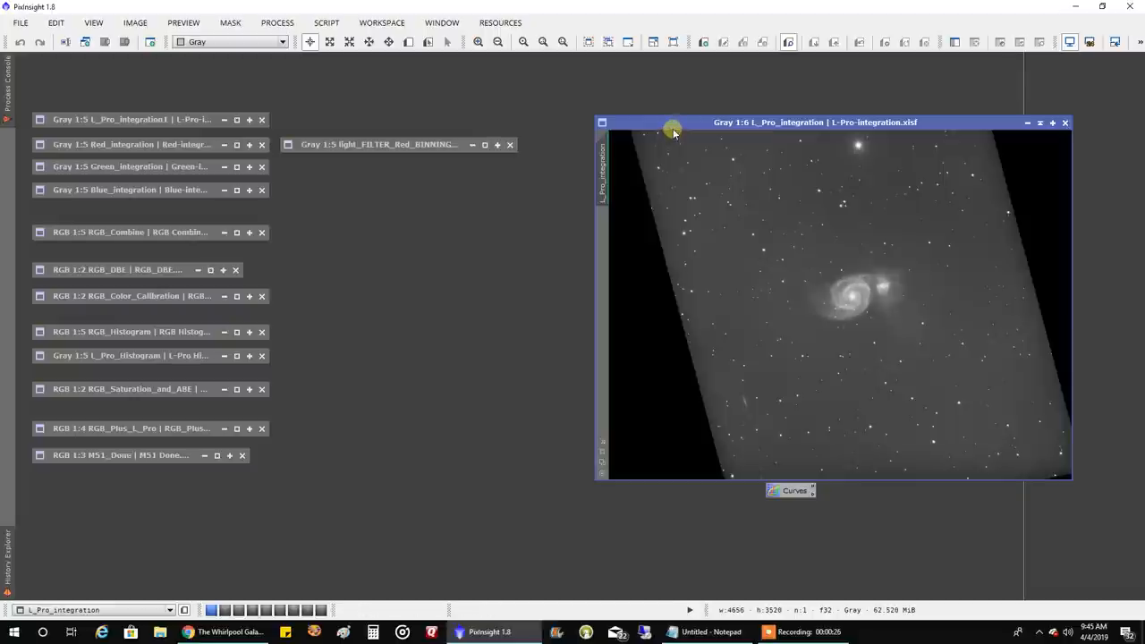
Move the L_Pro_integration window left to inspect the stacked M51 luminance field.
{"action": "left_click_drag", "start_coordinate": [673, 122], "coordinate": [407, 77]}
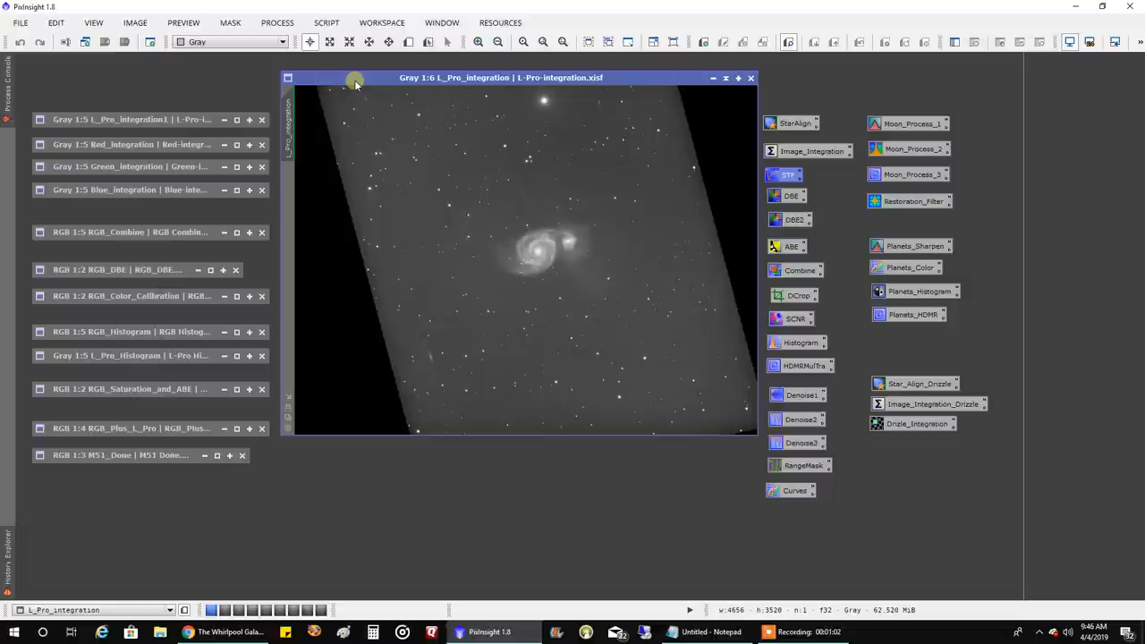
{"action": "mouse_move", "coordinate": [334, 162]}
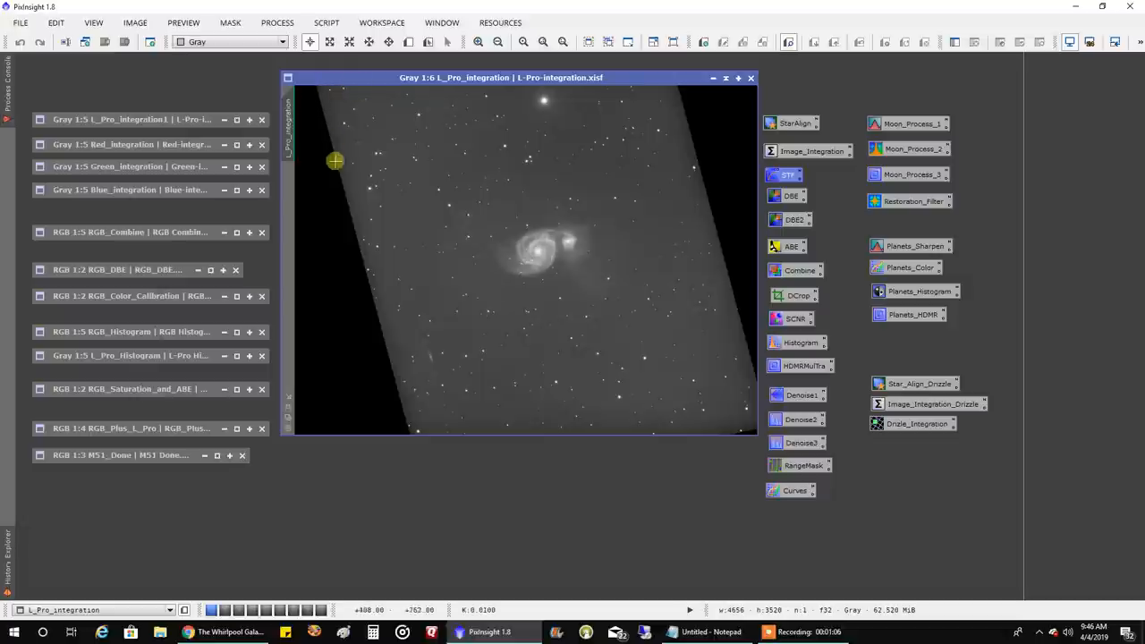
{"action": "mouse_move", "coordinate": [652, 86]}
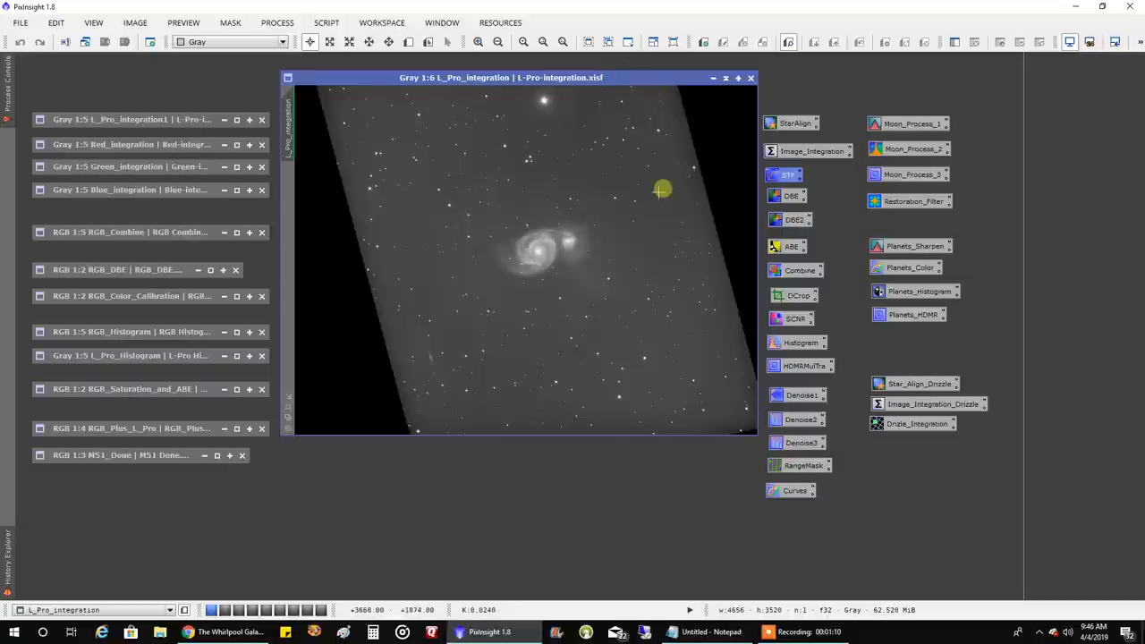
{"action": "mouse_move", "coordinate": [555, 211]}
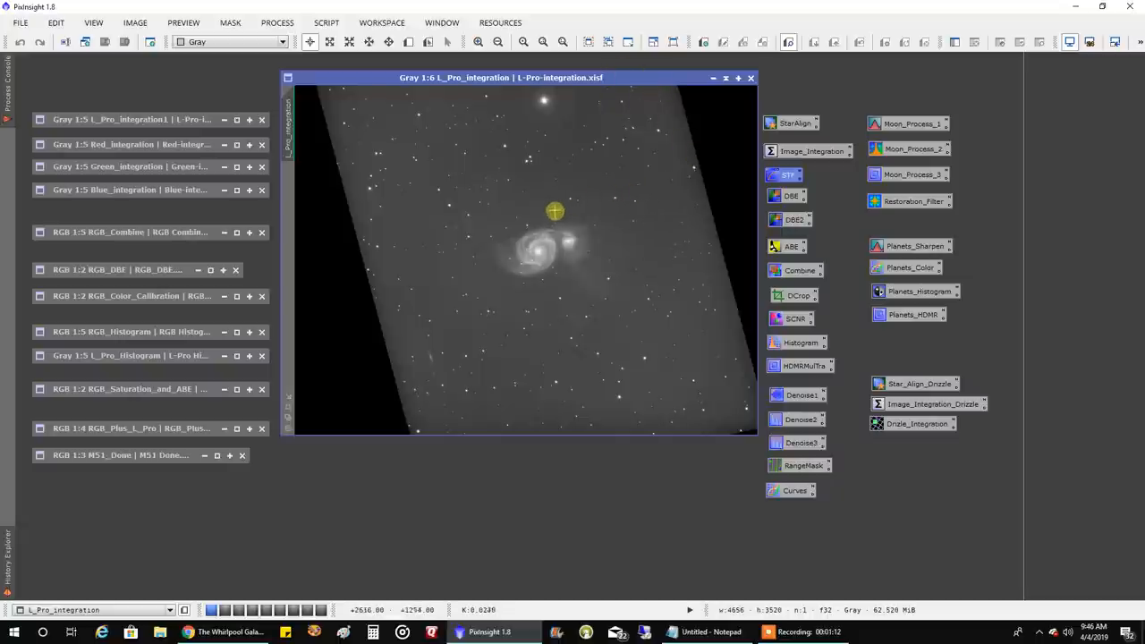
{"action": "mouse_move", "coordinate": [422, 331]}
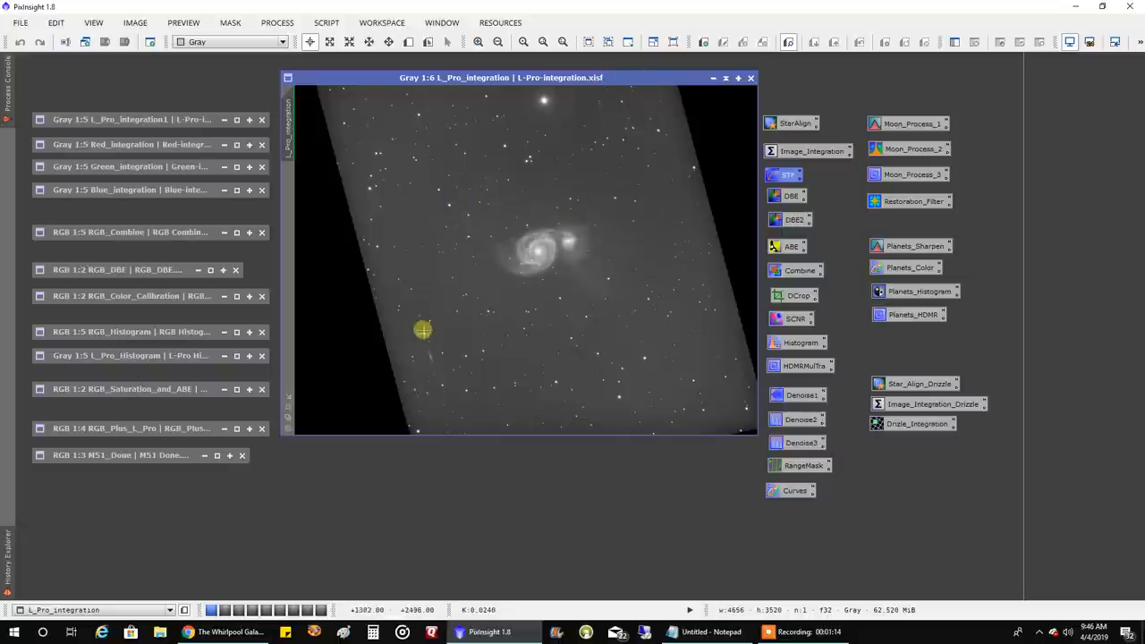
{"action": "mouse_move", "coordinate": [431, 360]}
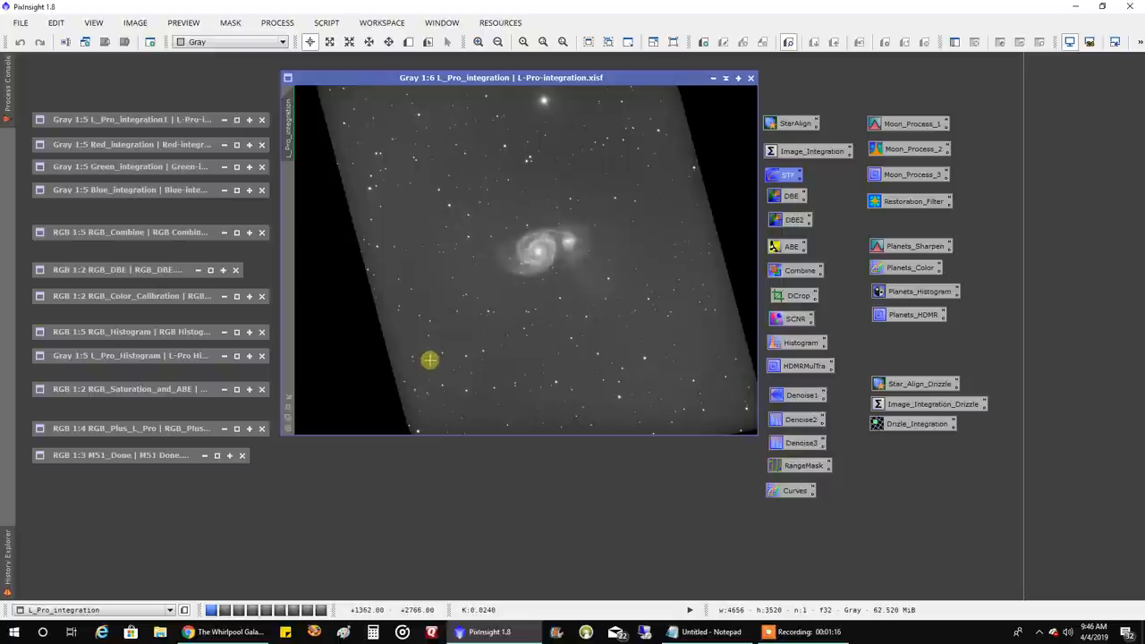
{"action": "mouse_move", "coordinate": [572, 268]}
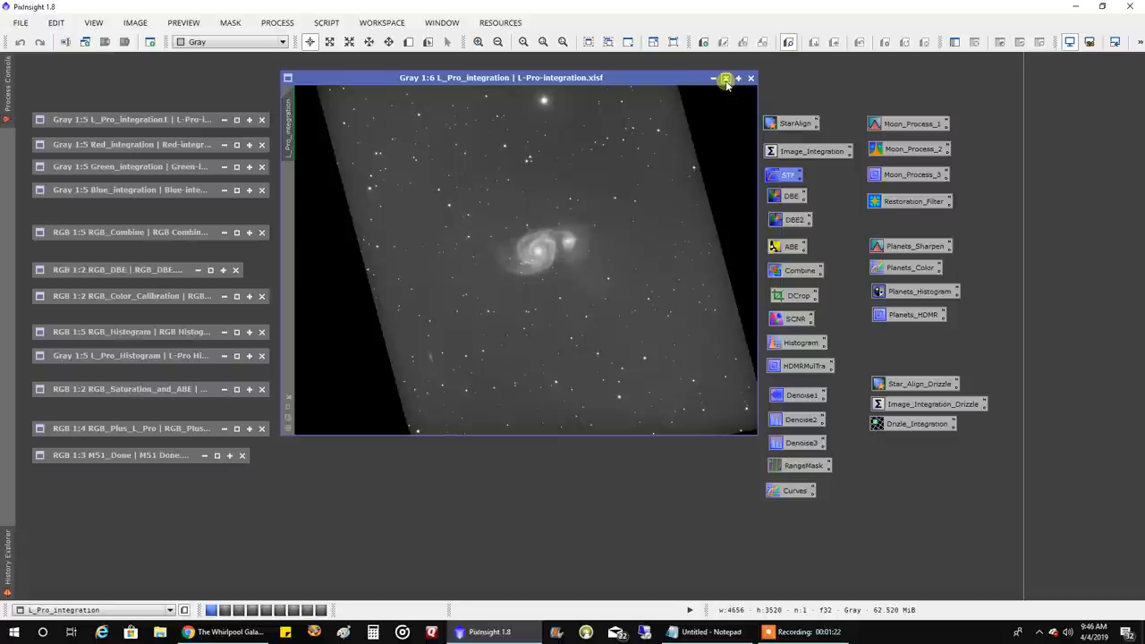
Iconize the L_Pro_integration image window.
{"action": "left_click", "coordinate": [725, 78]}
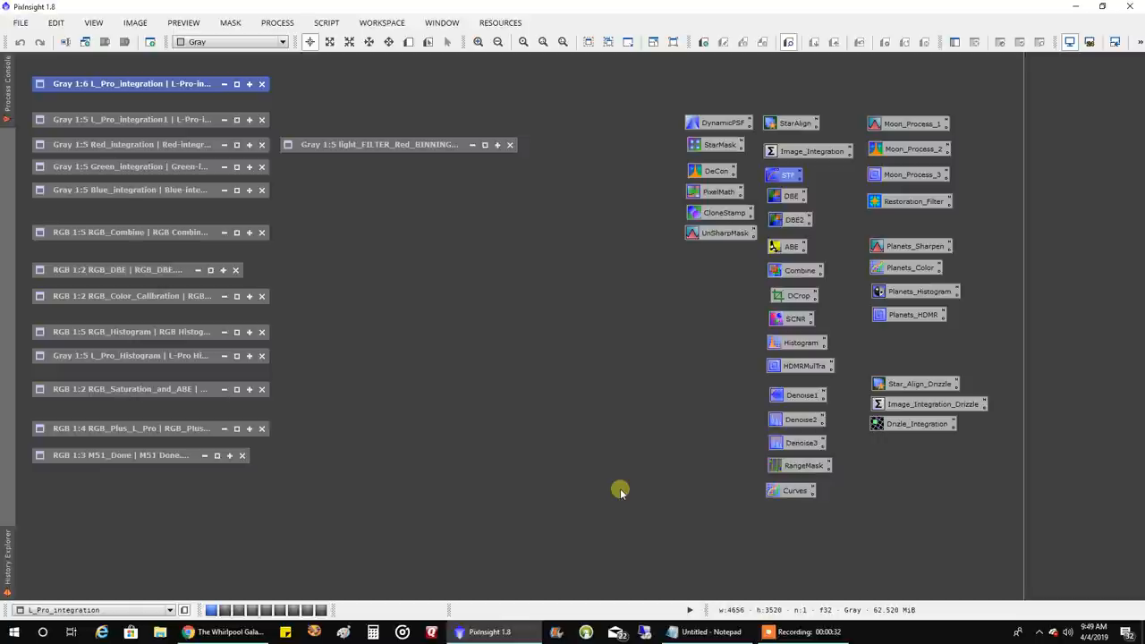
{"action": "mouse_move", "coordinate": [329, 72]}
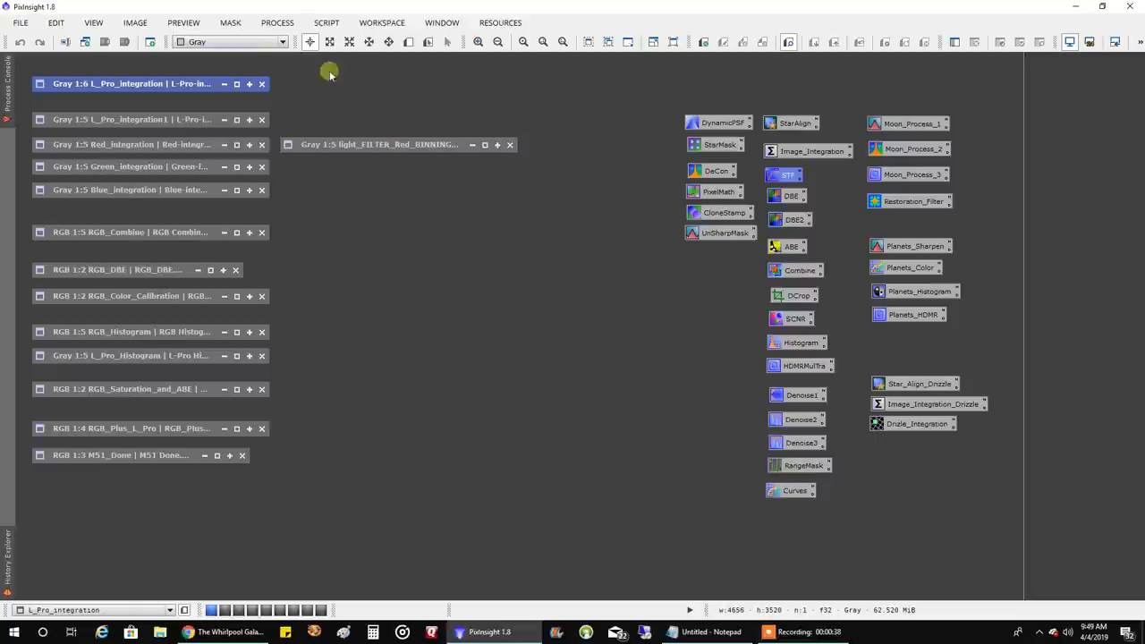
{"action": "mouse_move", "coordinate": [177, 119]}
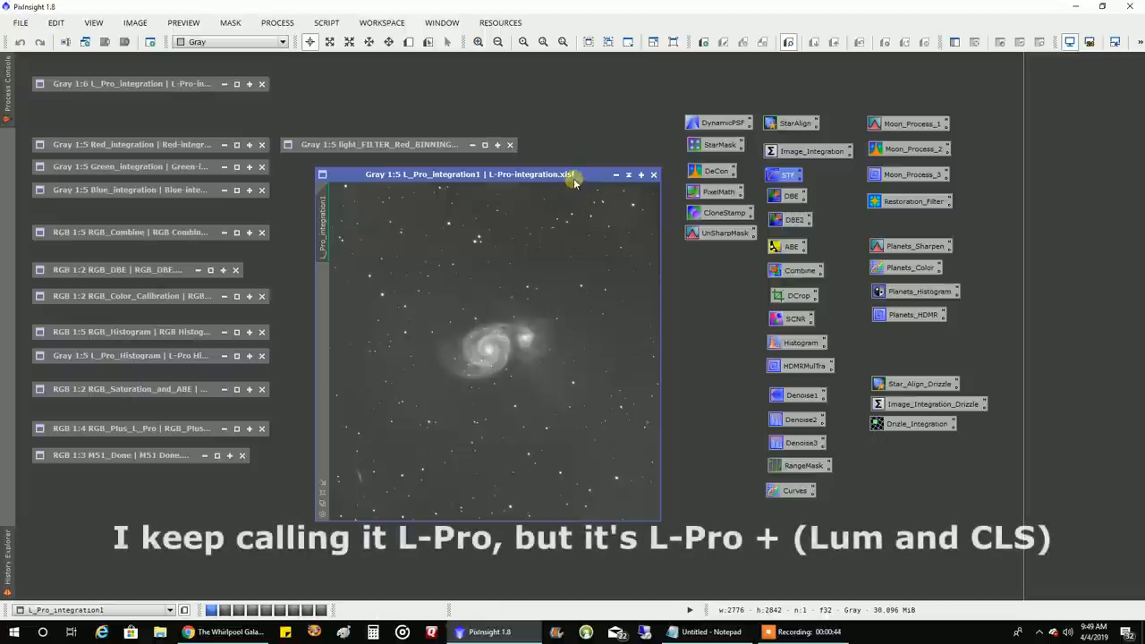
Move the L_Pro_integration1 window to the right side of the workspace.
{"action": "left_click_drag", "start_coordinate": [573, 175], "coordinate": [1037, 72]}
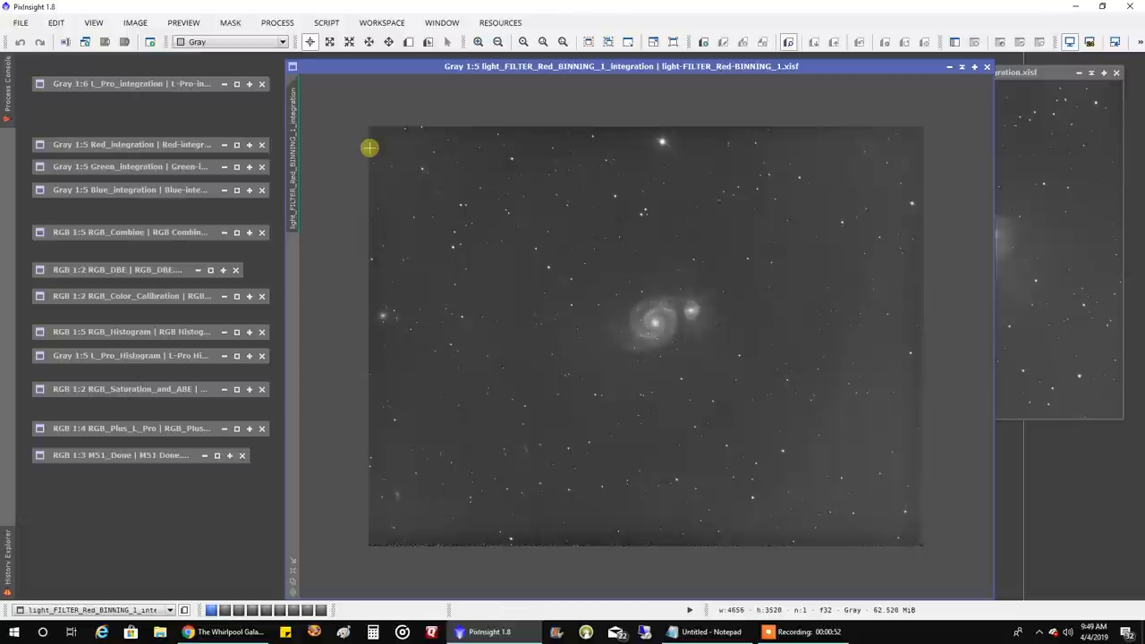
{"action": "mouse_move", "coordinate": [600, 251]}
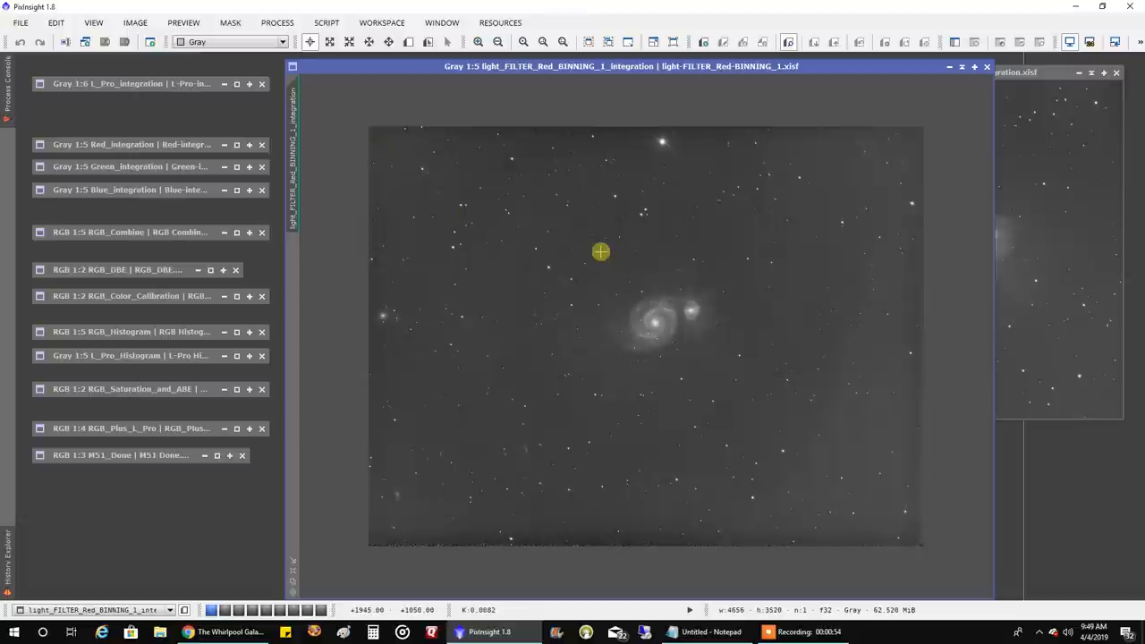
{"action": "mouse_move", "coordinate": [552, 244]}
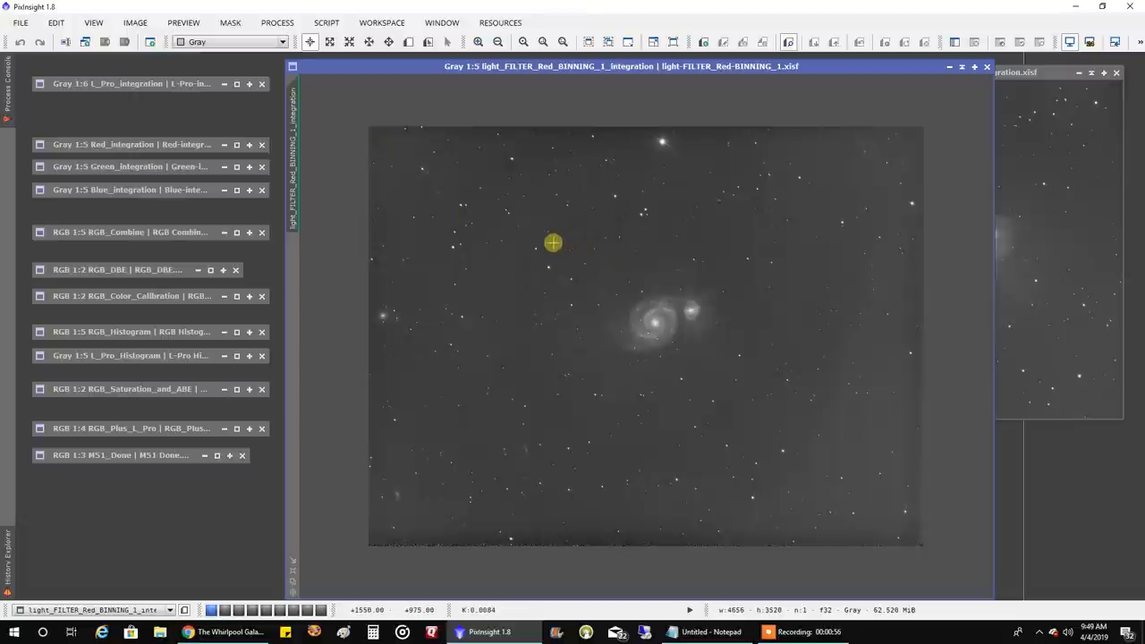
{"action": "mouse_move", "coordinate": [708, 280]}
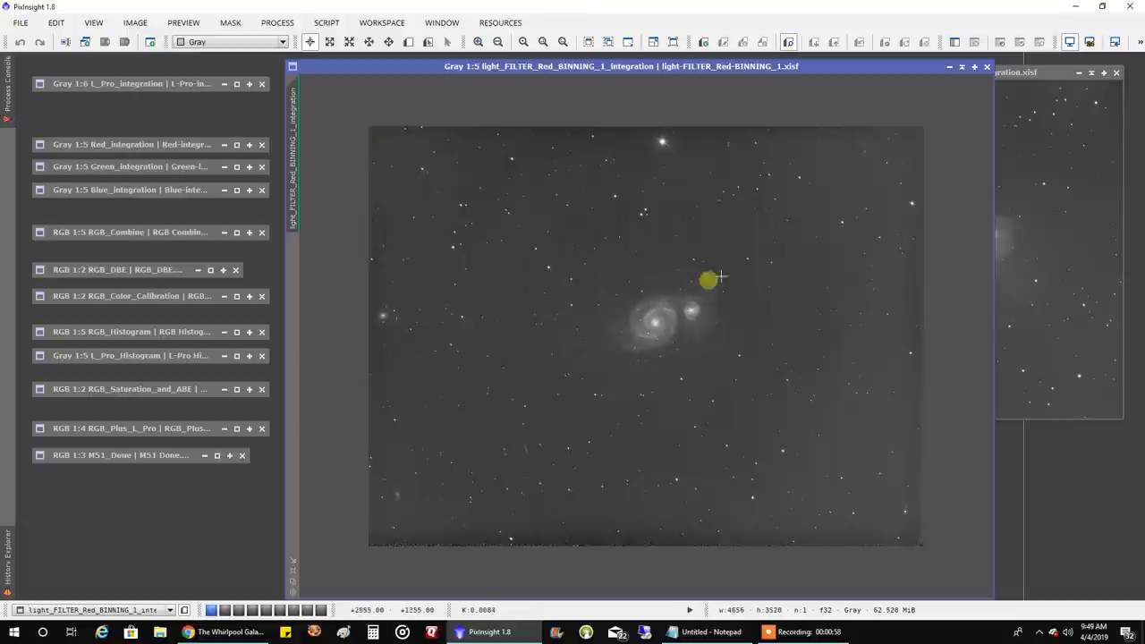
{"action": "mouse_move", "coordinate": [765, 224]}
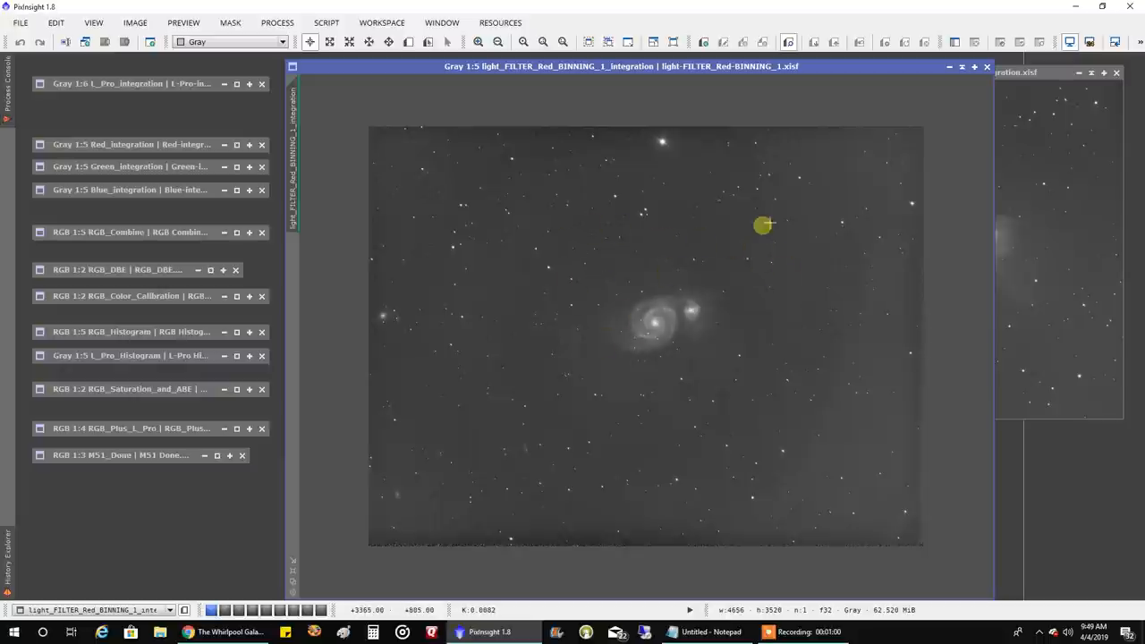
{"action": "mouse_move", "coordinate": [380, 495]}
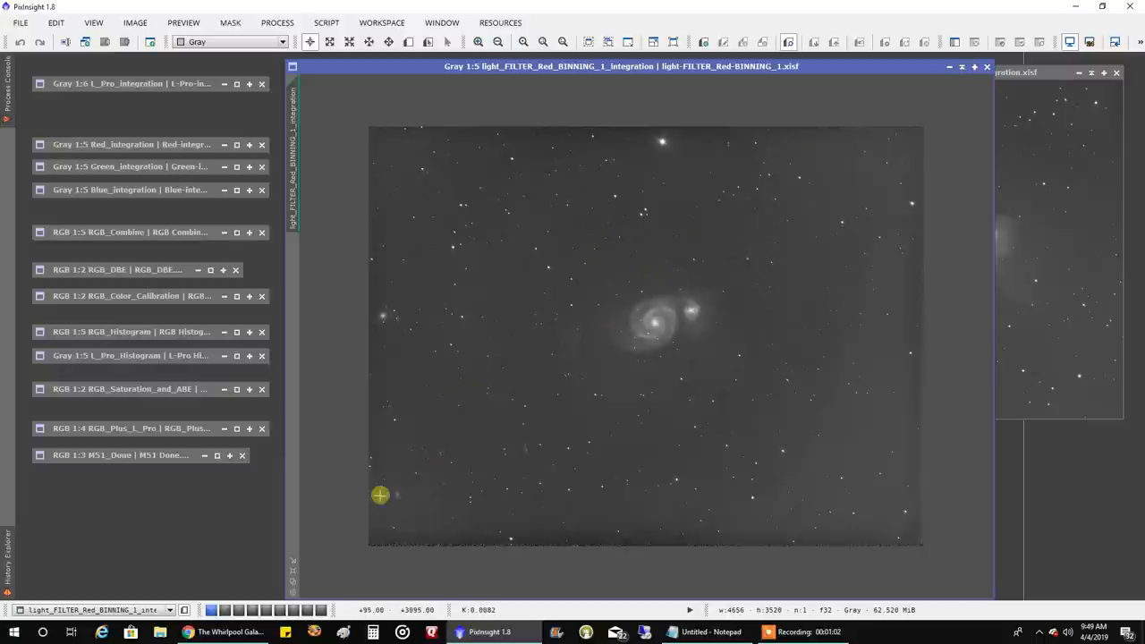
{"action": "mouse_move", "coordinate": [293, 581]}
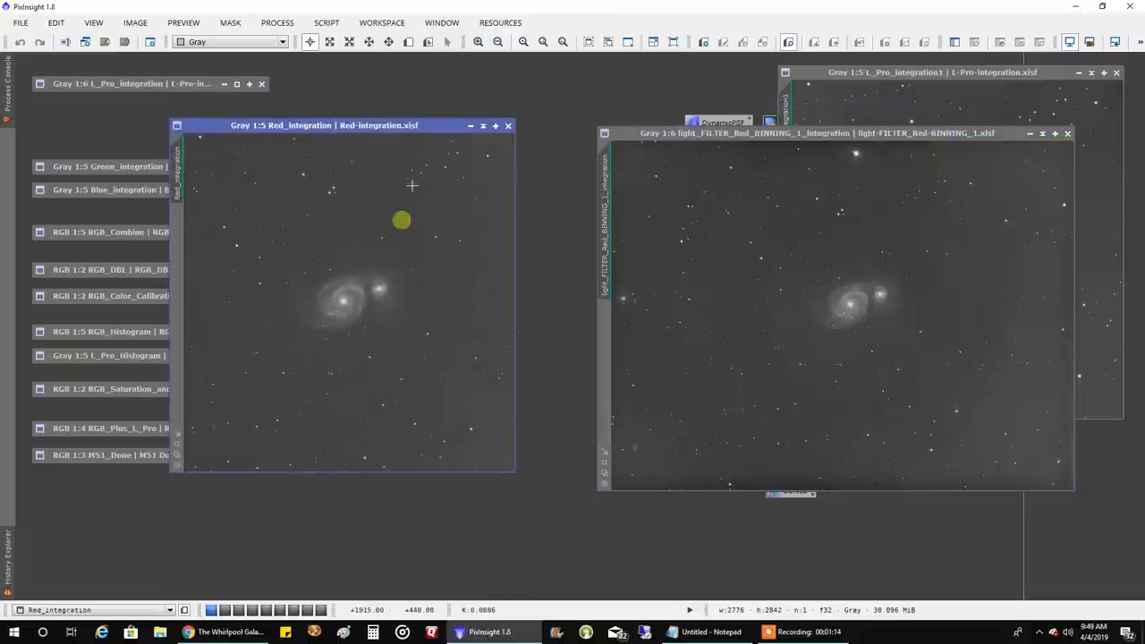
{"action": "mouse_move", "coordinate": [771, 298]}
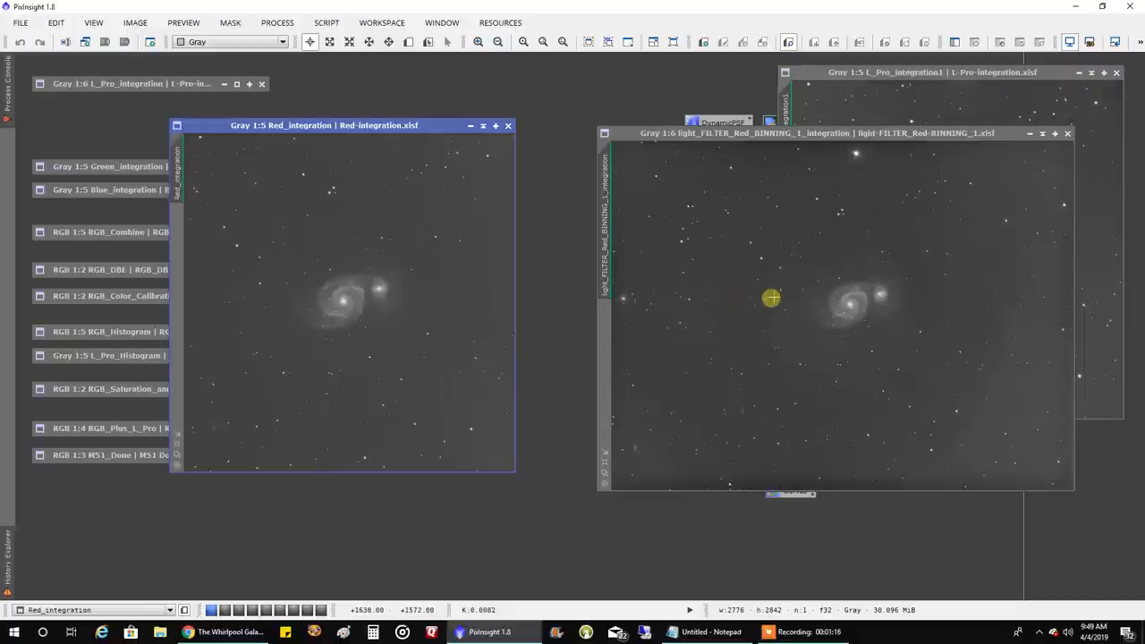
{"action": "mouse_move", "coordinate": [664, 317]}
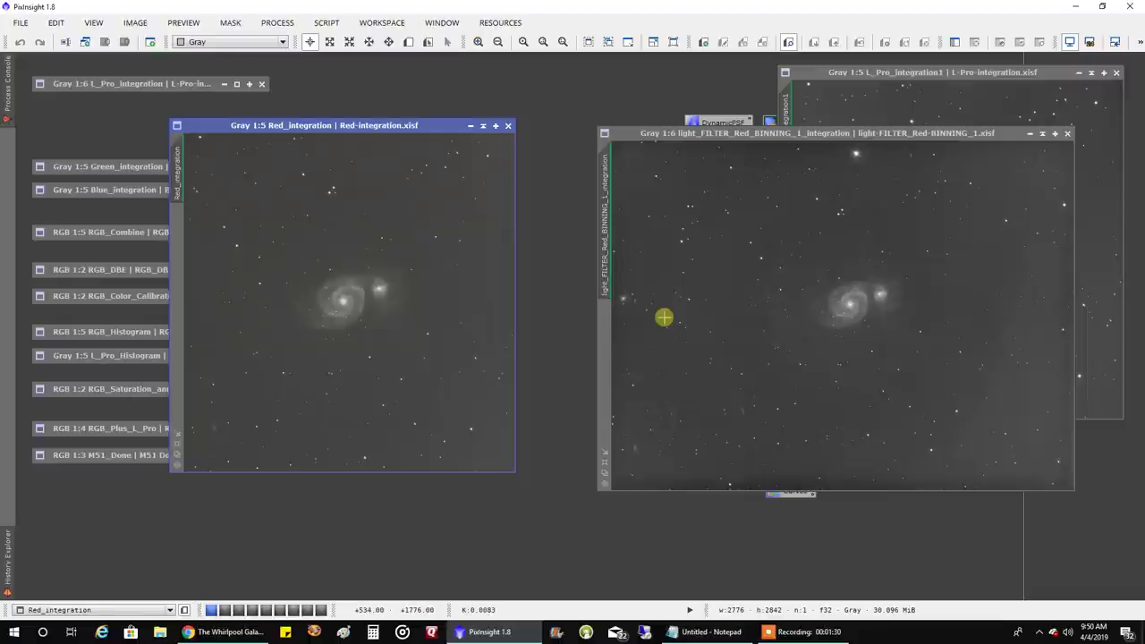
{"action": "mouse_move", "coordinate": [500, 298]}
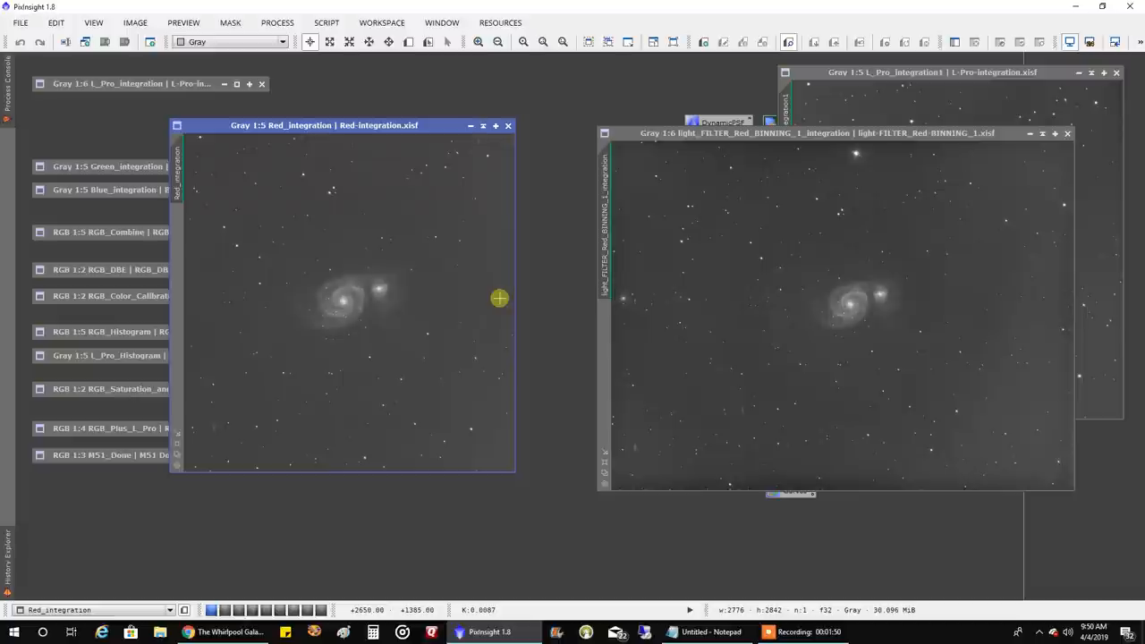
{"action": "mouse_move", "coordinate": [453, 136]}
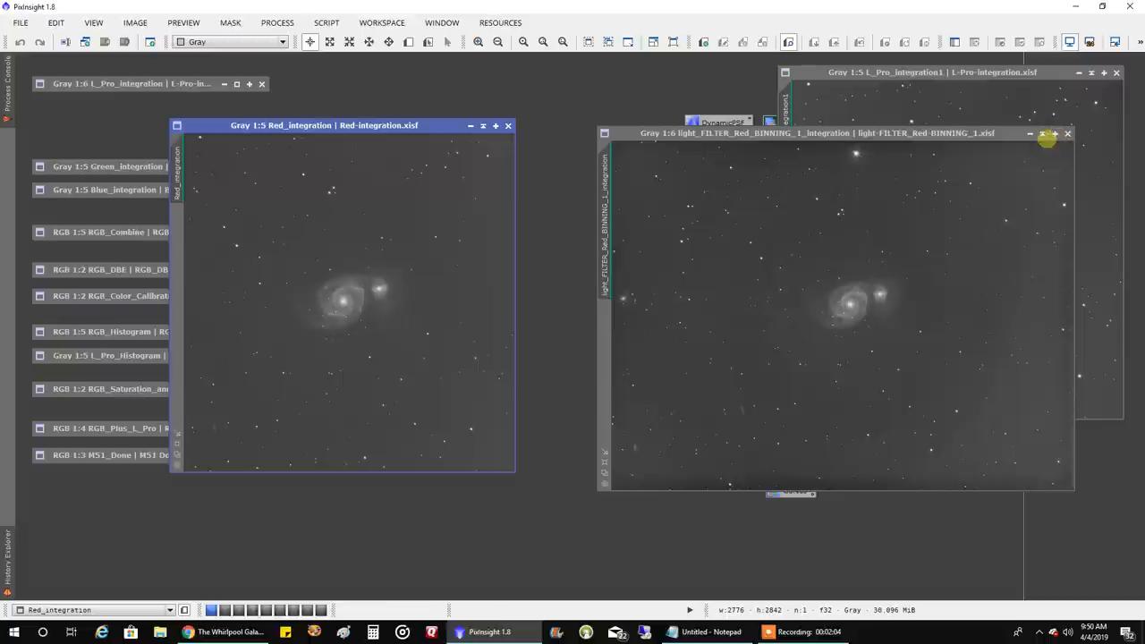
Collapse the Red_integration and L_Pro_integration1 image windows to icons.
{"action": "left_click", "coordinate": [1067, 134]}
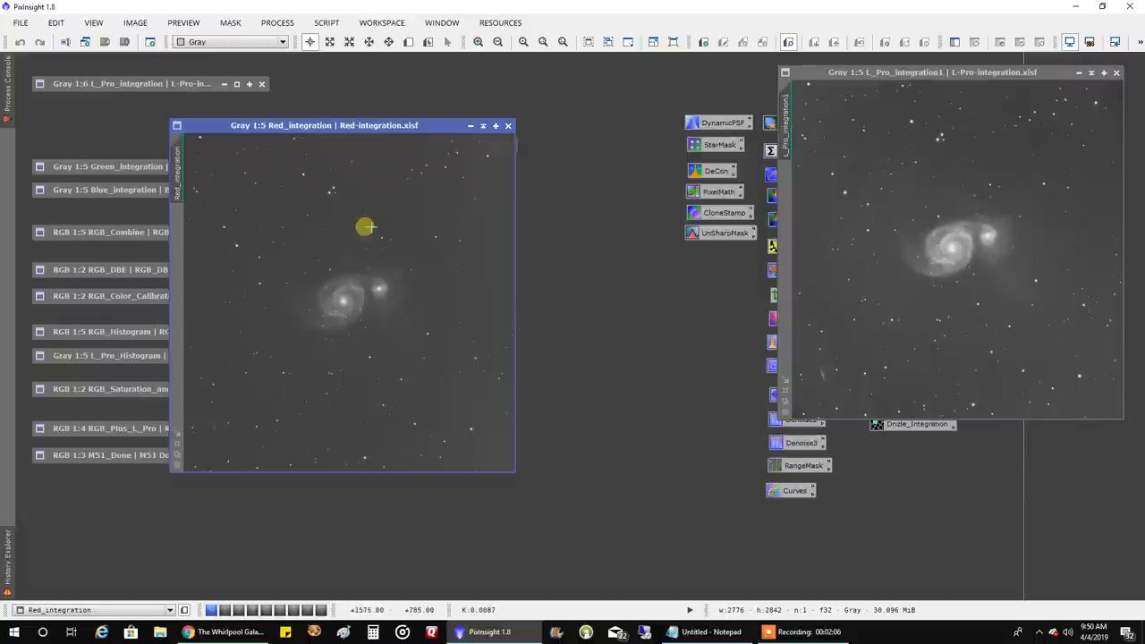
{"action": "mouse_move", "coordinate": [192, 166]}
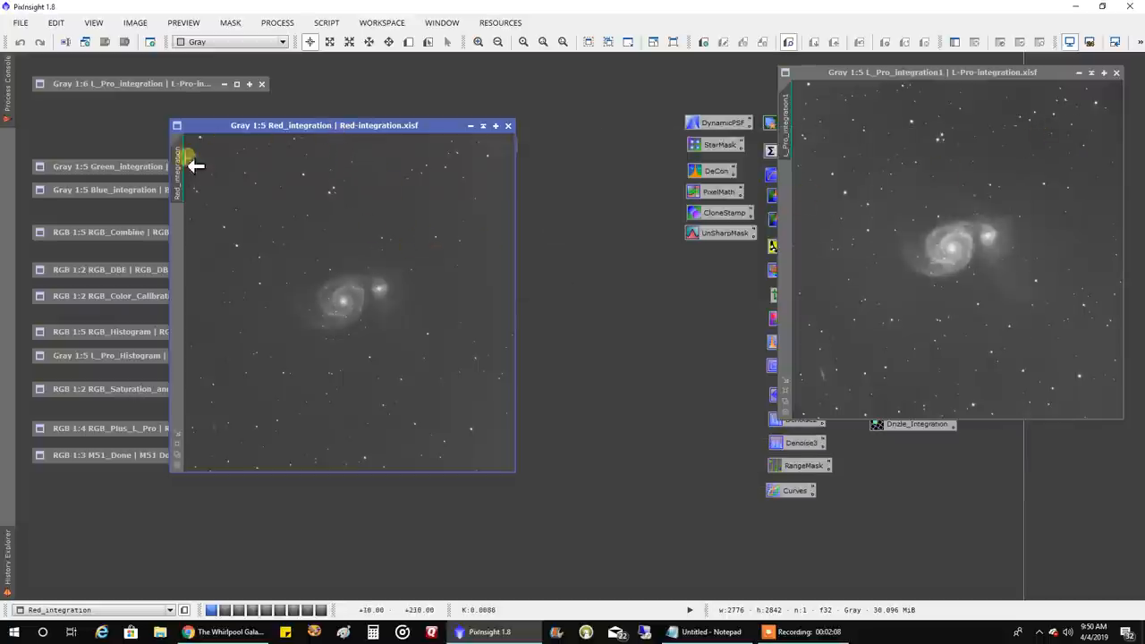
{"action": "left_click", "coordinate": [107, 167]}
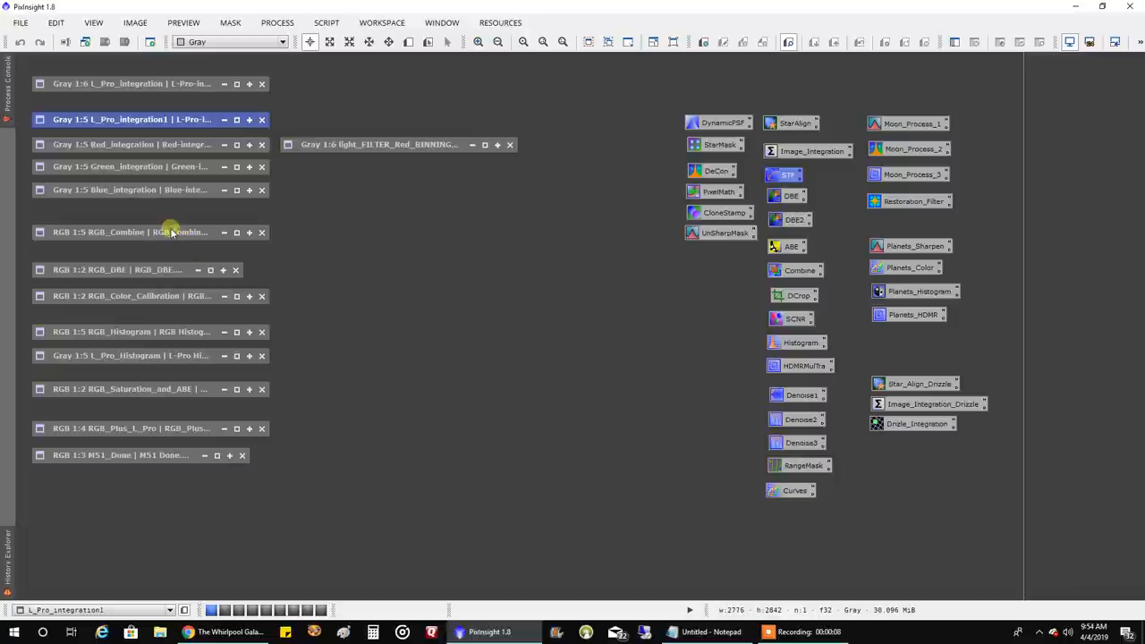
{"action": "mouse_move", "coordinate": [195, 237]}
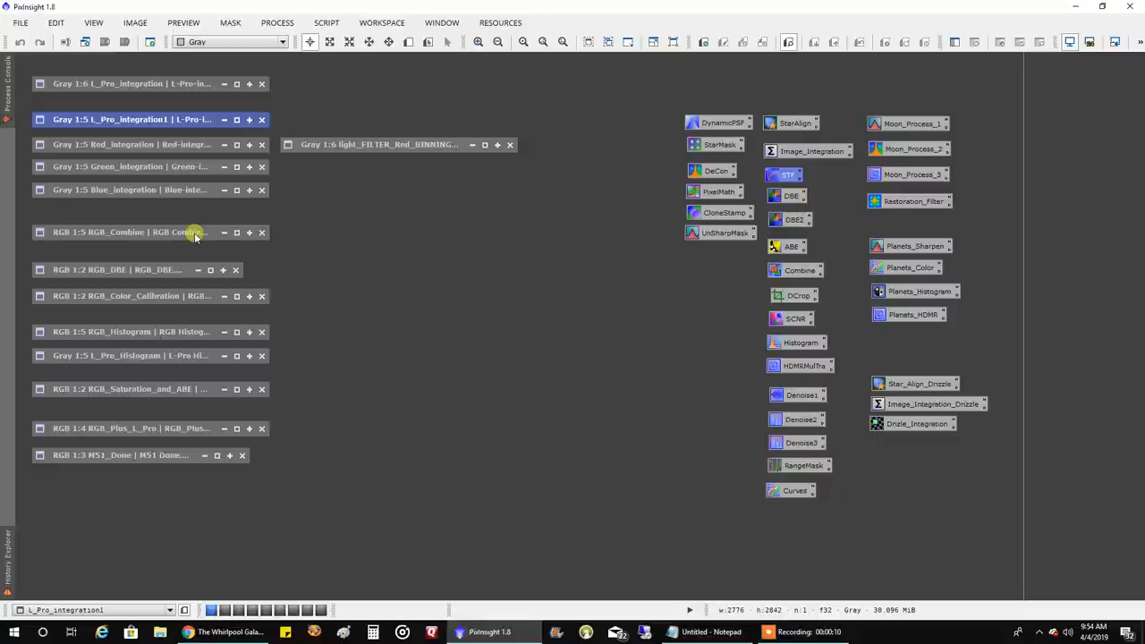
Reopen RGB_Combine and place it on the right side of the workspace.
{"action": "left_click", "coordinate": [188, 232]}
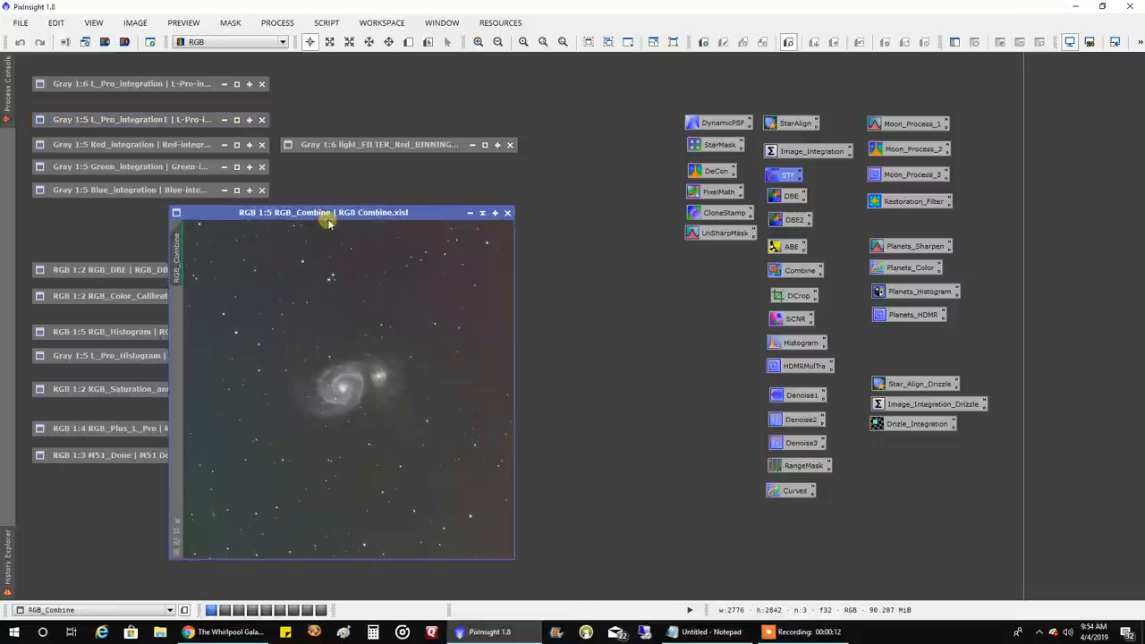
{"action": "left_click_drag", "start_coordinate": [322, 212], "coordinate": [433, 119]}
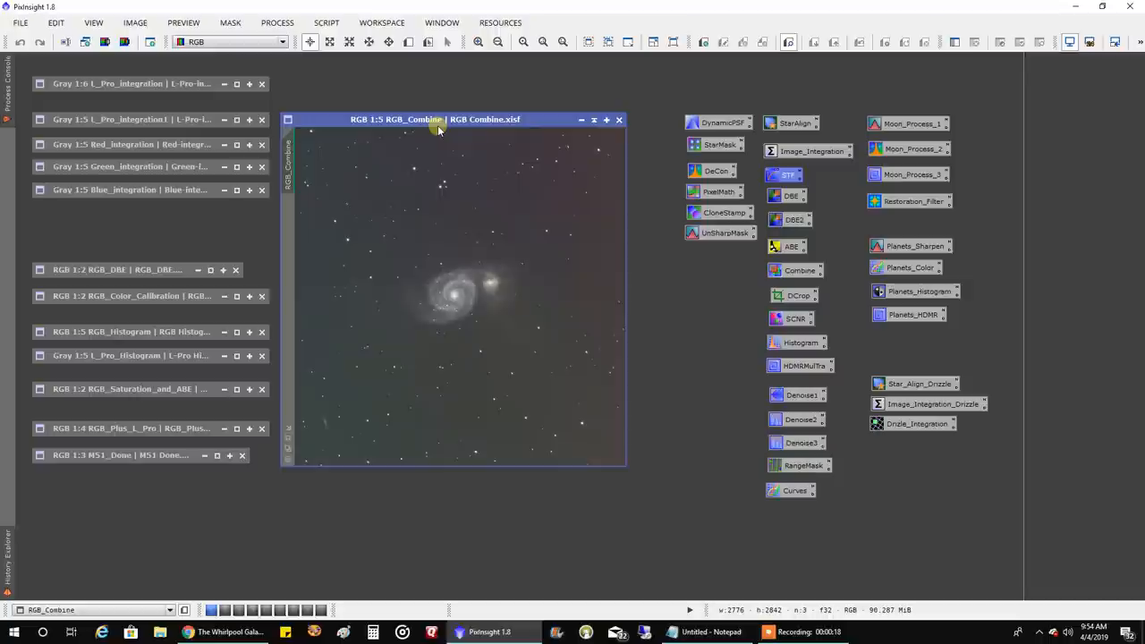
{"action": "mouse_move", "coordinate": [390, 141]}
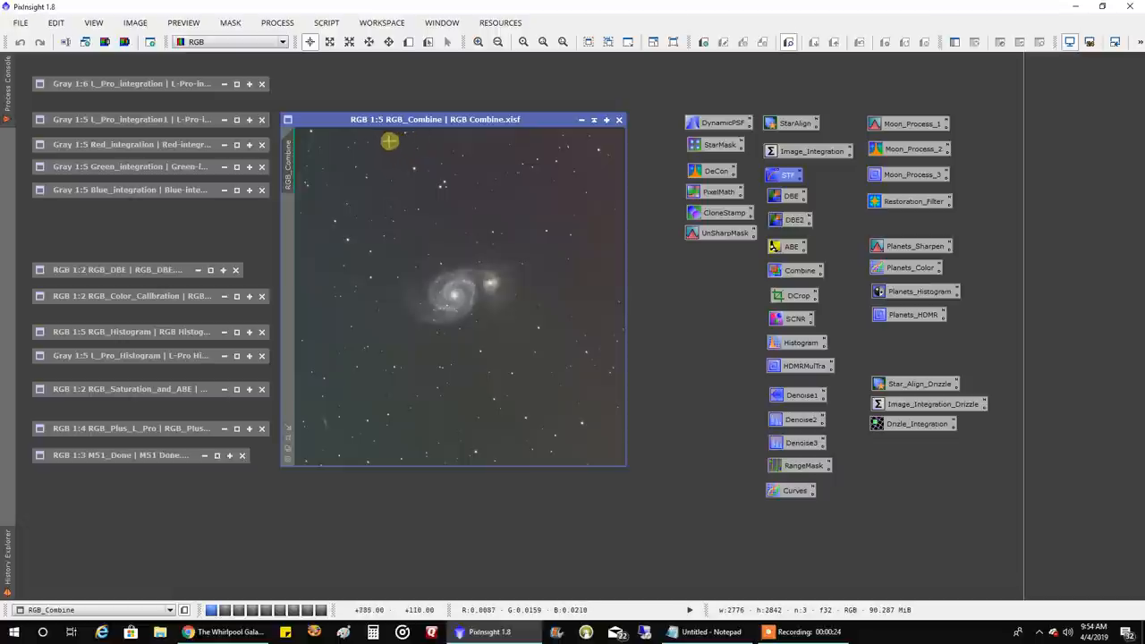
{"action": "left_click_drag", "start_coordinate": [434, 118], "coordinate": [644, 128]}
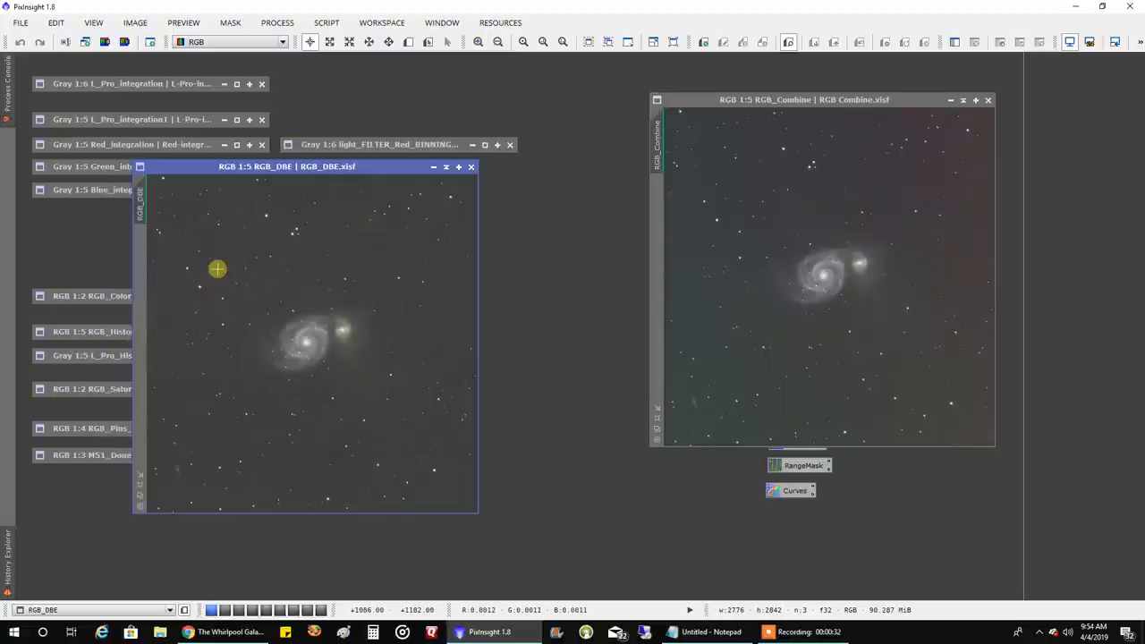
Shift RGB_DBE toward the centre across from RGB_Combine.
{"action": "left_click_drag", "start_coordinate": [286, 166], "coordinate": [315, 119]}
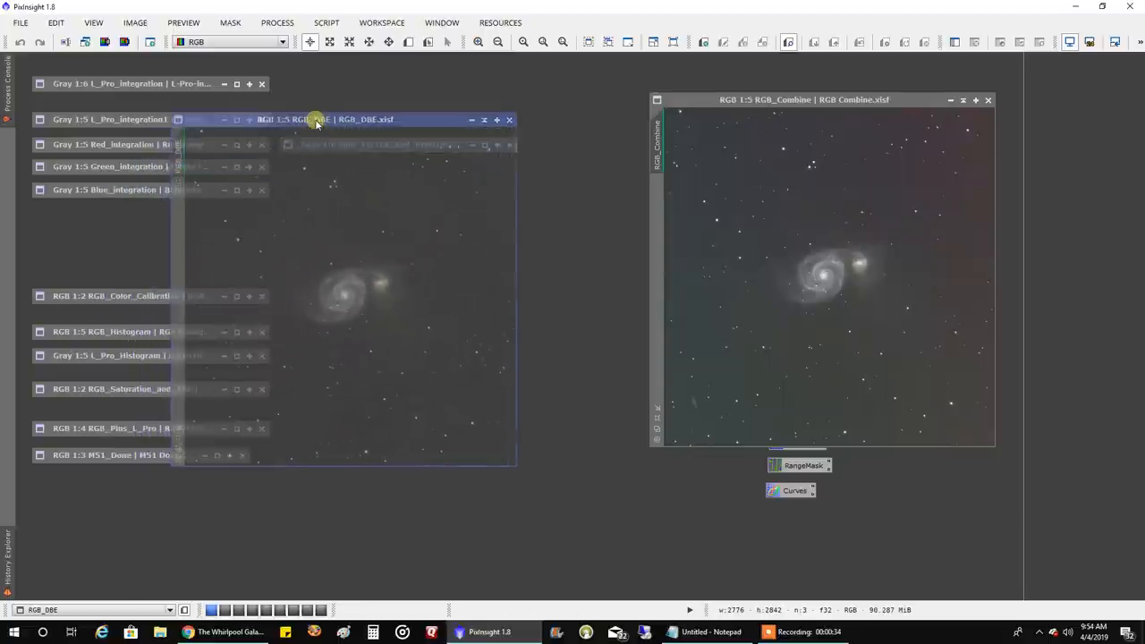
{"action": "left_click", "coordinate": [318, 119]}
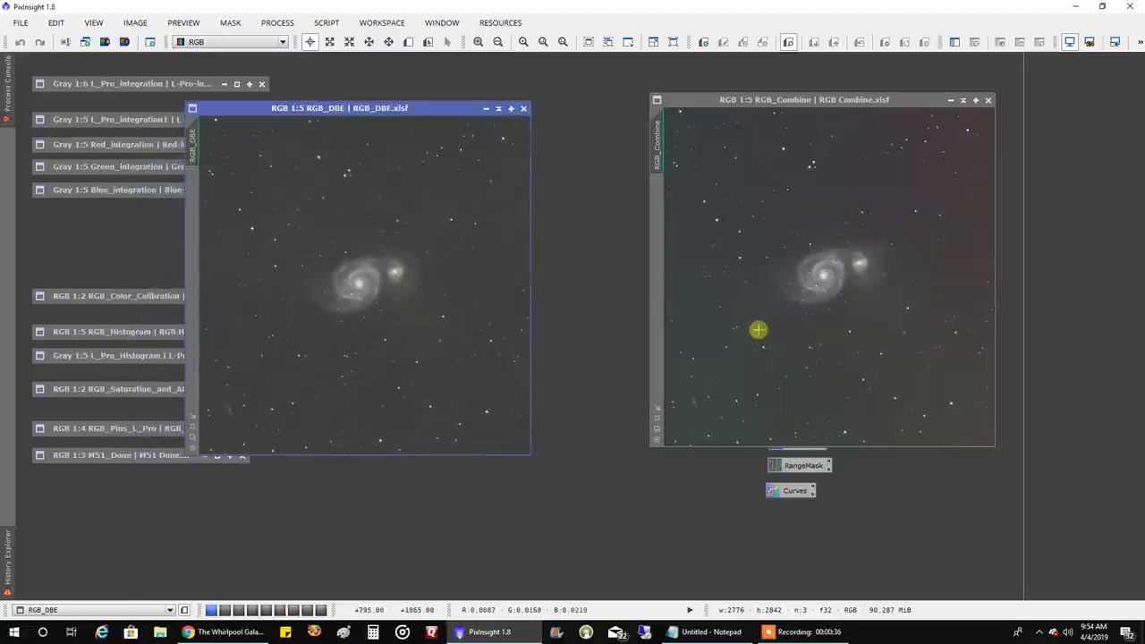
{"action": "mouse_move", "coordinate": [912, 287]}
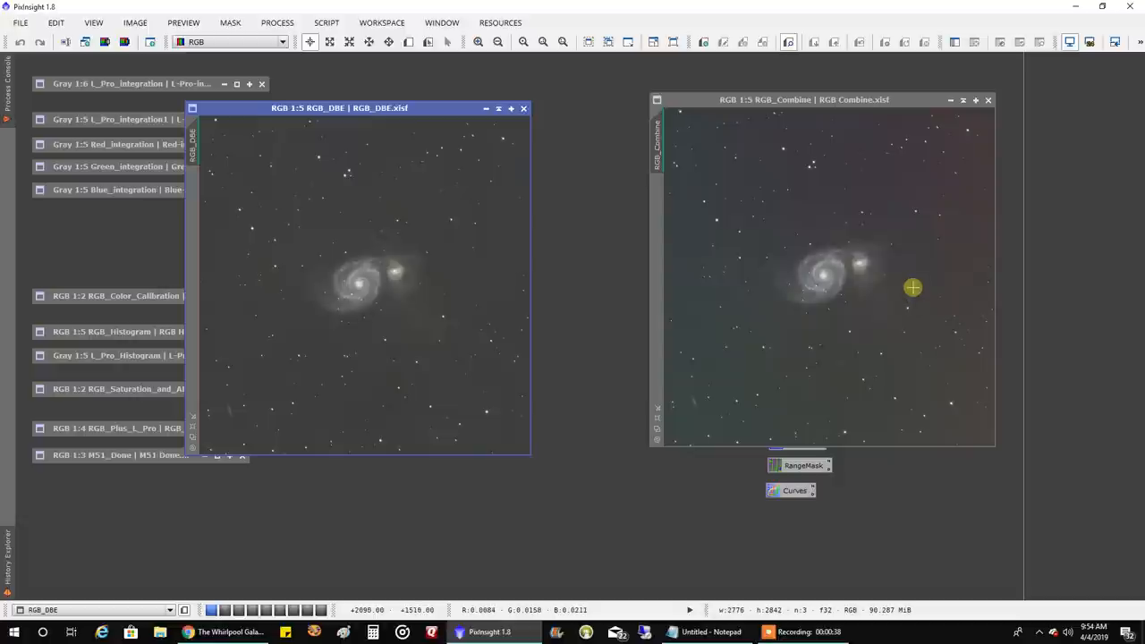
{"action": "mouse_move", "coordinate": [885, 247]}
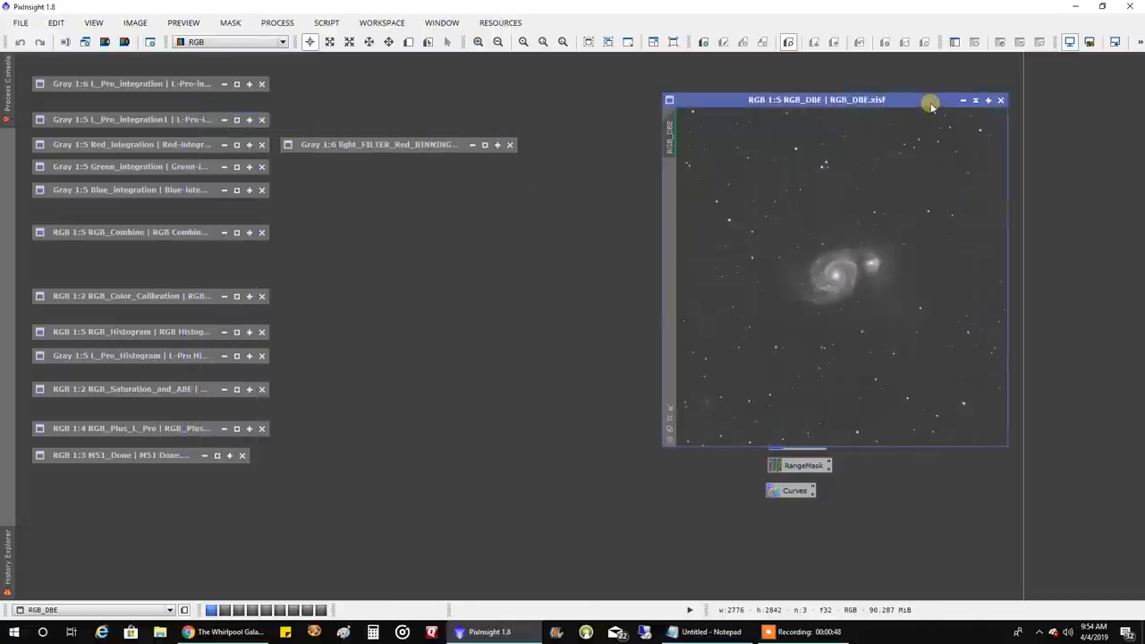
{"action": "mouse_move", "coordinate": [290, 264]}
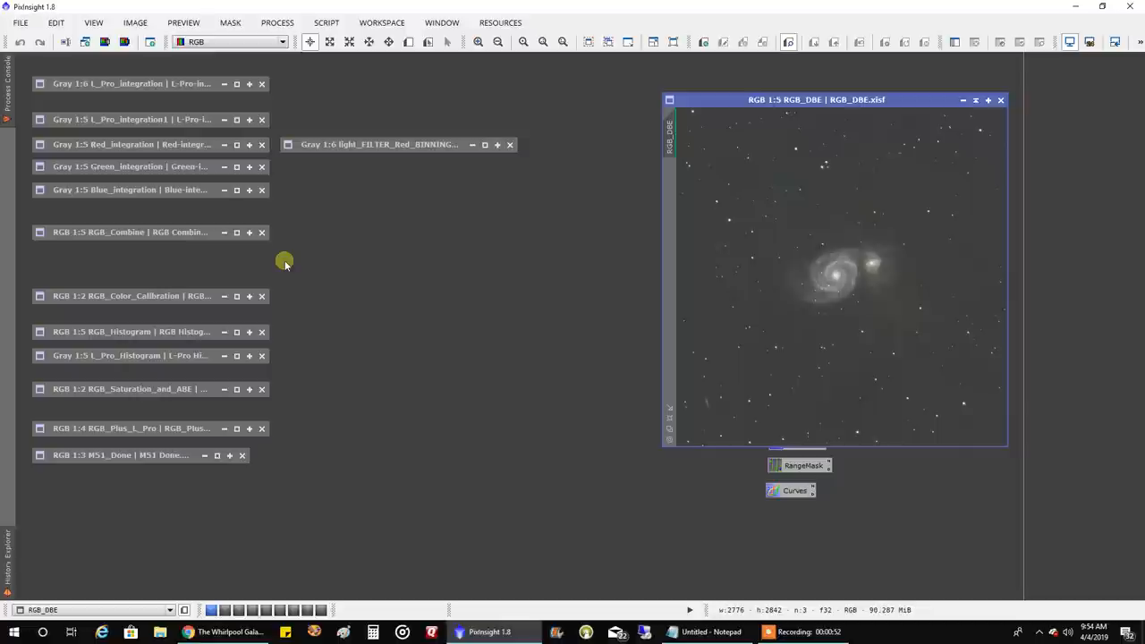
{"action": "mouse_move", "coordinate": [276, 276]}
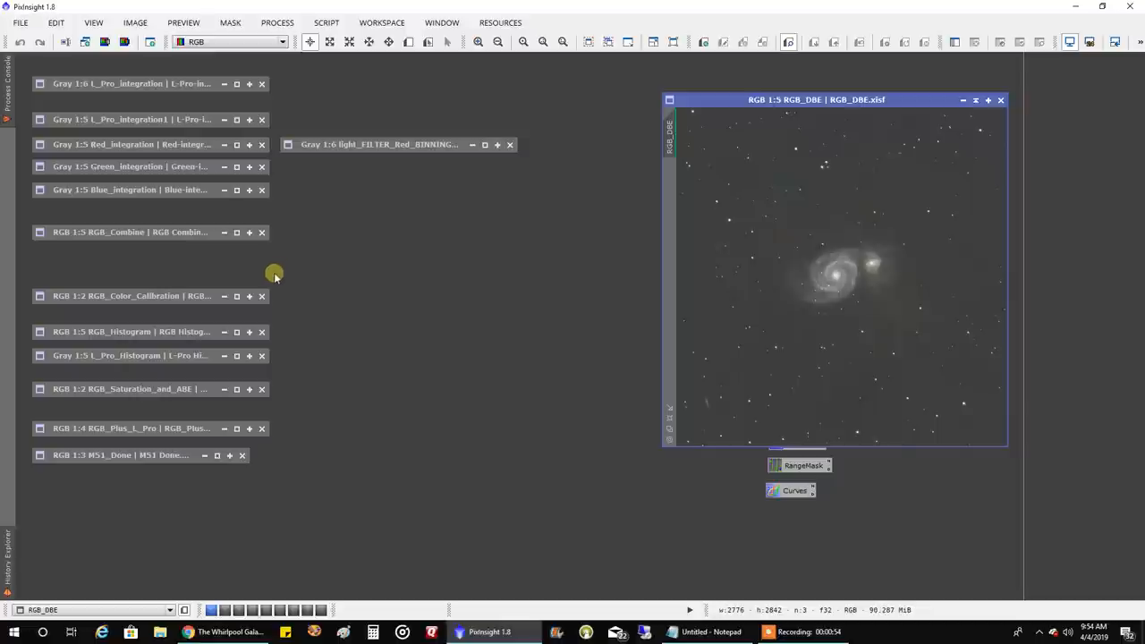
{"action": "mouse_move", "coordinate": [173, 298]}
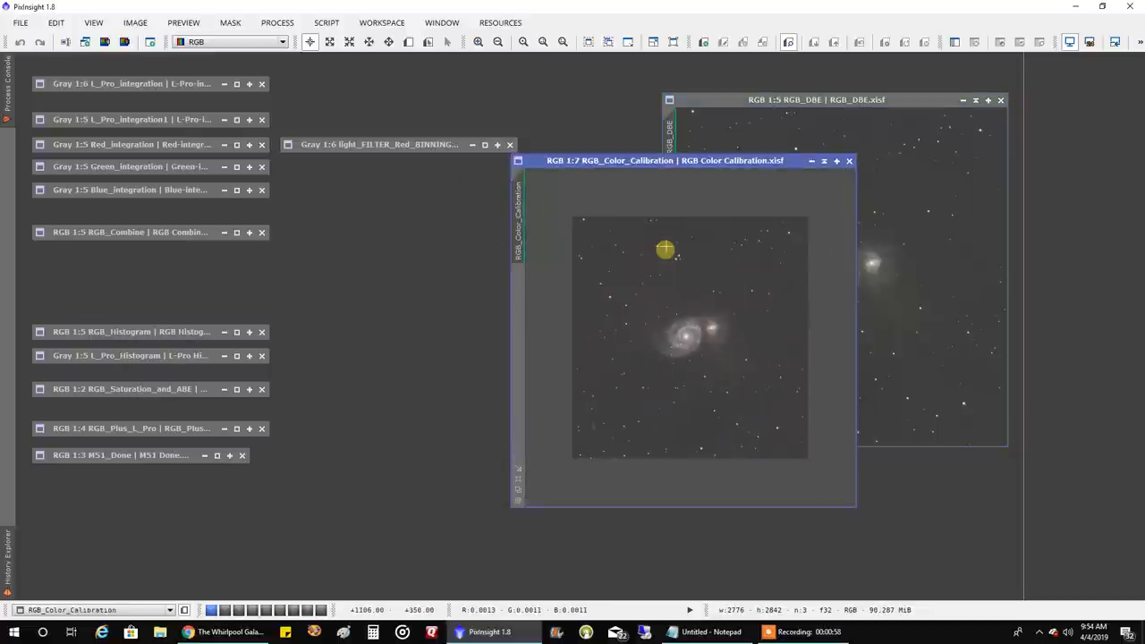
Line up RGB_Color_Calibration beside RGB_DBE for a close galaxy comparison.
{"action": "left_click_drag", "start_coordinate": [665, 160], "coordinate": [644, 166]}
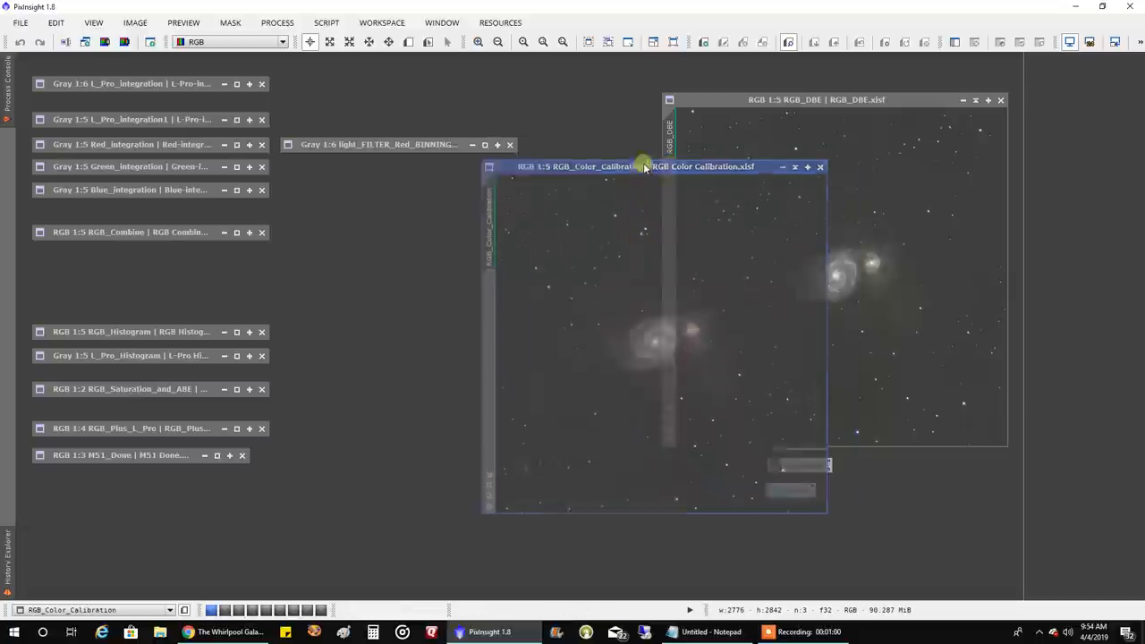
{"action": "left_click_drag", "start_coordinate": [644, 167], "coordinate": [398, 99]}
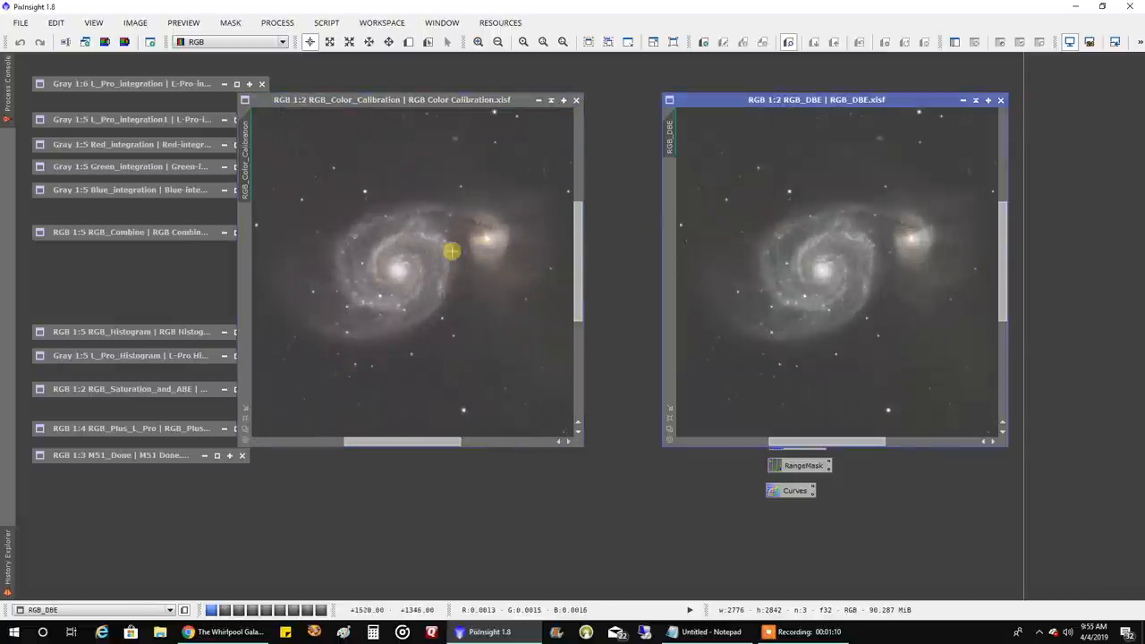
{"action": "mouse_move", "coordinate": [472, 241]}
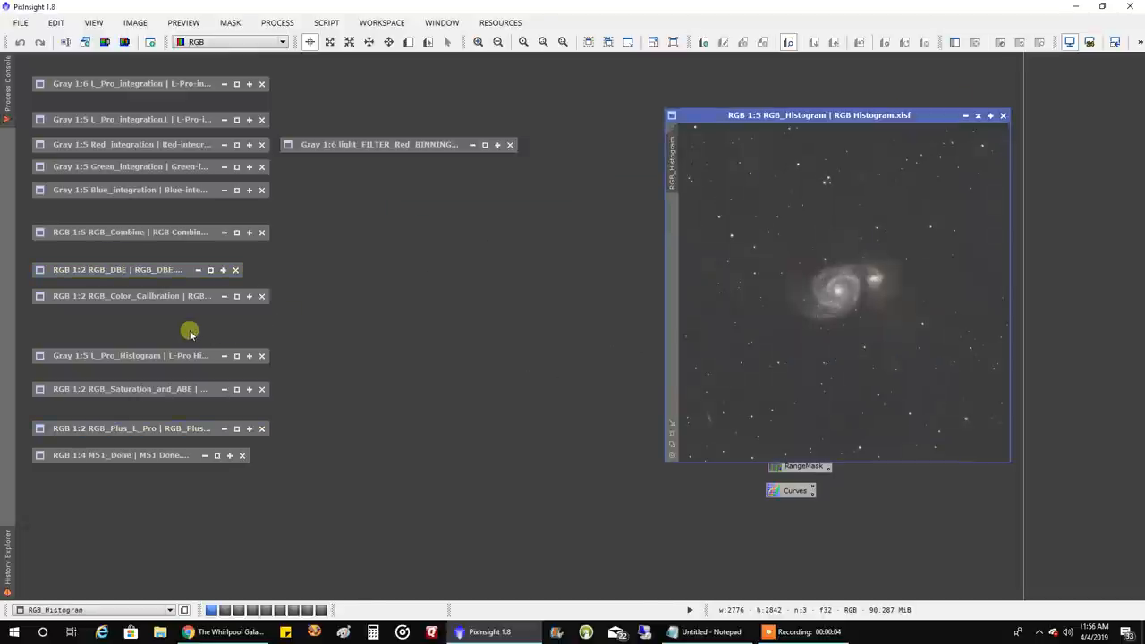
{"action": "mouse_move", "coordinate": [683, 308]}
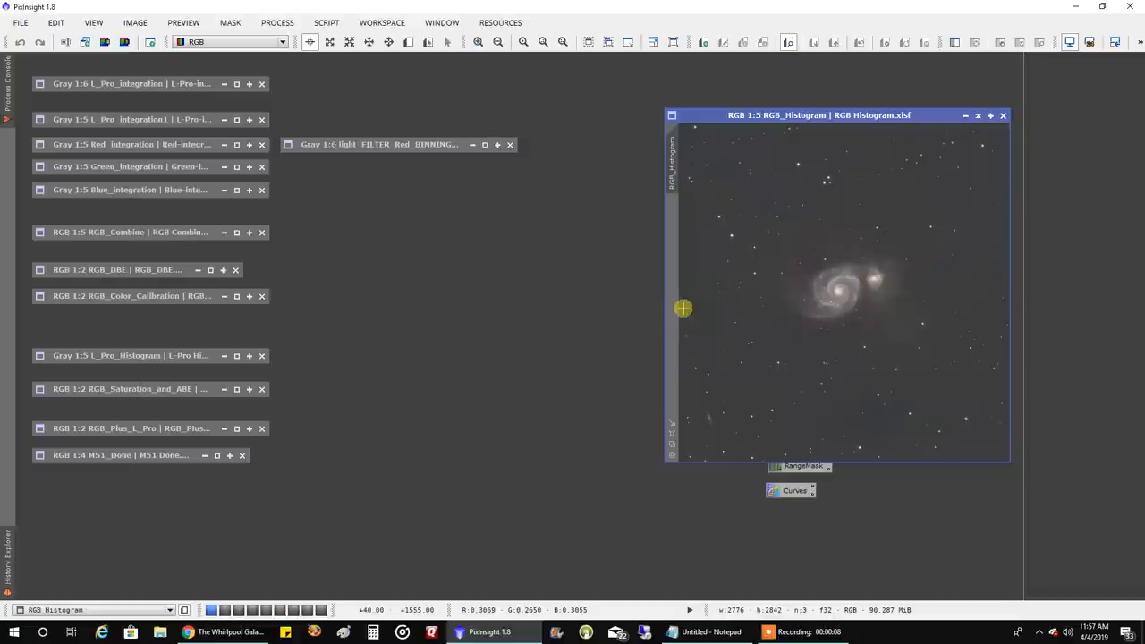
{"action": "mouse_move", "coordinate": [371, 326]}
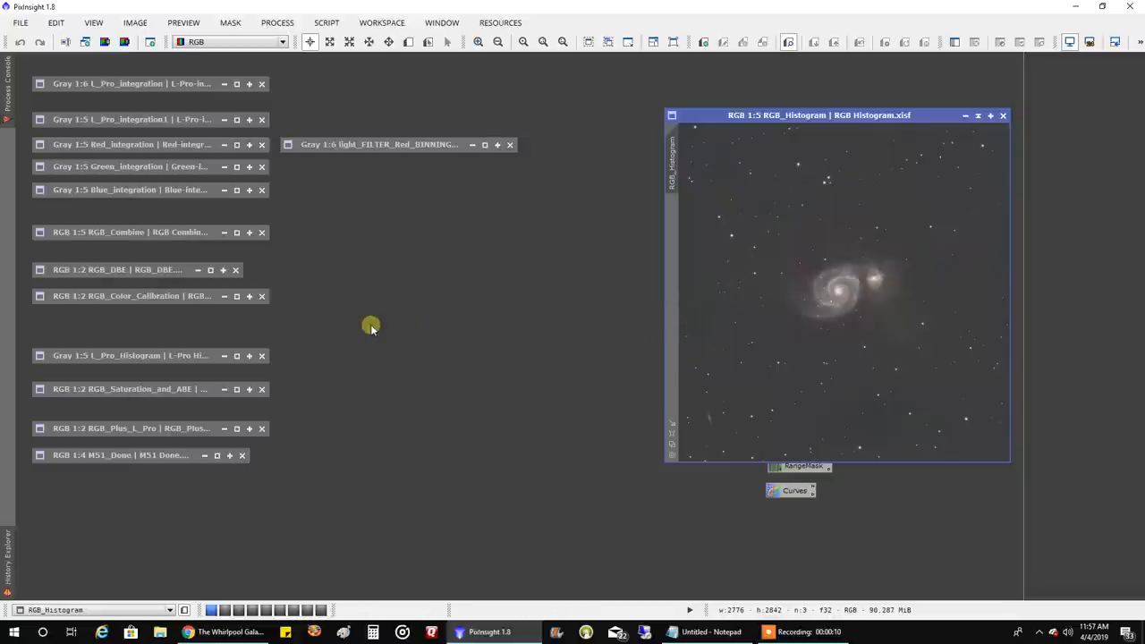
Unshade L_Pro_Histogram beside RGB_Histogram.
{"action": "left_click", "coordinate": [130, 355]}
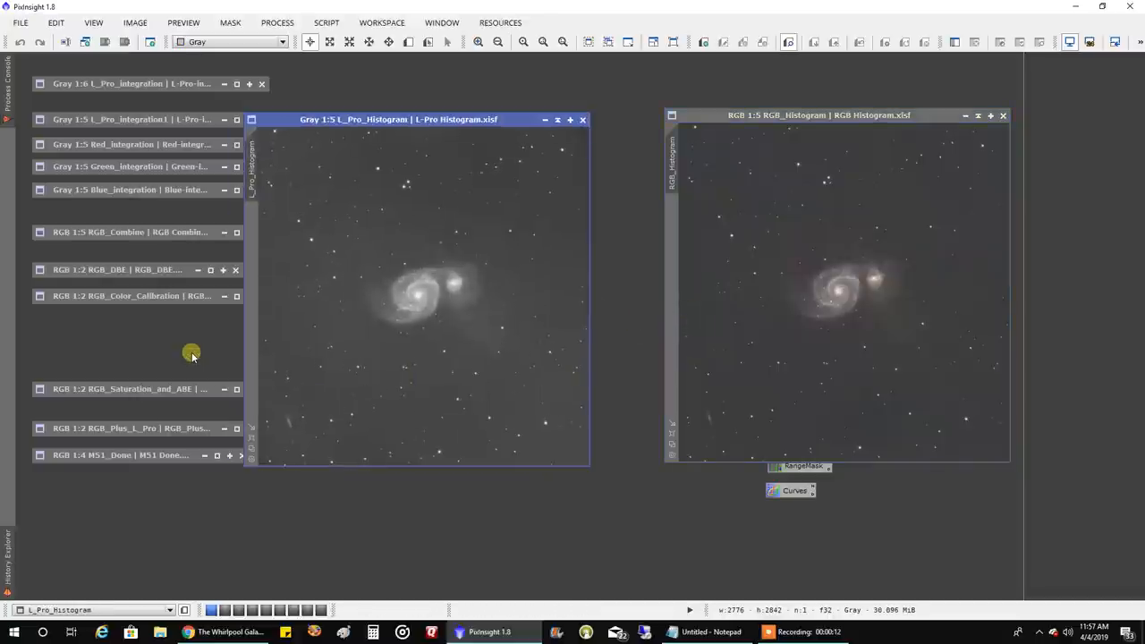
{"action": "mouse_move", "coordinate": [458, 312]}
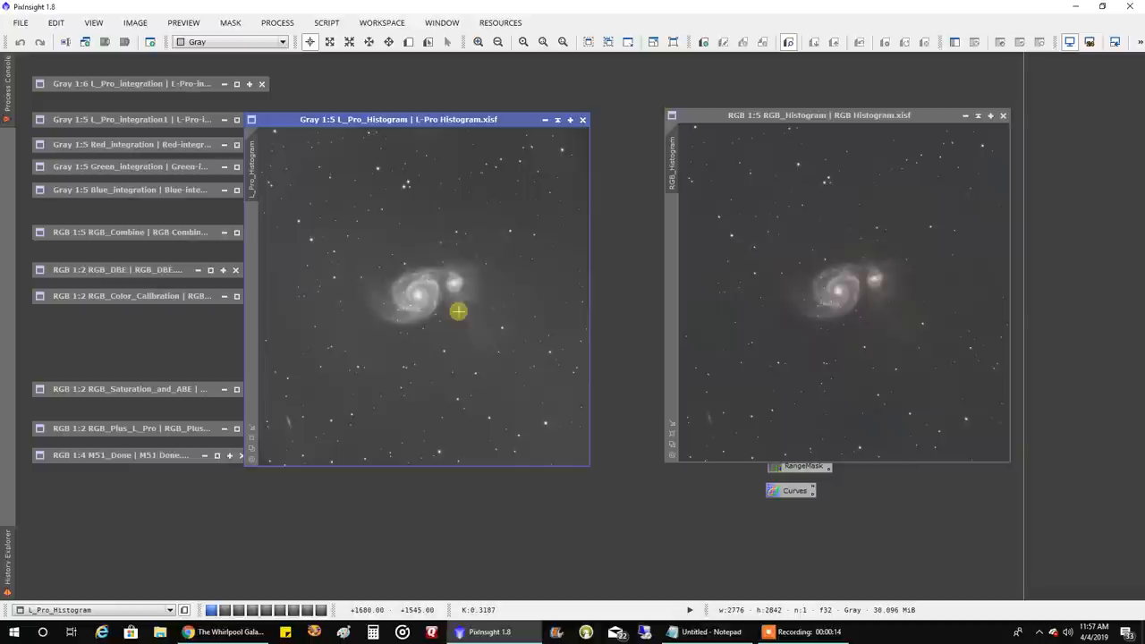
{"action": "mouse_move", "coordinate": [462, 231]}
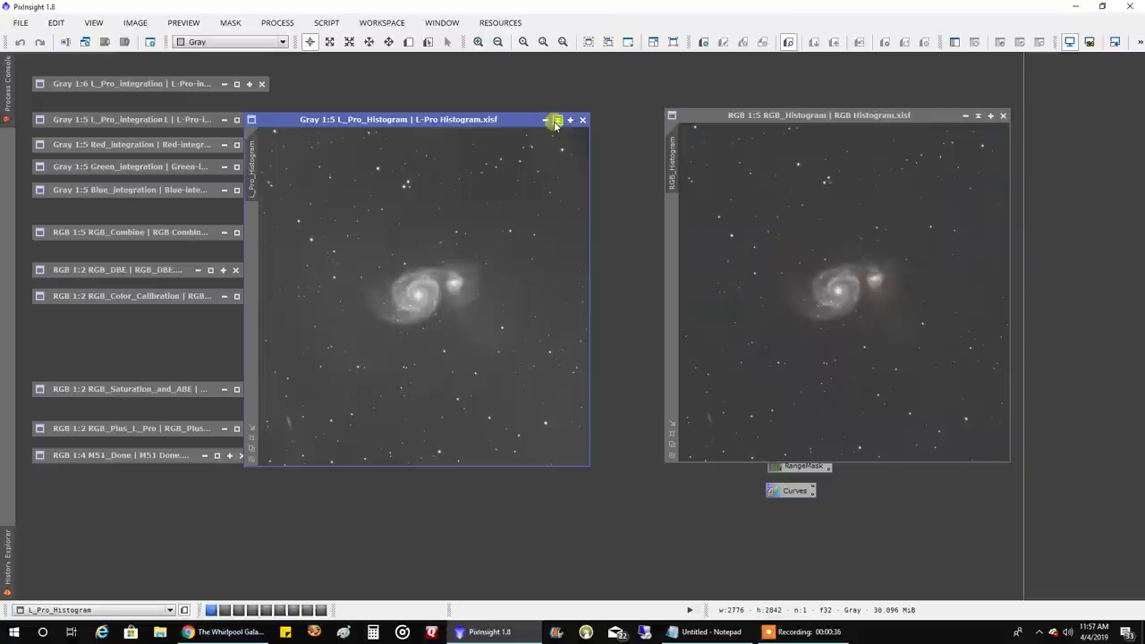
Collapse the L_Pro_Histogram luminance image back to an icon.
{"action": "left_click", "coordinate": [556, 119]}
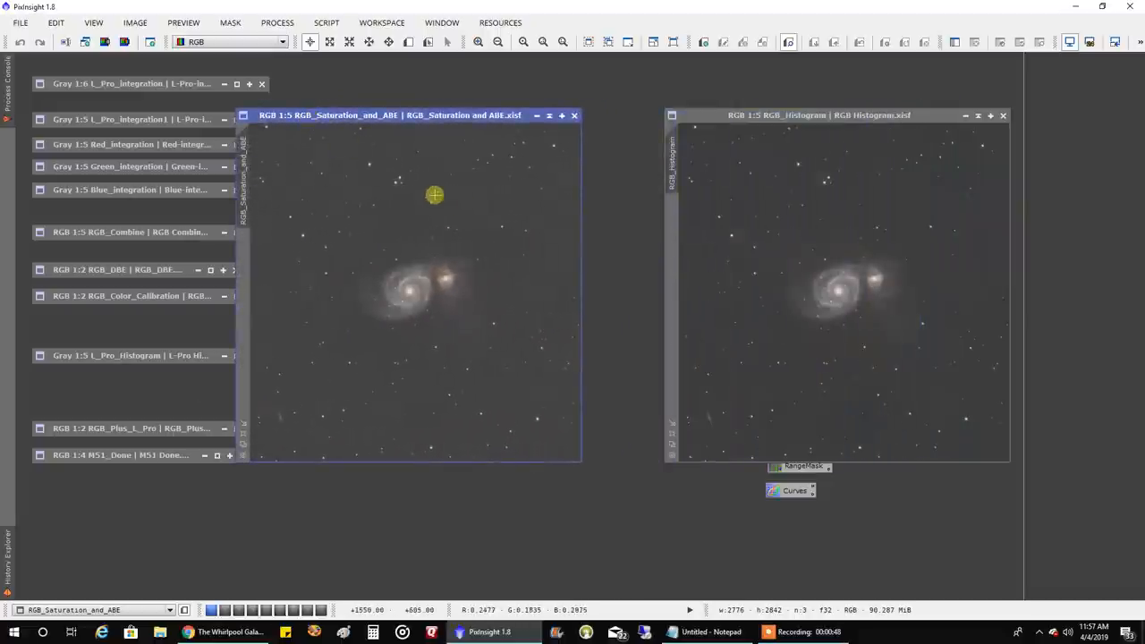
{"action": "mouse_move", "coordinate": [626, 272]}
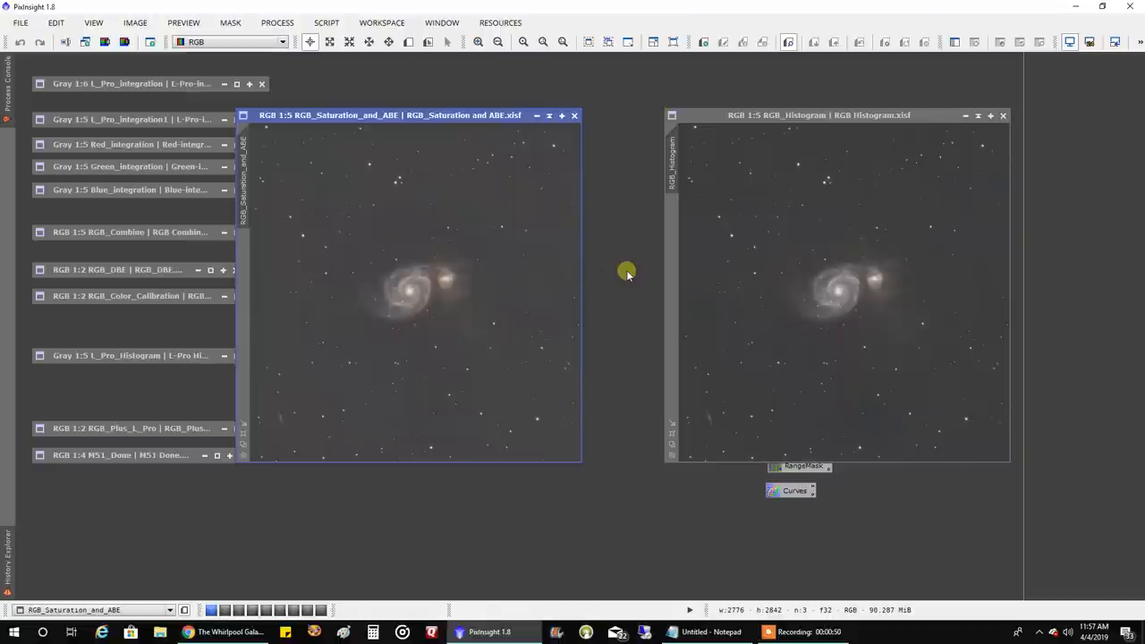
{"action": "mouse_move", "coordinate": [893, 232]}
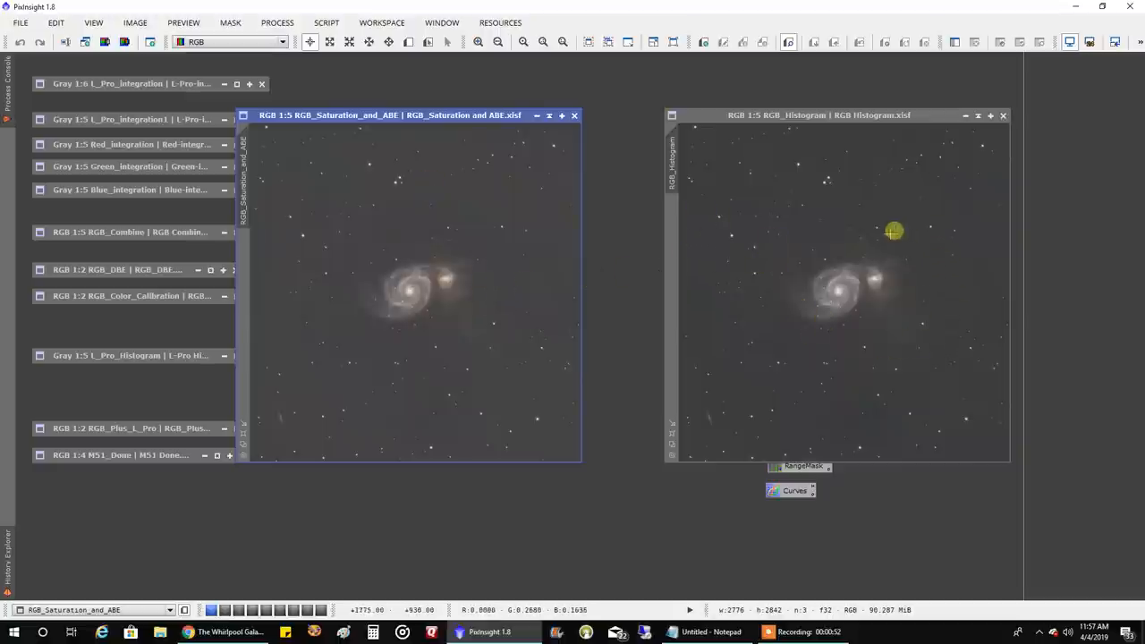
{"action": "mouse_move", "coordinate": [565, 218]}
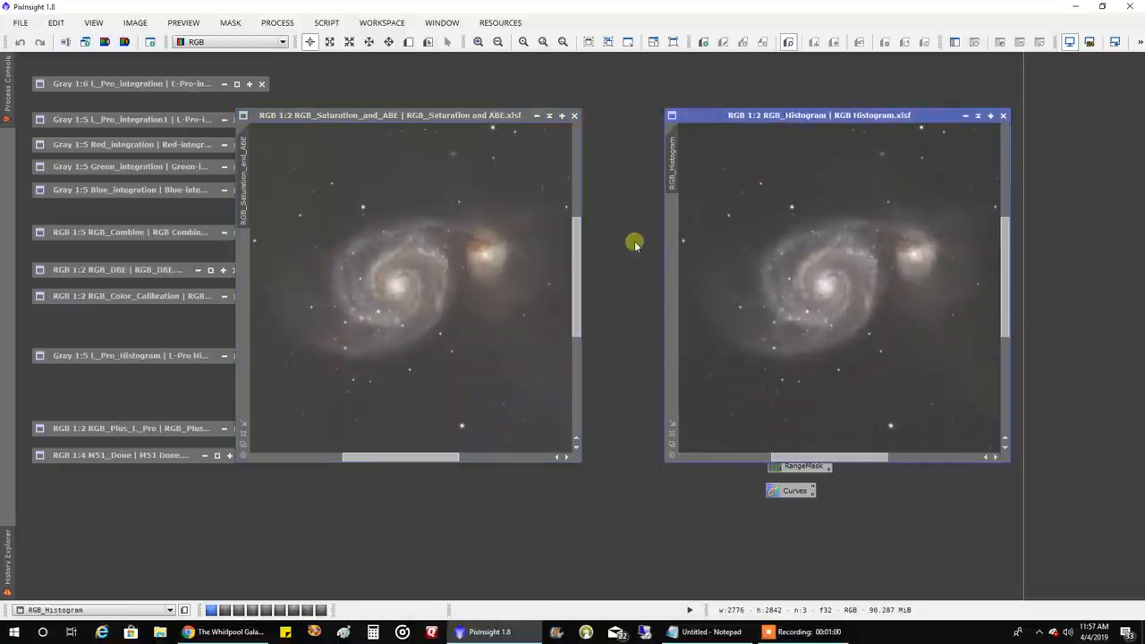
{"action": "mouse_move", "coordinate": [464, 220]}
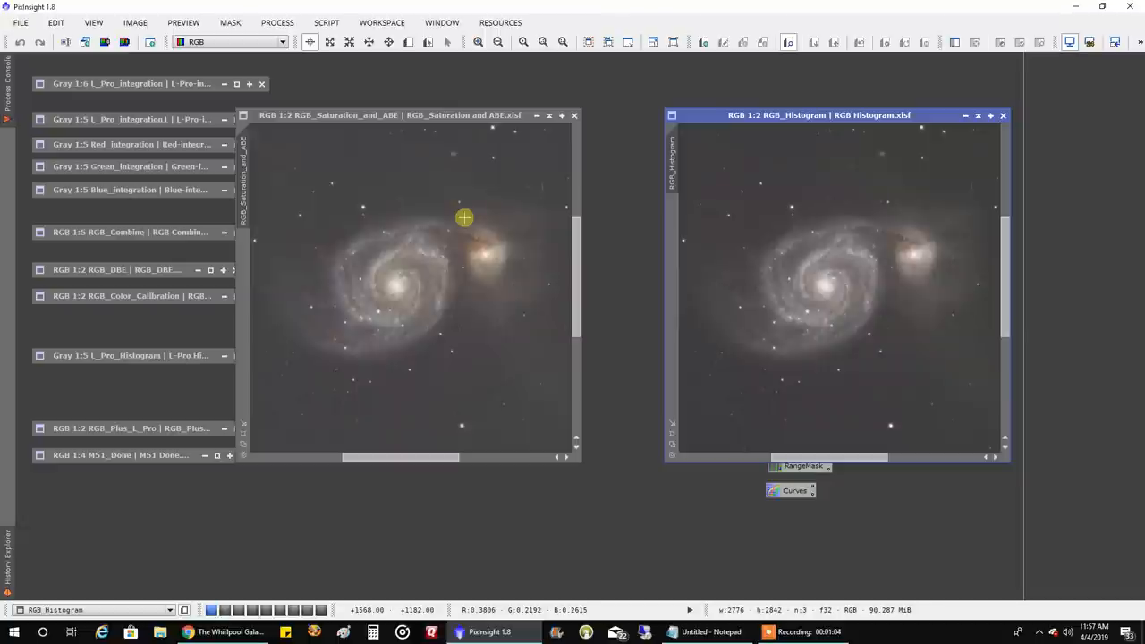
{"action": "mouse_move", "coordinate": [468, 198]}
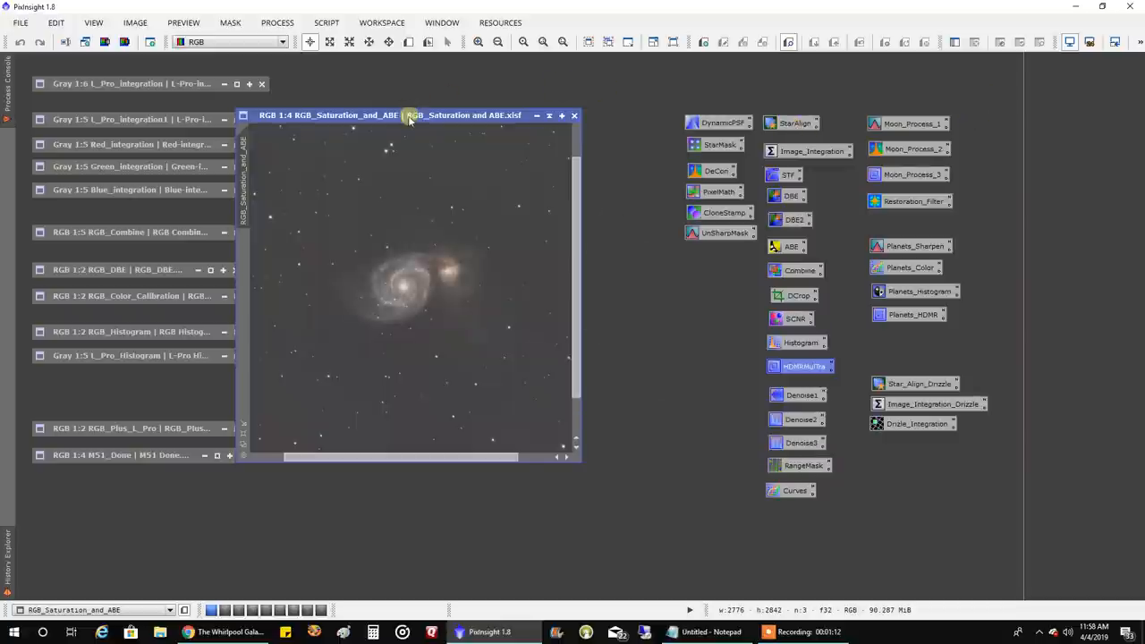
Place RGB_Plus_L_Pro beside RGB_Saturation_and_ABE for side-by-side comparison.
{"action": "left_click_drag", "start_coordinate": [407, 114], "coordinate": [805, 129]}
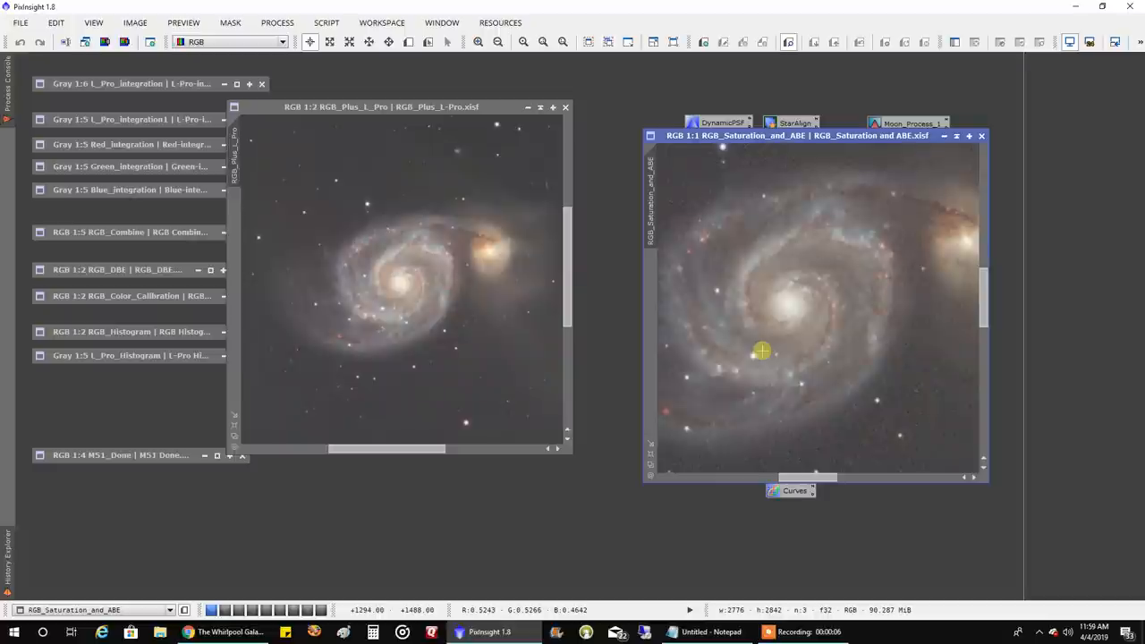
{"action": "mouse_move", "coordinate": [749, 320]}
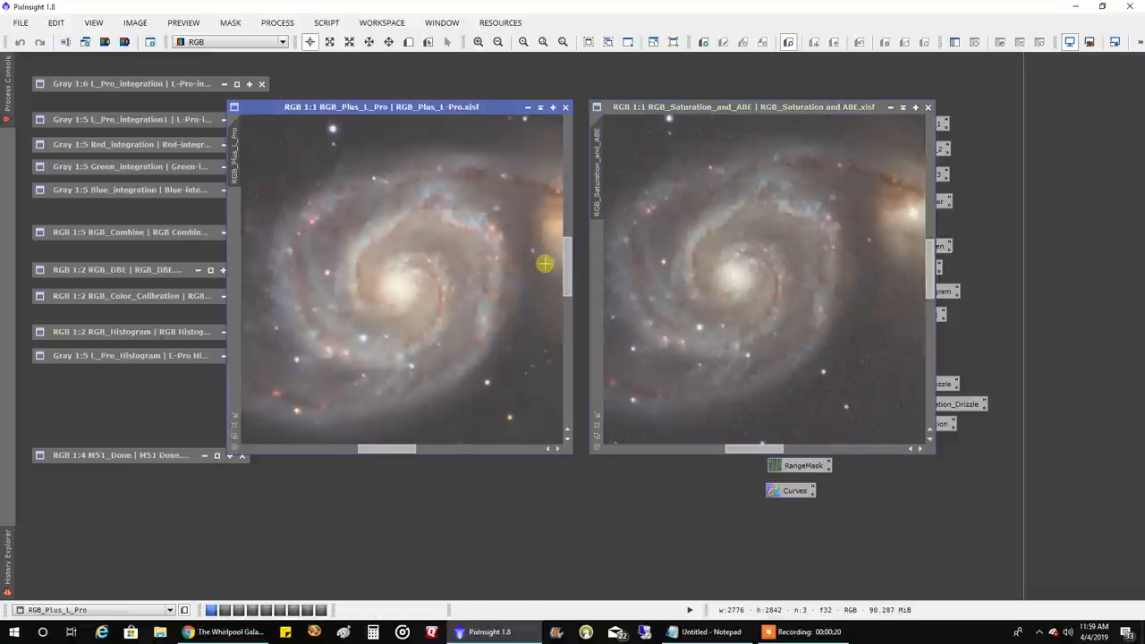
{"action": "mouse_move", "coordinate": [850, 314]}
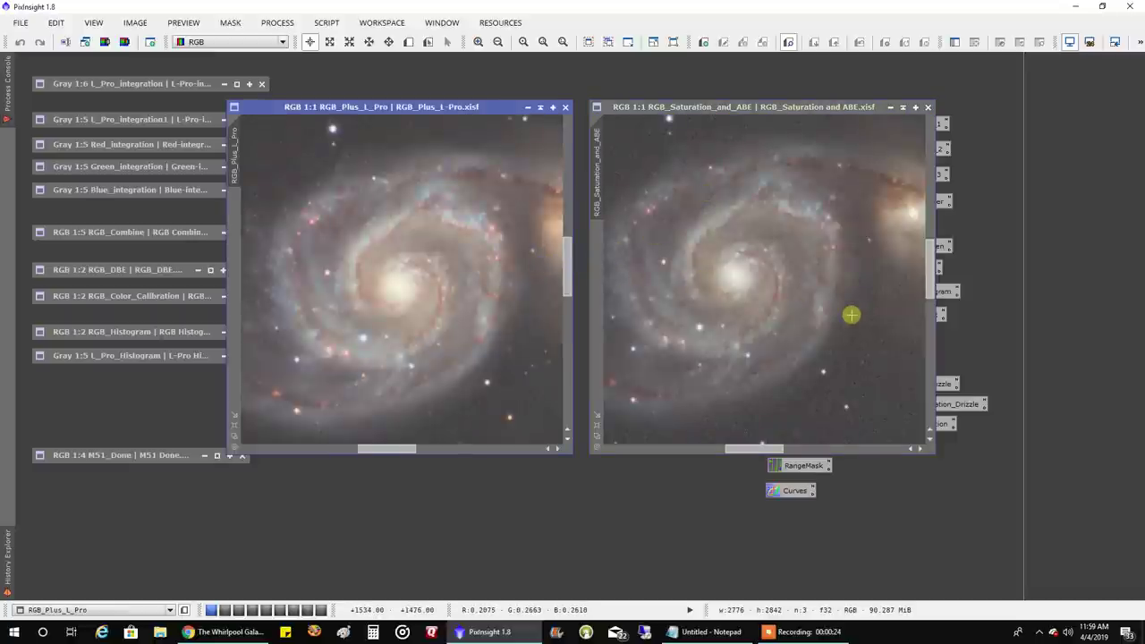
{"action": "mouse_move", "coordinate": [511, 283]}
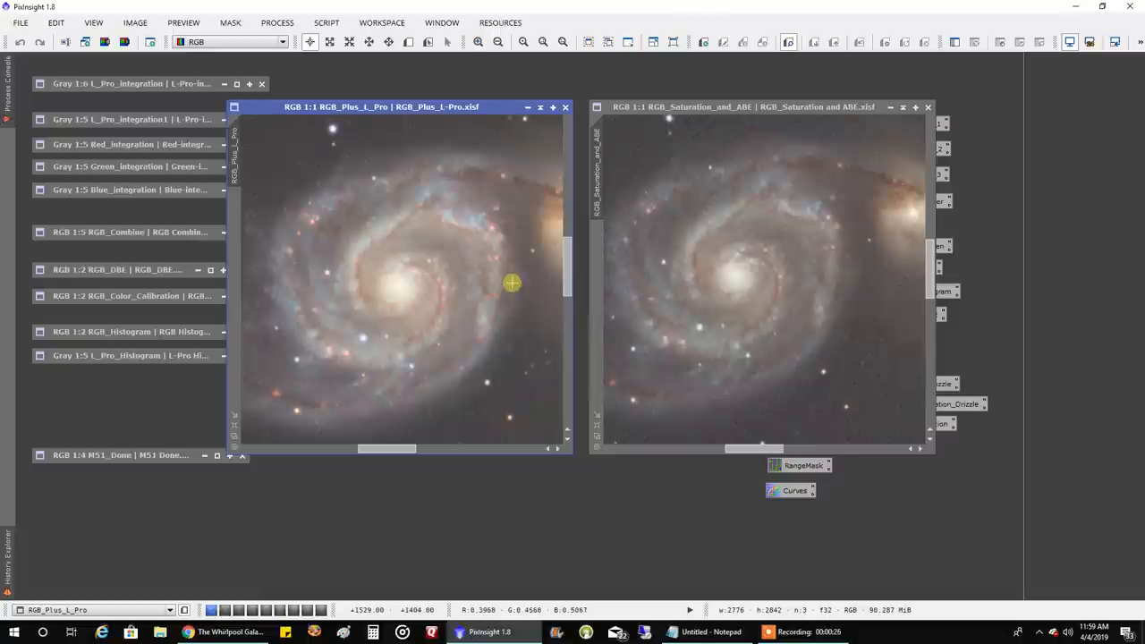
{"action": "mouse_move", "coordinate": [505, 282]}
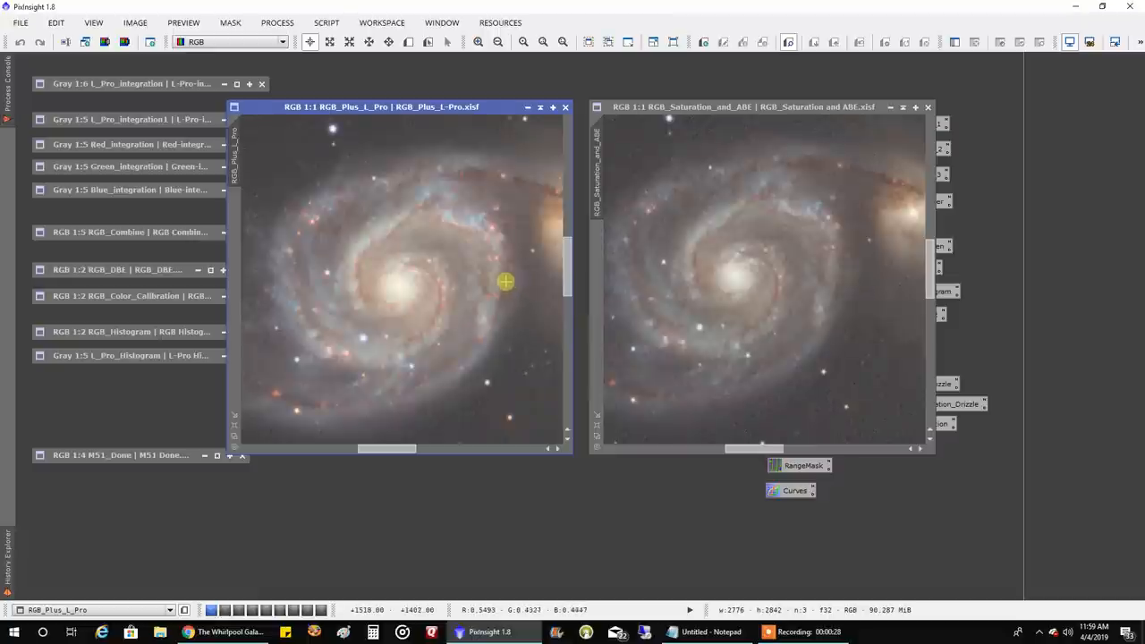
{"action": "mouse_move", "coordinate": [727, 281]}
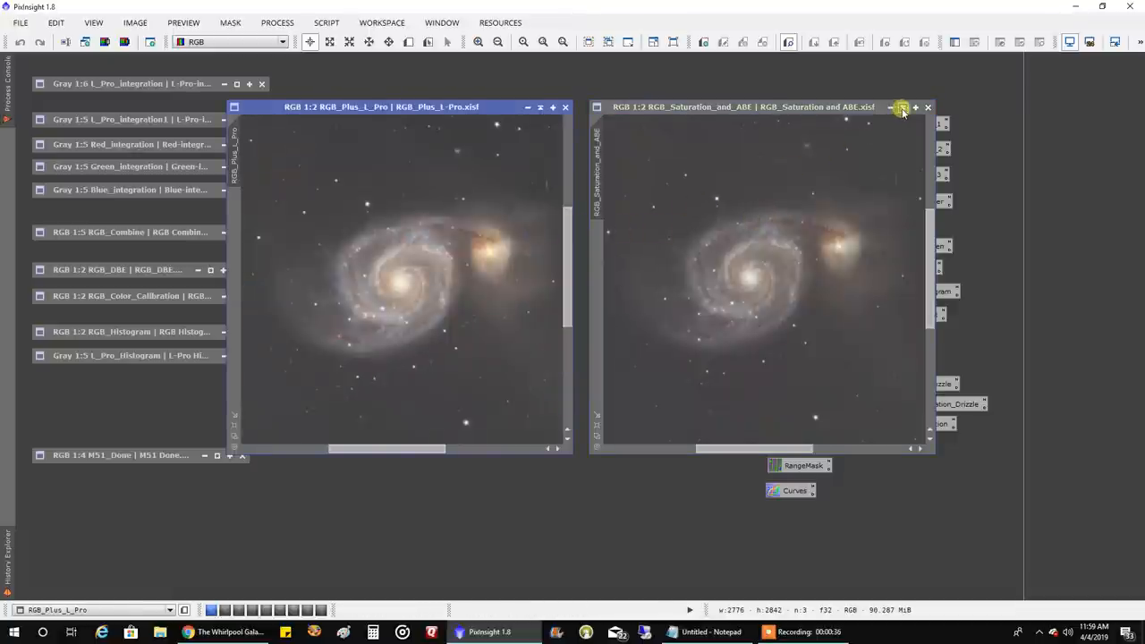
{"action": "mouse_move", "coordinate": [902, 108]}
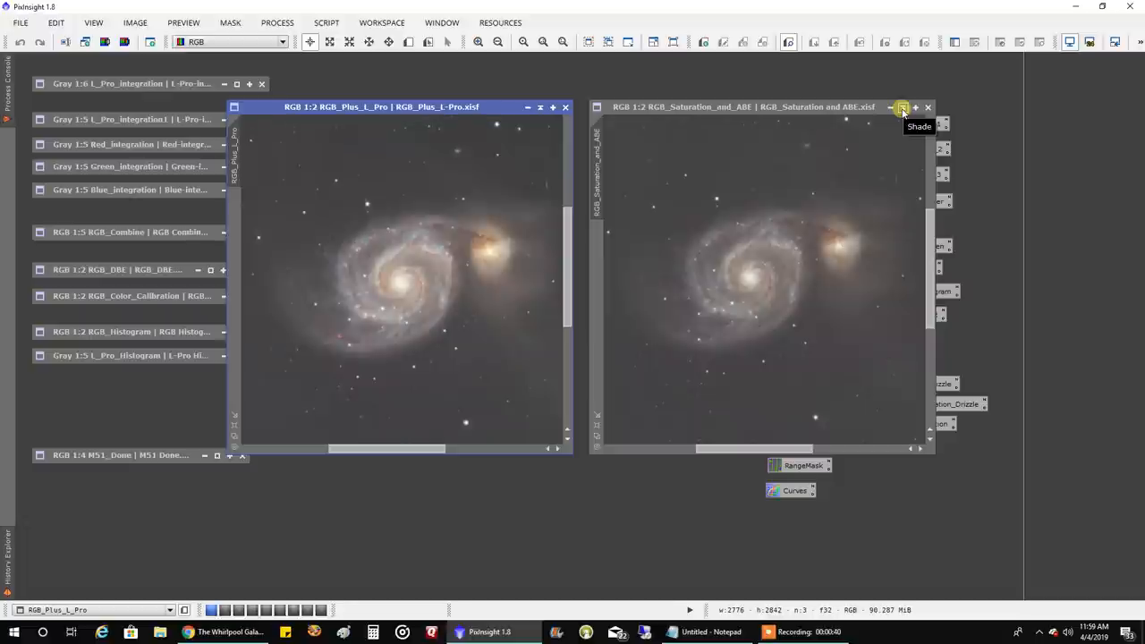
Iconize the RGB_Saturation_and_ABE window, leaving RGB_Plus_L_Pro open.
{"action": "left_click", "coordinate": [902, 106]}
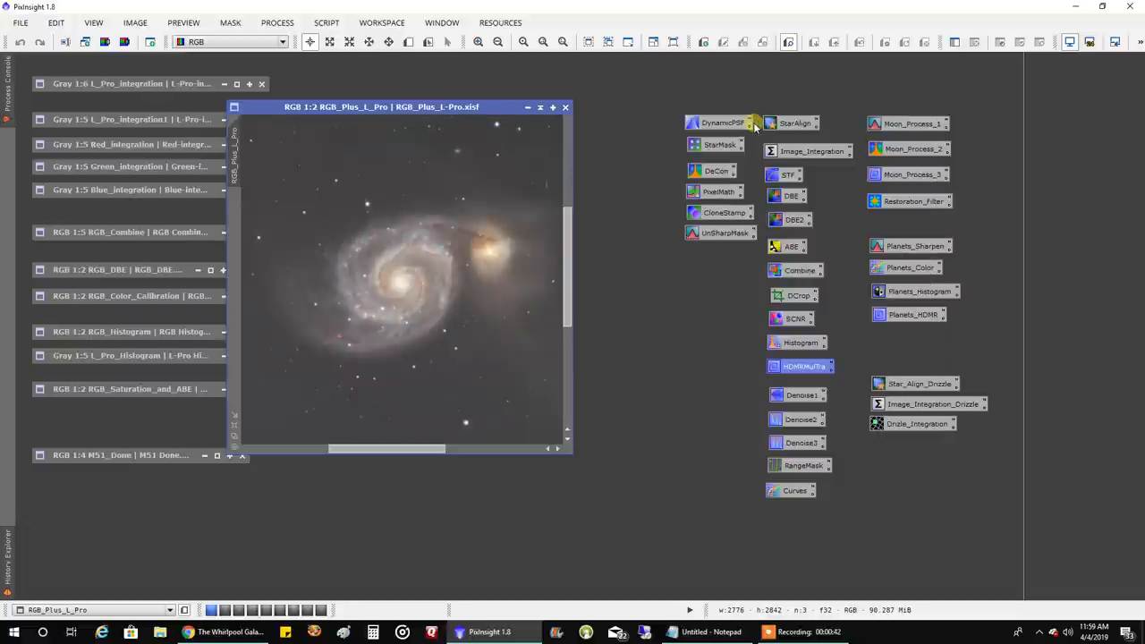
{"action": "mouse_move", "coordinate": [558, 162]}
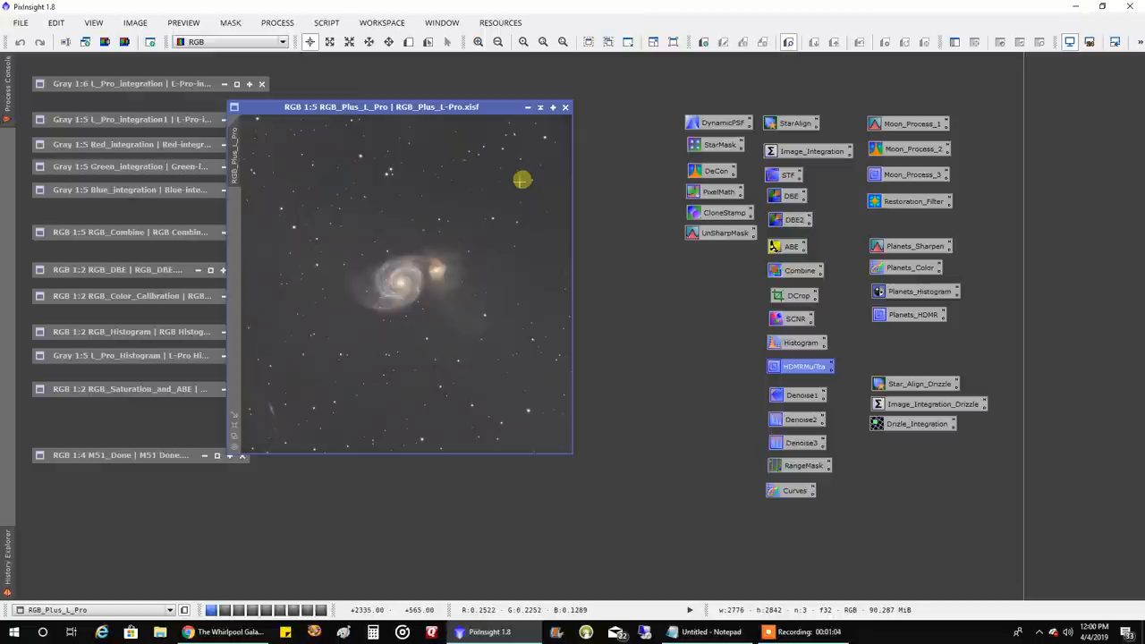
{"action": "mouse_move", "coordinate": [519, 183]}
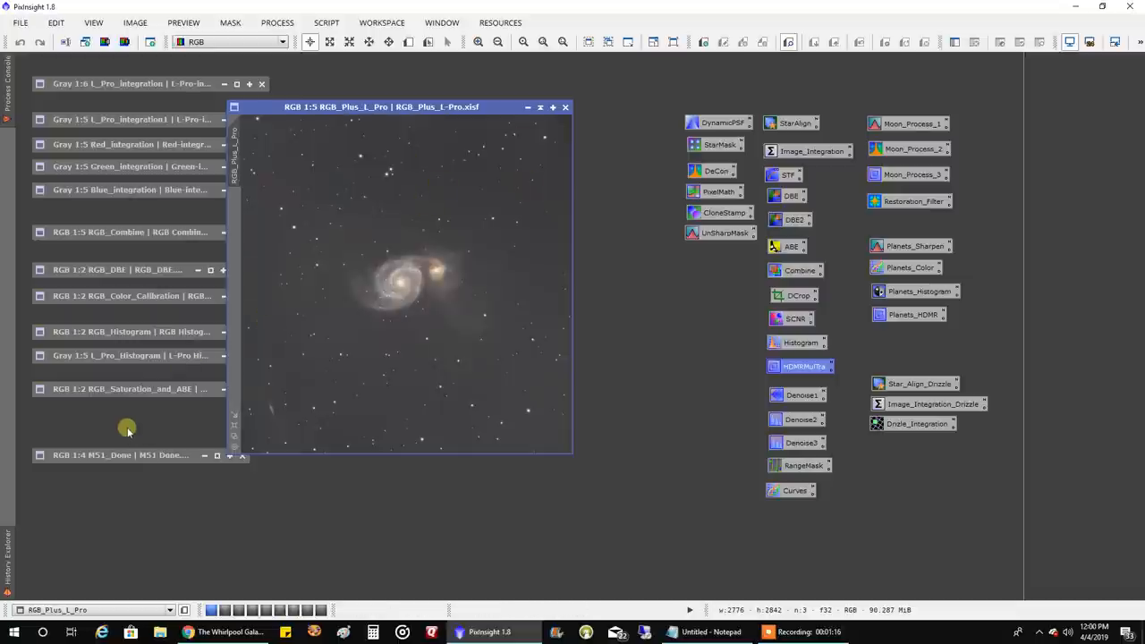
{"action": "mouse_move", "coordinate": [113, 454]}
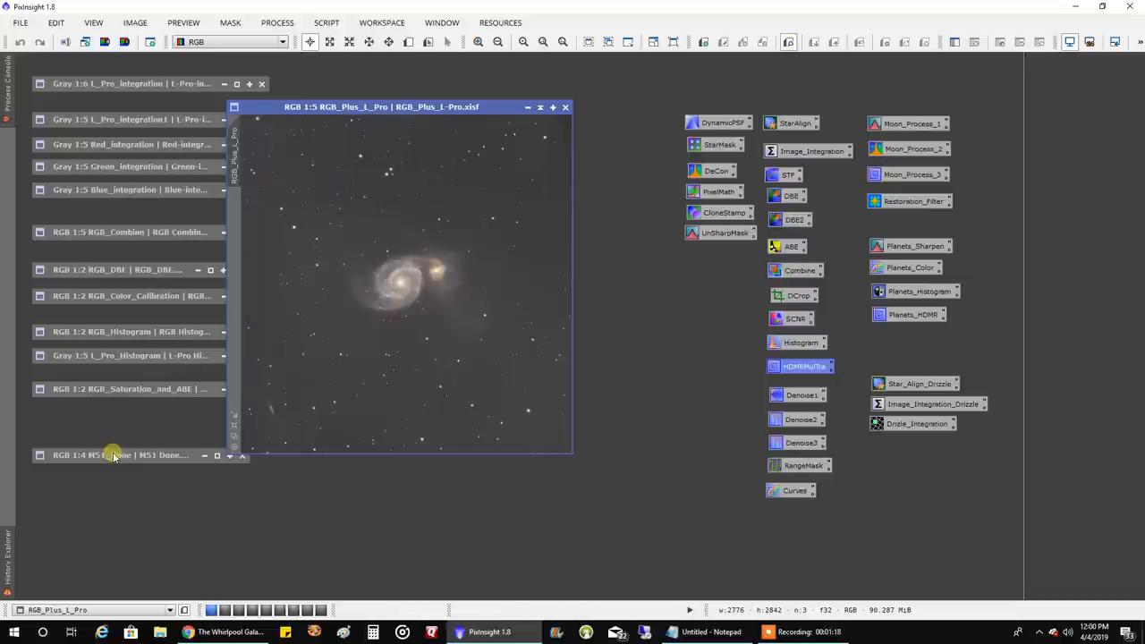
{"action": "mouse_move", "coordinate": [321, 377]}
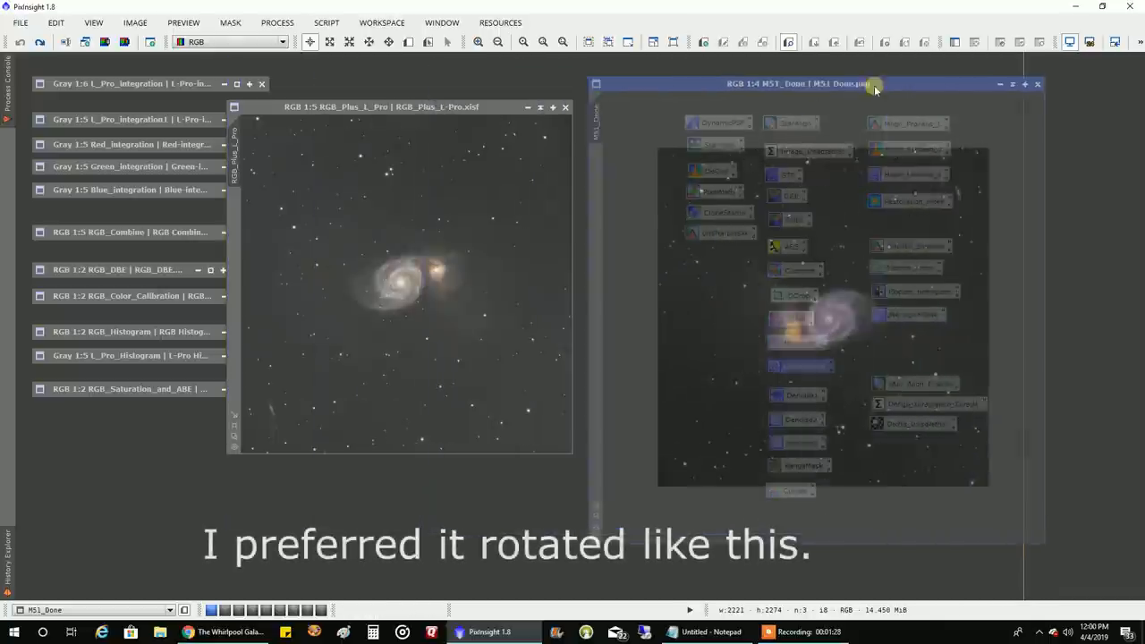
Focus the final rotated M51_Done image beside RGB_Plus_L_Pro.
{"action": "left_click", "coordinate": [841, 84]}
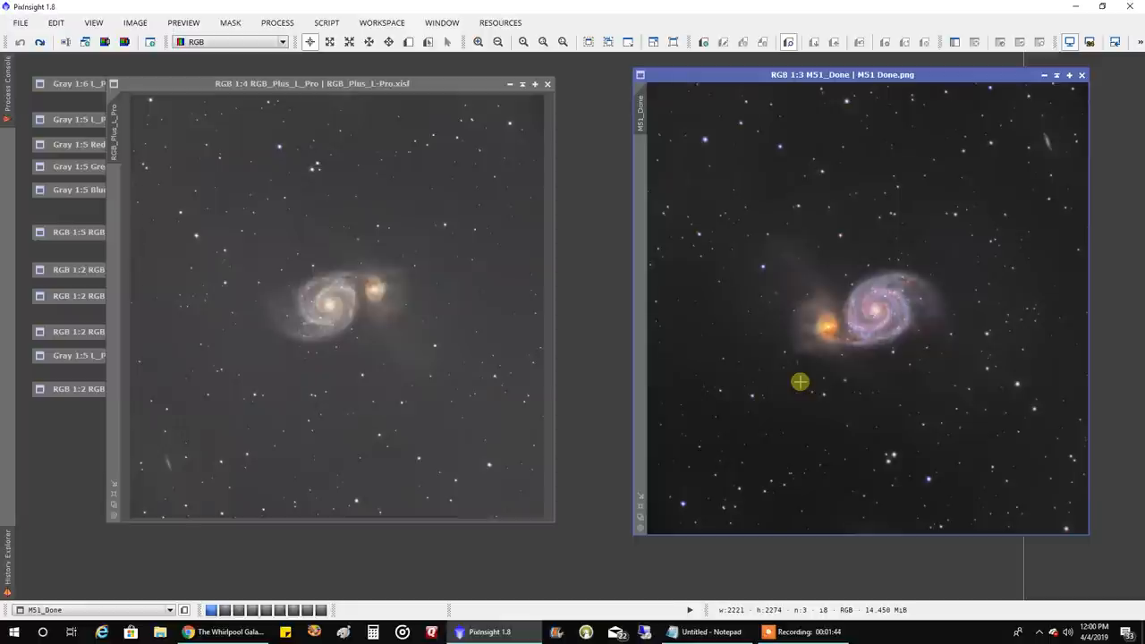
{"action": "mouse_move", "coordinate": [871, 384]}
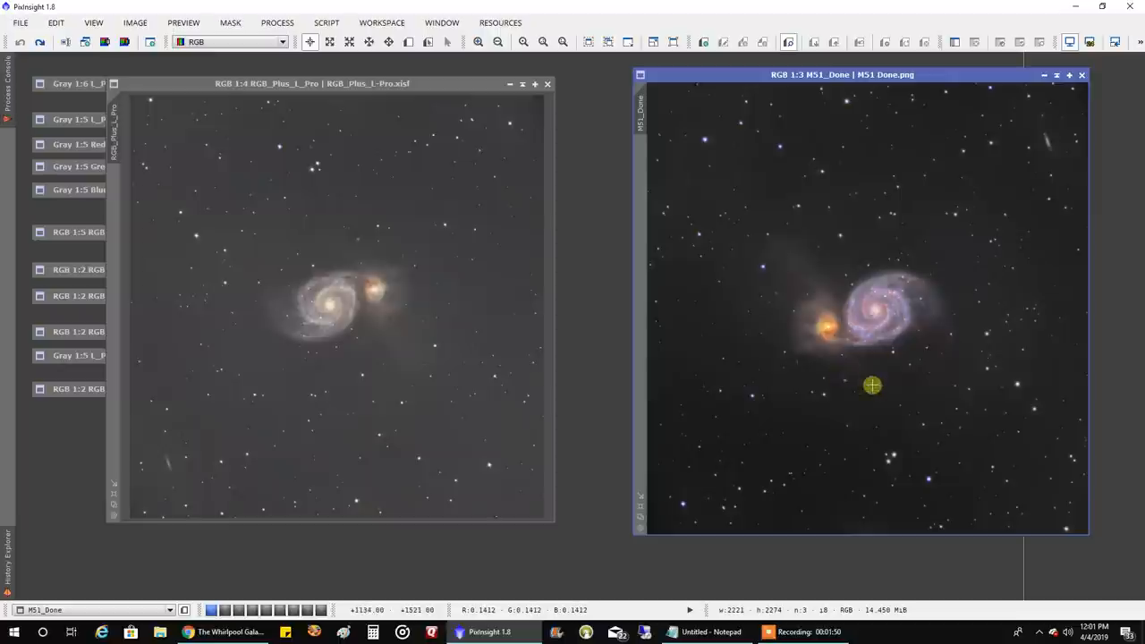
{"action": "mouse_move", "coordinate": [911, 314]}
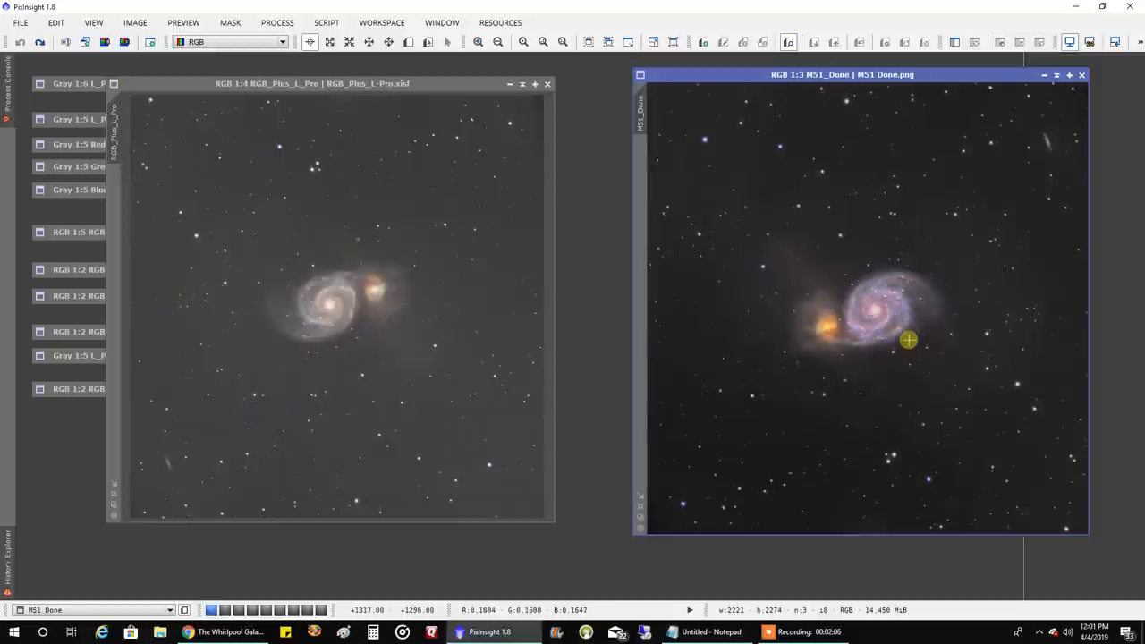
{"action": "mouse_move", "coordinate": [808, 274]}
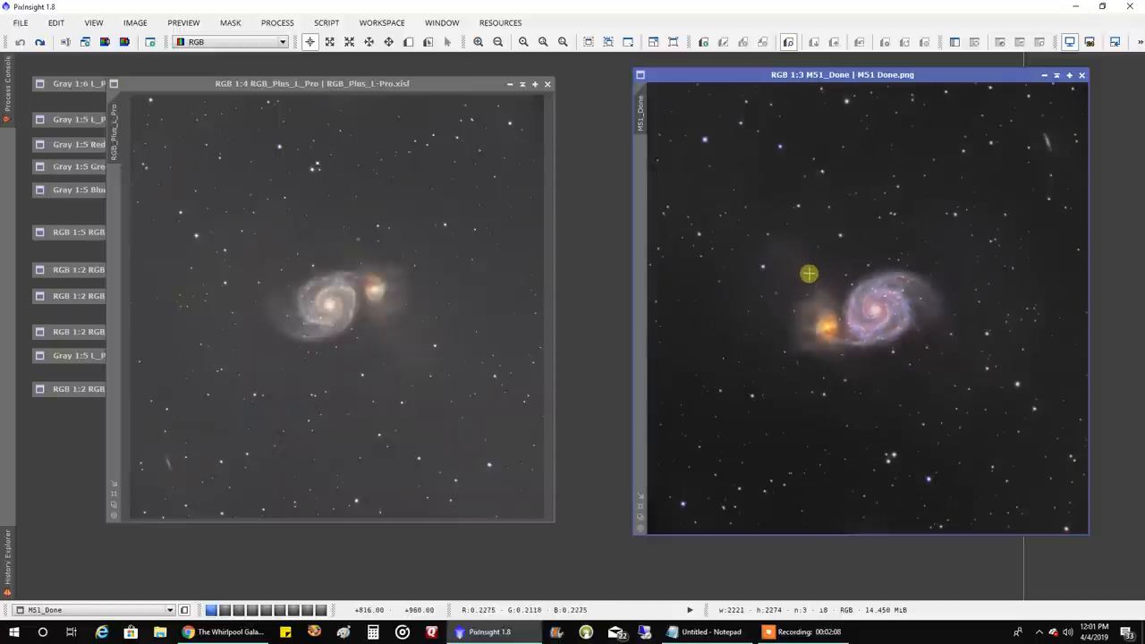
{"action": "mouse_move", "coordinate": [807, 337]}
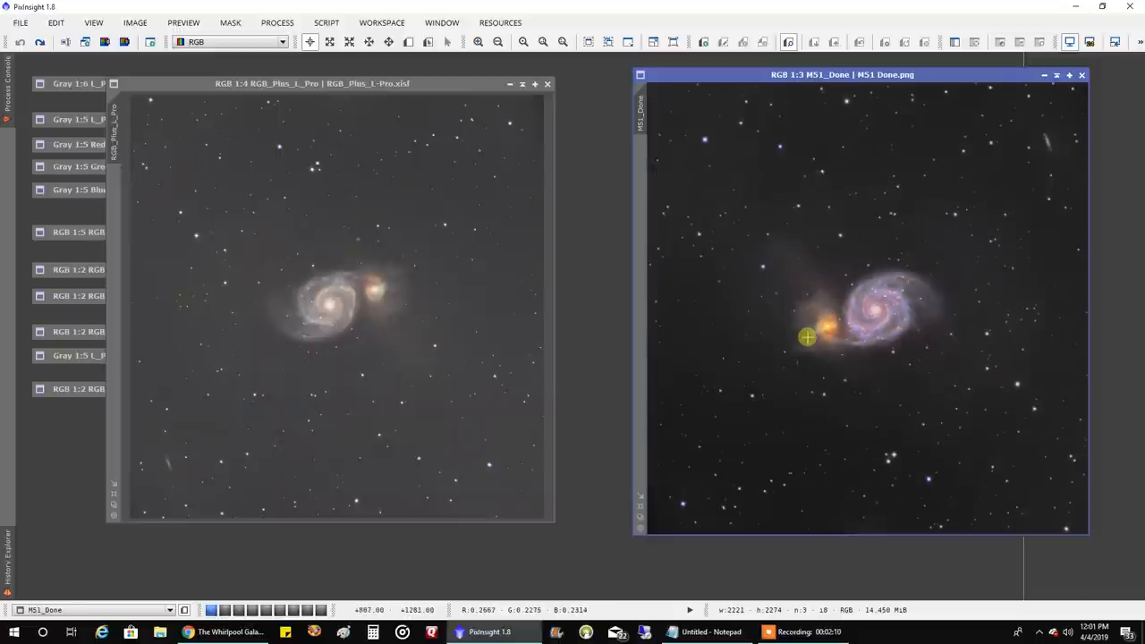
{"action": "mouse_move", "coordinate": [827, 247]}
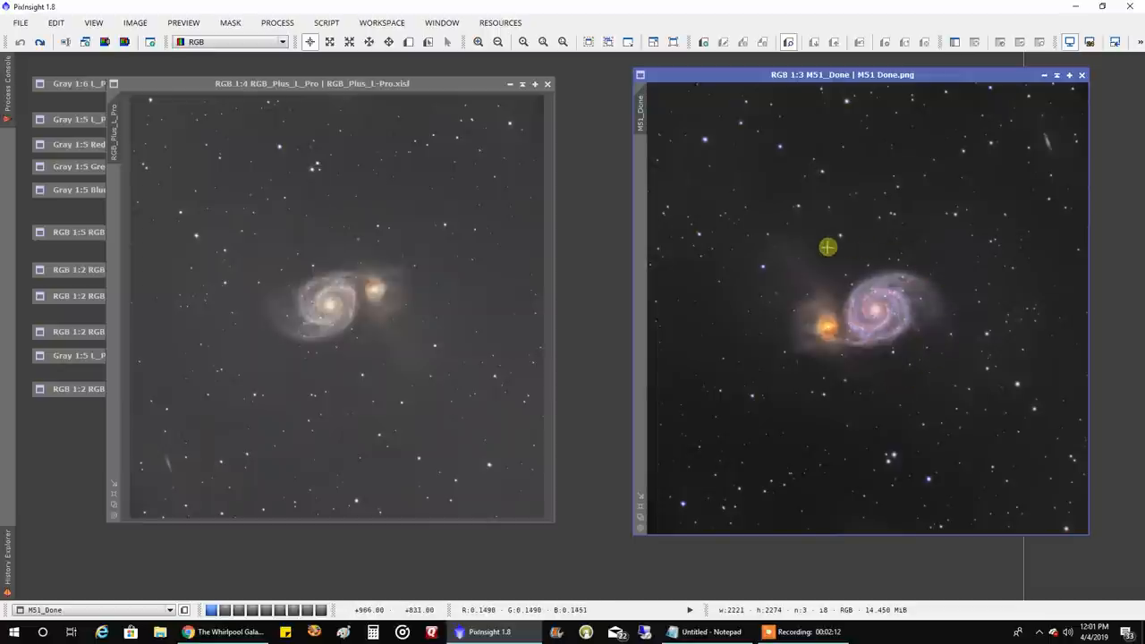
{"action": "mouse_move", "coordinate": [1059, 190]}
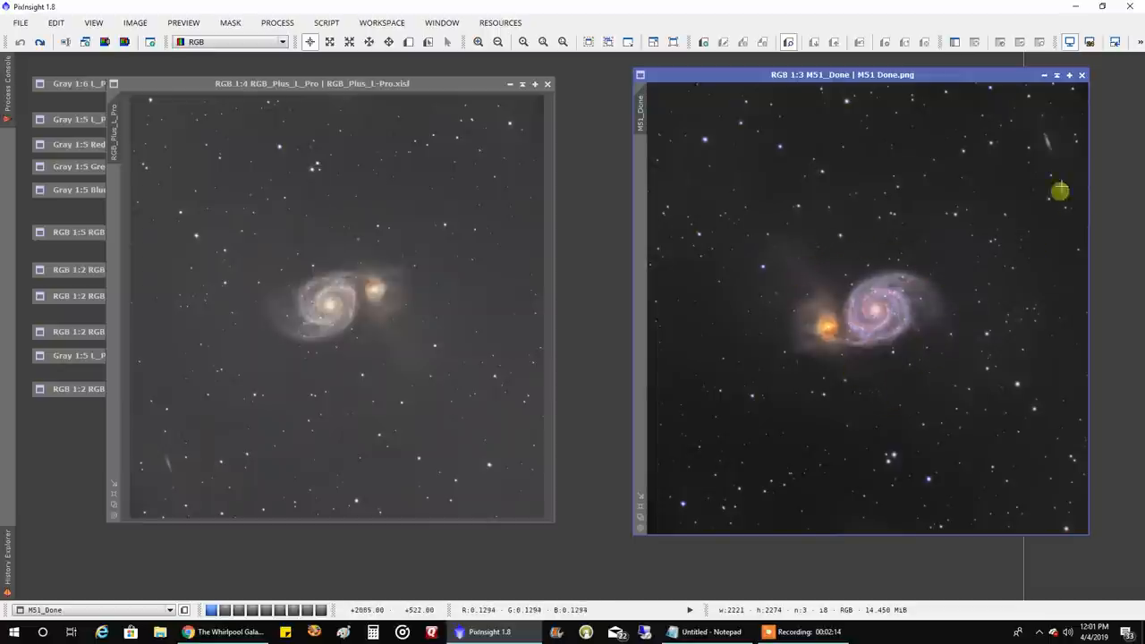
{"action": "mouse_move", "coordinate": [1049, 149]}
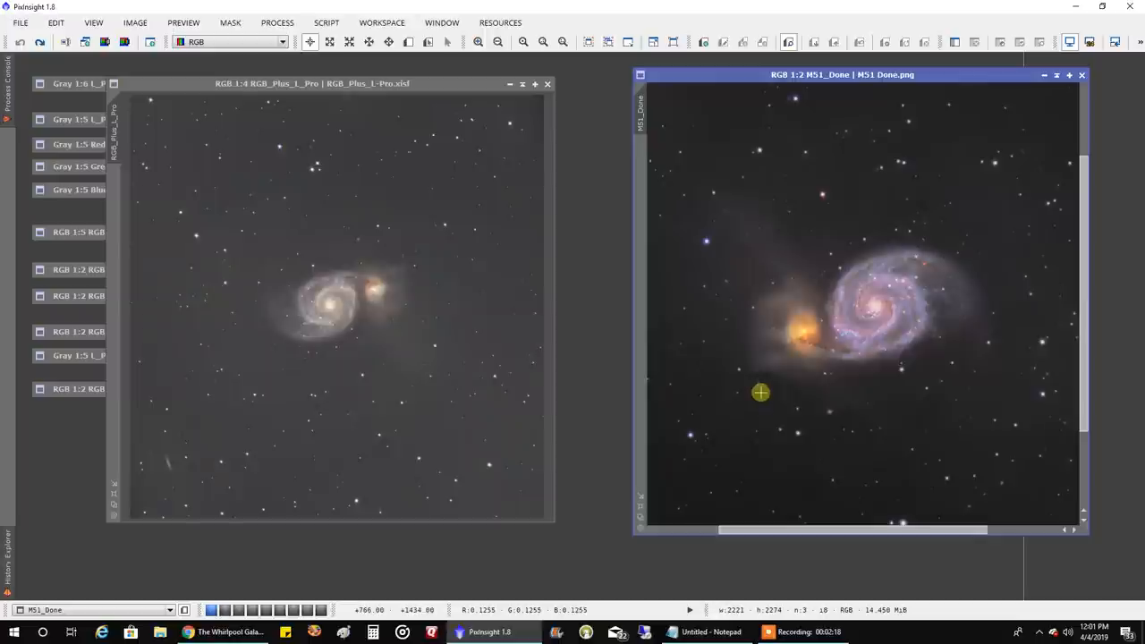
{"action": "mouse_move", "coordinate": [762, 395]}
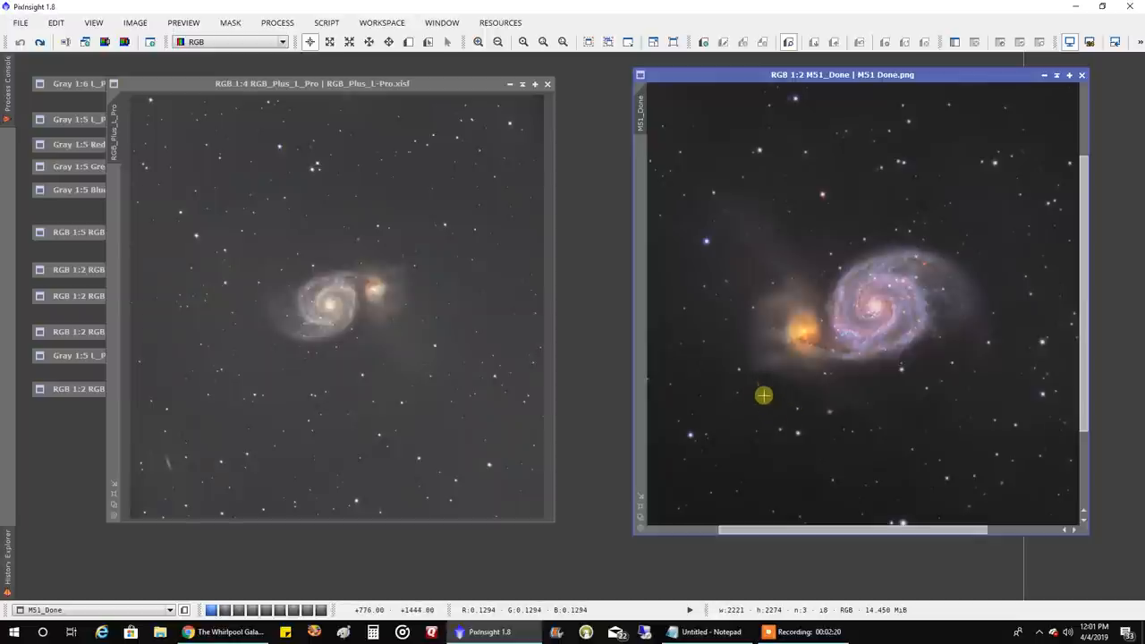
{"action": "mouse_move", "coordinate": [767, 406]}
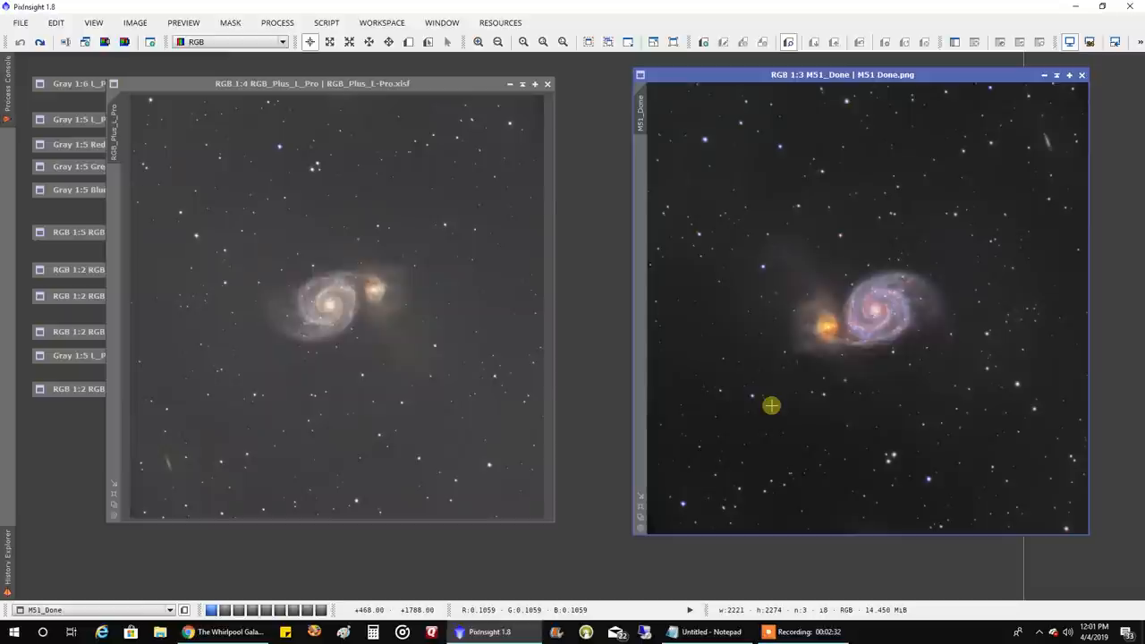
{"action": "mouse_move", "coordinate": [443, 586]}
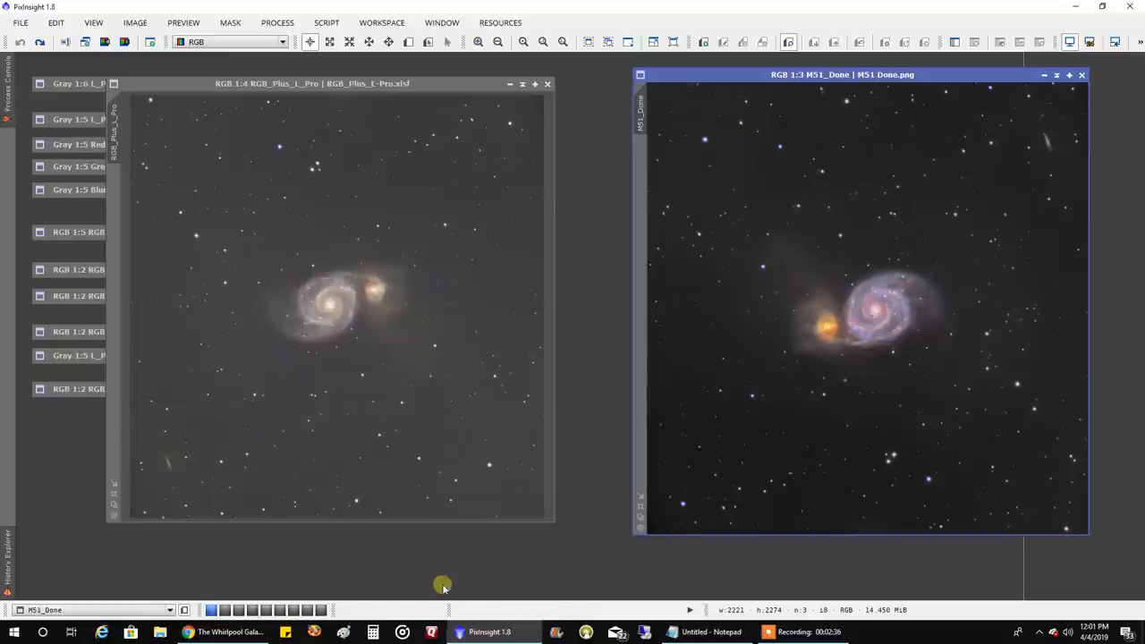
{"action": "mouse_move", "coordinate": [188, 630]}
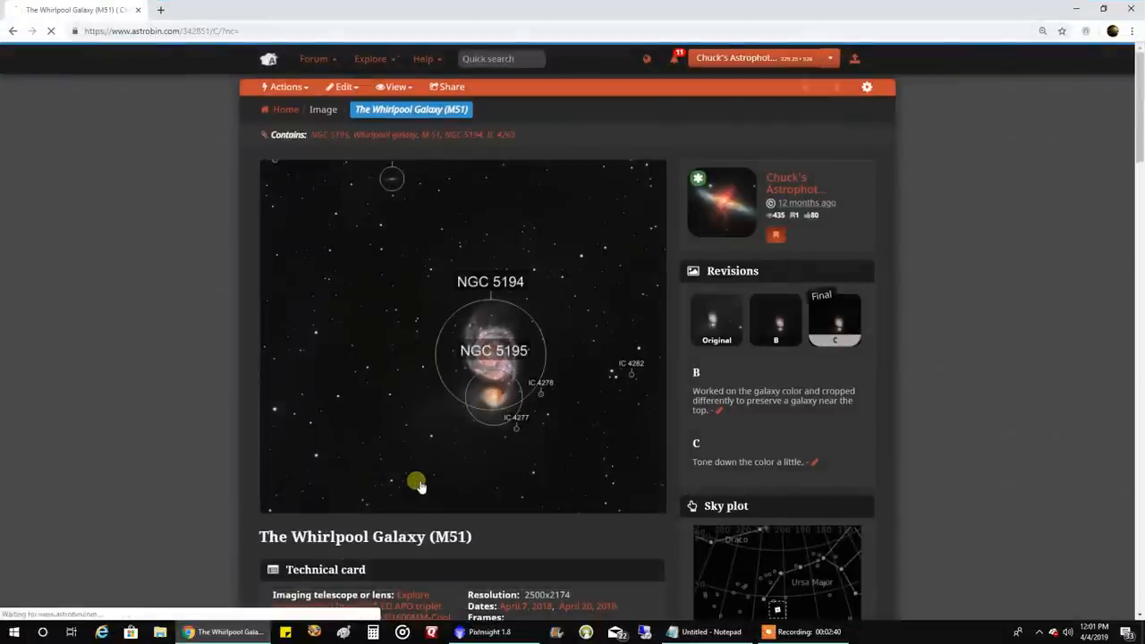
View the final and Original Whirlpool Galaxy revisions full-size on Astrobin, then return to PixInsight.
{"action": "left_click", "coordinate": [462, 336]}
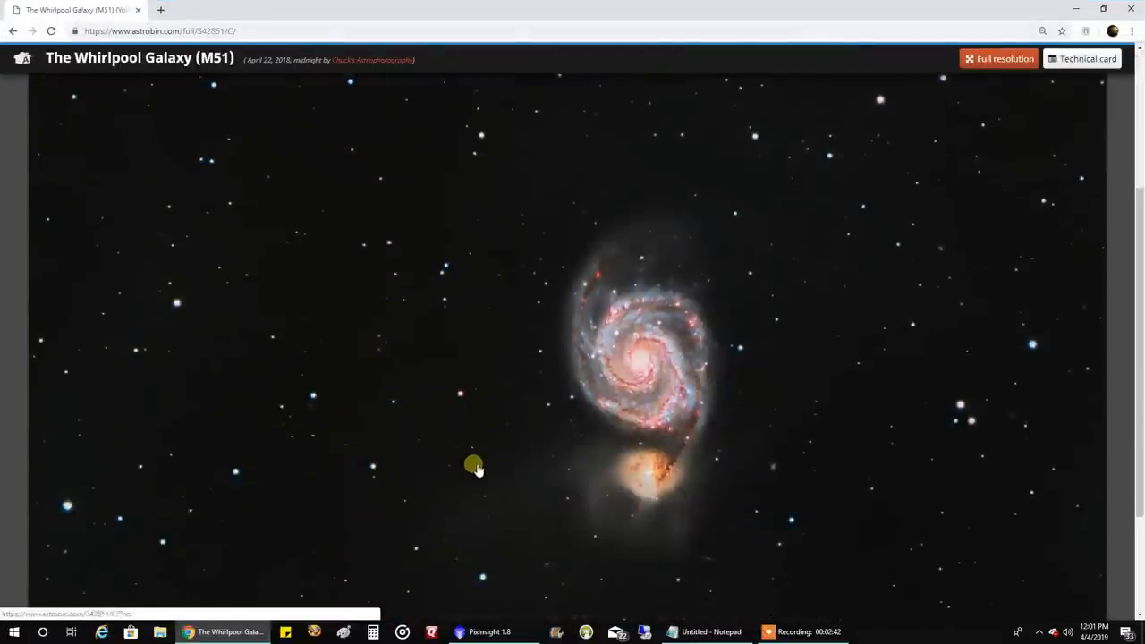
{"action": "left_click", "coordinate": [638, 388]}
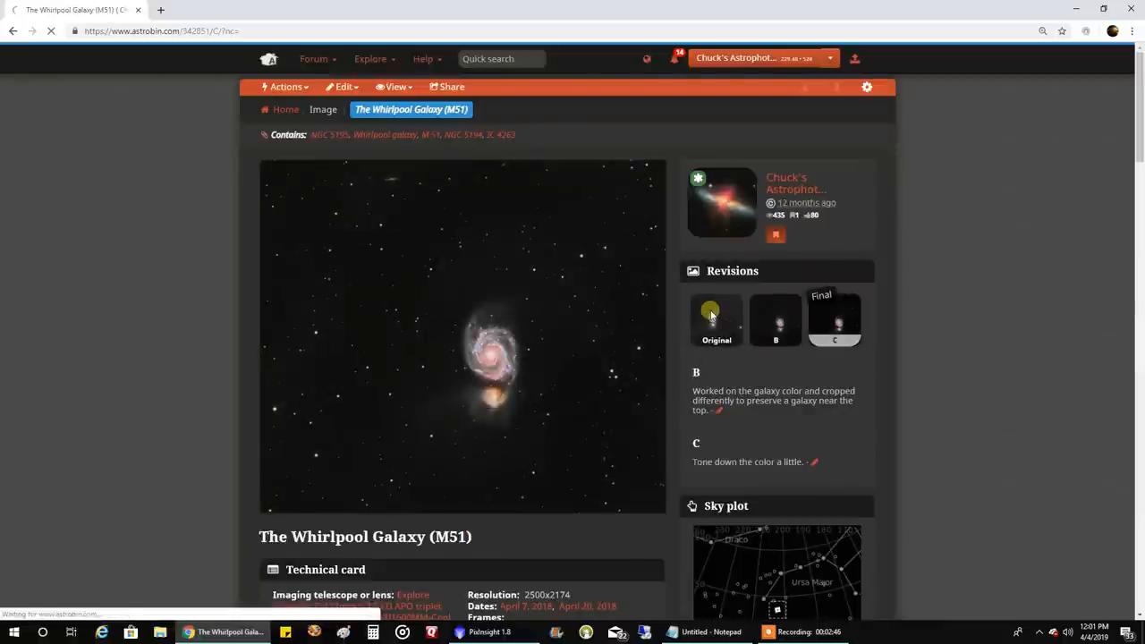
{"action": "left_click", "coordinate": [462, 336]}
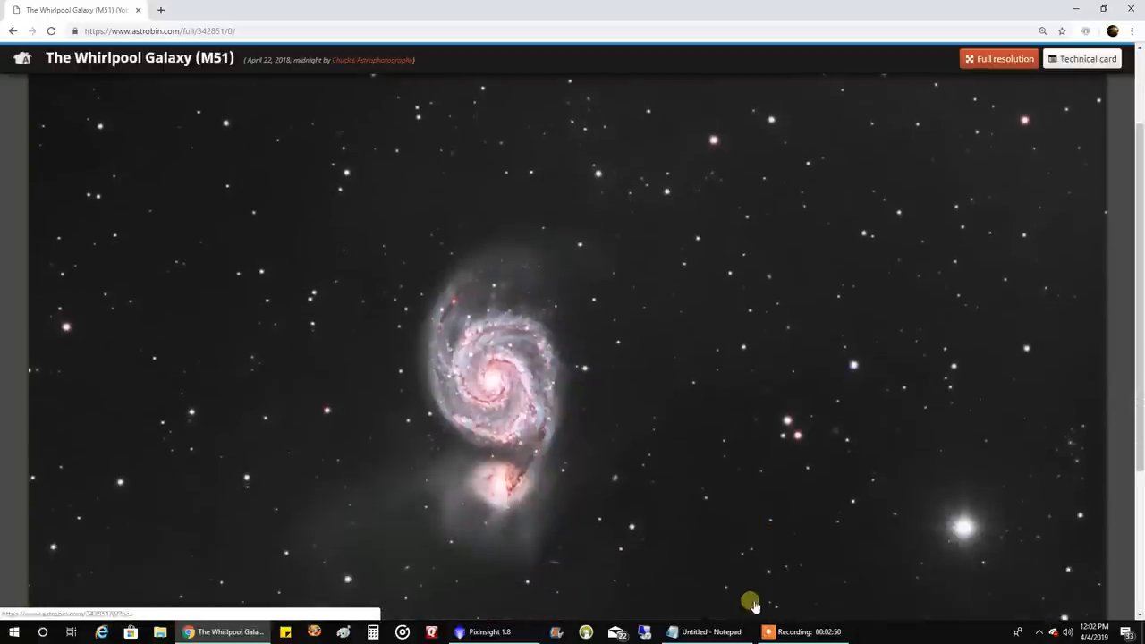
{"action": "left_click", "coordinate": [490, 631]}
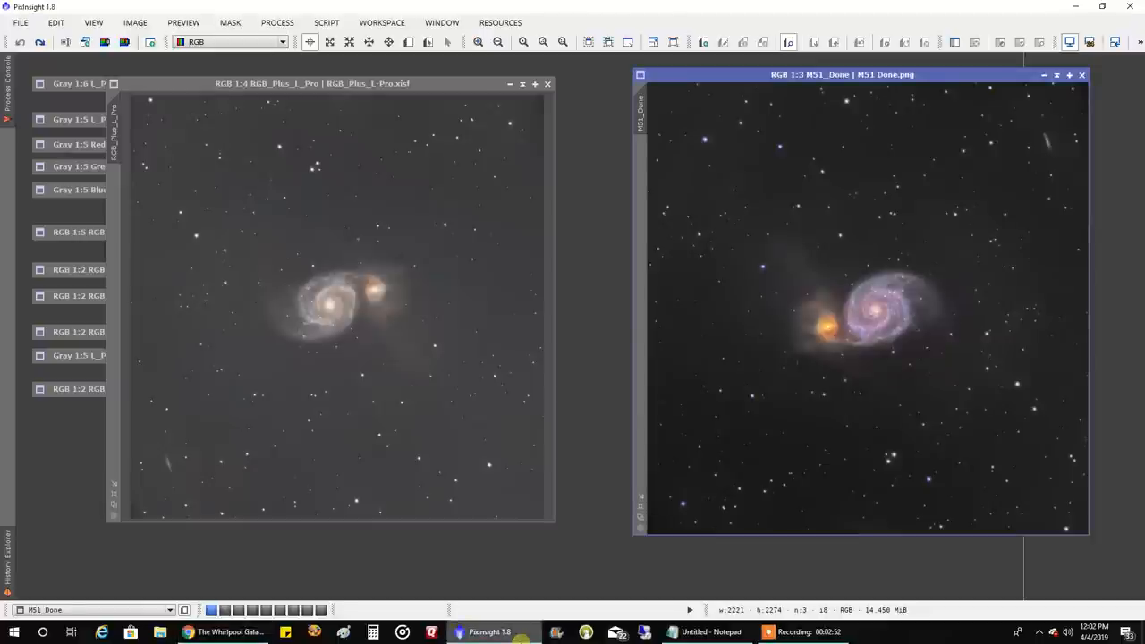
{"action": "mouse_move", "coordinate": [543, 599]}
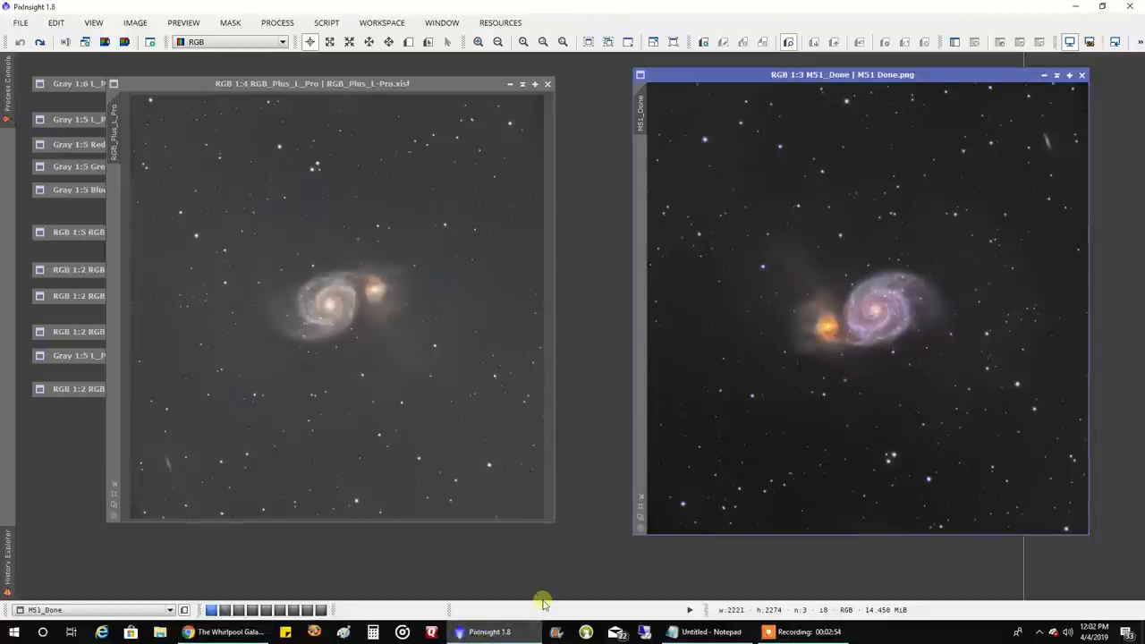
{"action": "mouse_move", "coordinate": [538, 598]}
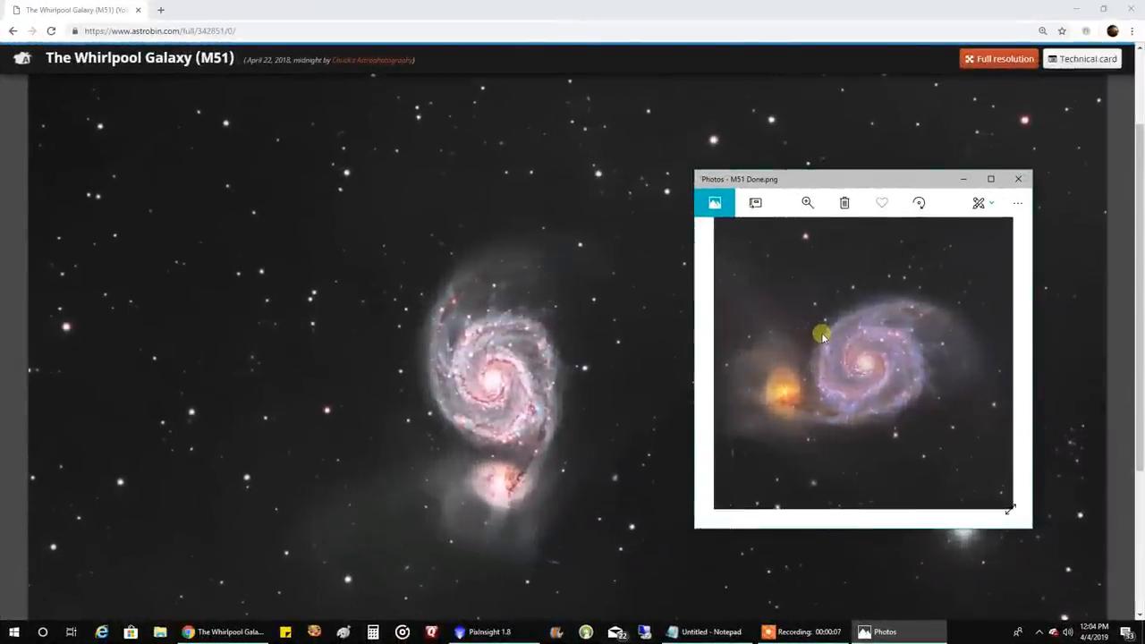
{"action": "mouse_move", "coordinate": [820, 341]}
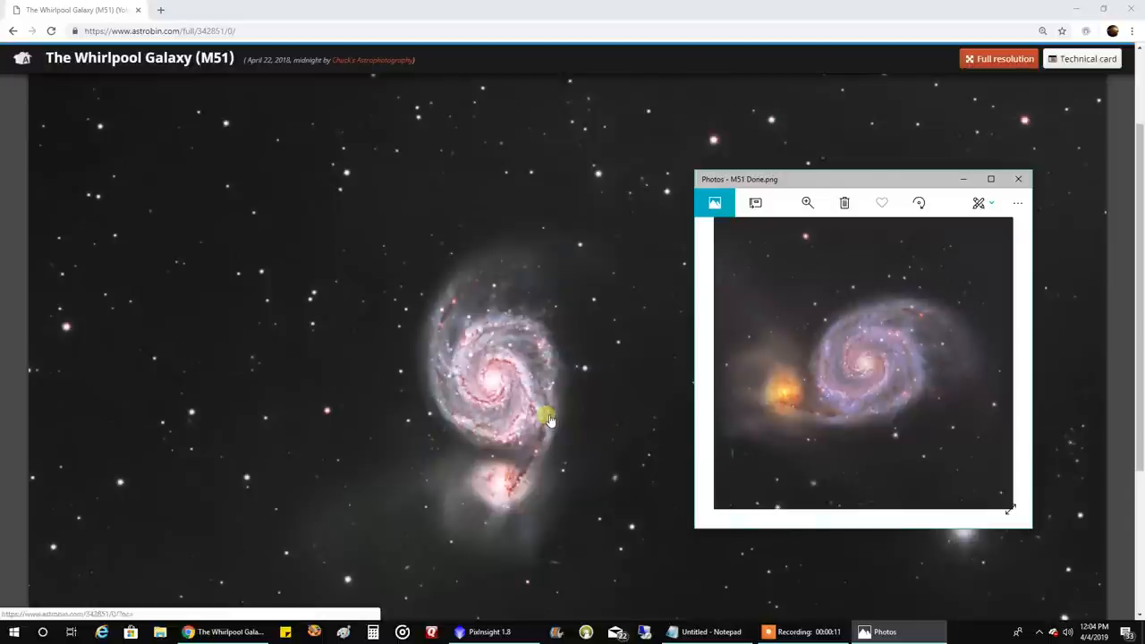
{"action": "mouse_move", "coordinate": [497, 456]}
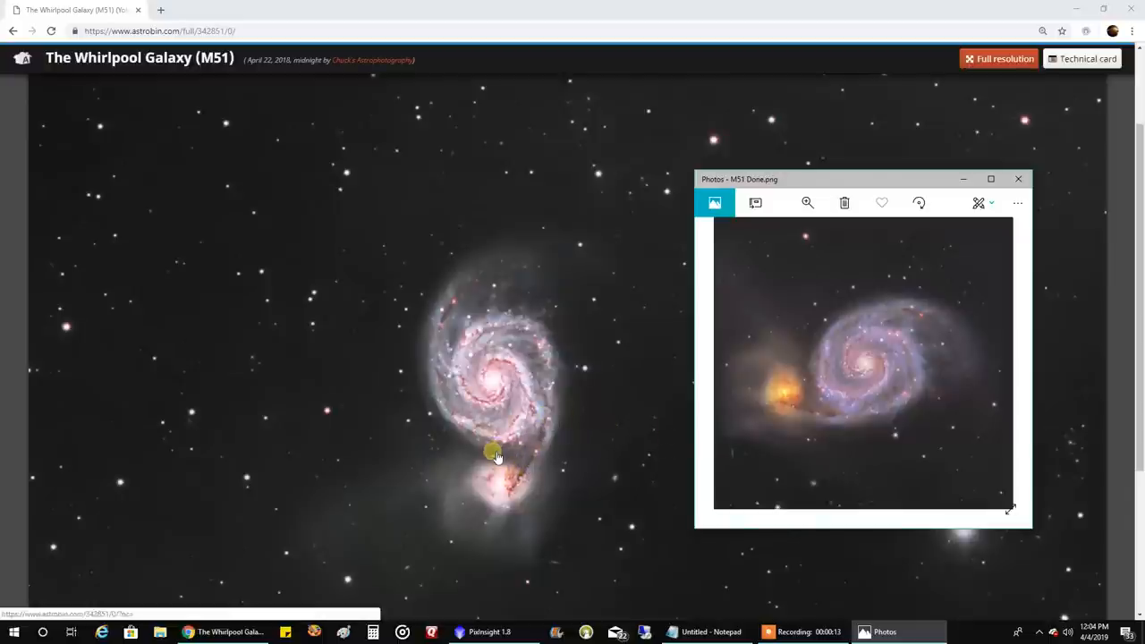
{"action": "mouse_move", "coordinate": [494, 487]}
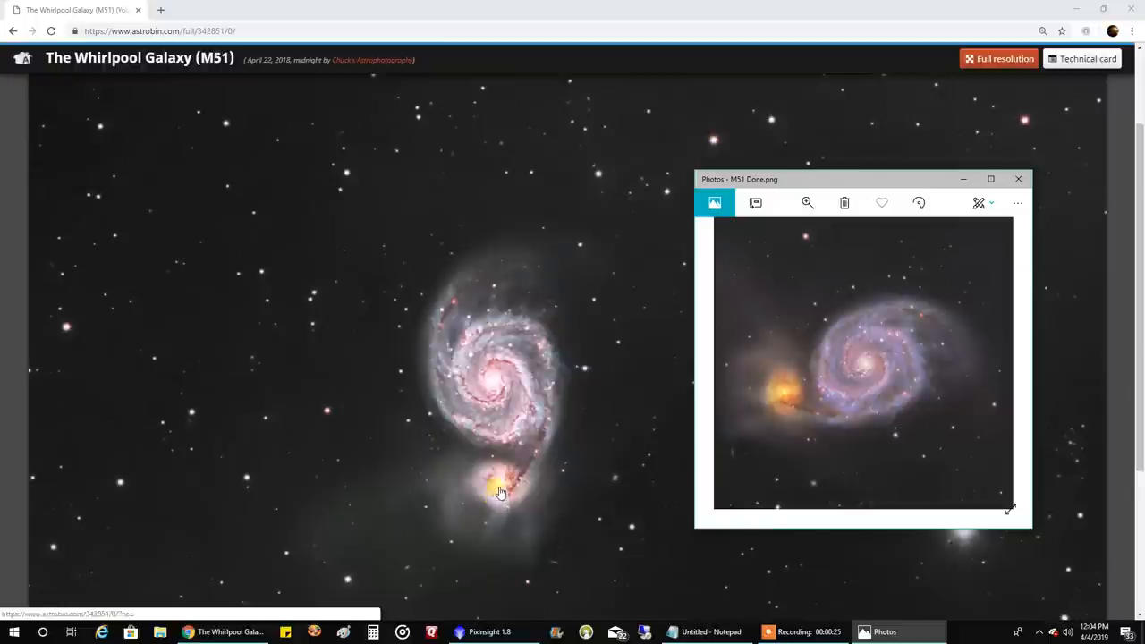
{"action": "mouse_move", "coordinate": [489, 481]}
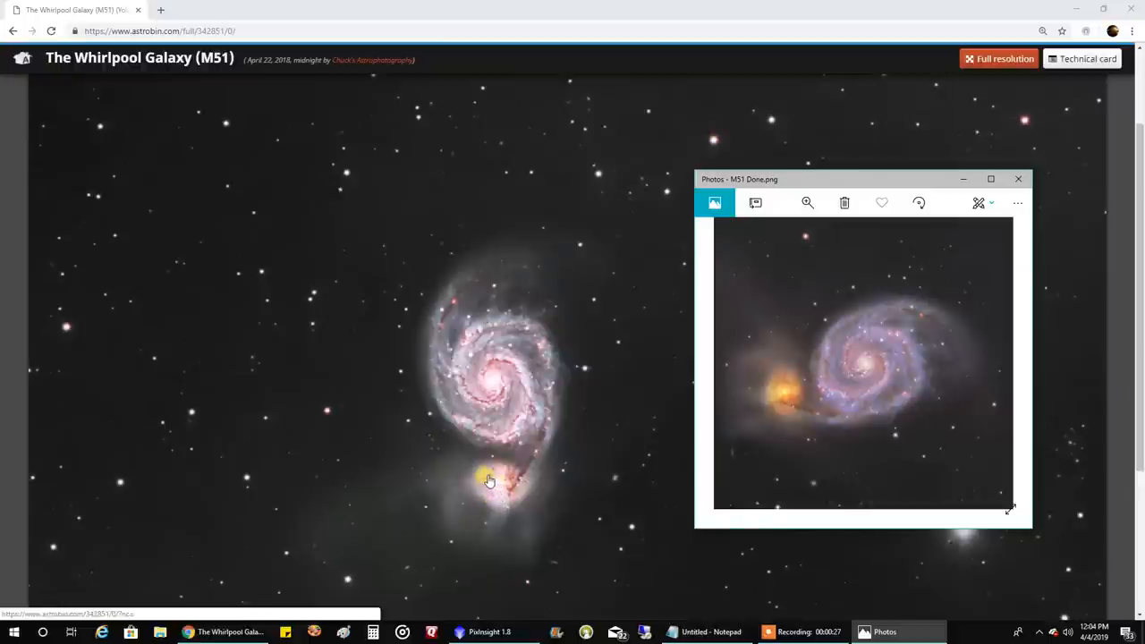
{"action": "mouse_move", "coordinate": [482, 498]}
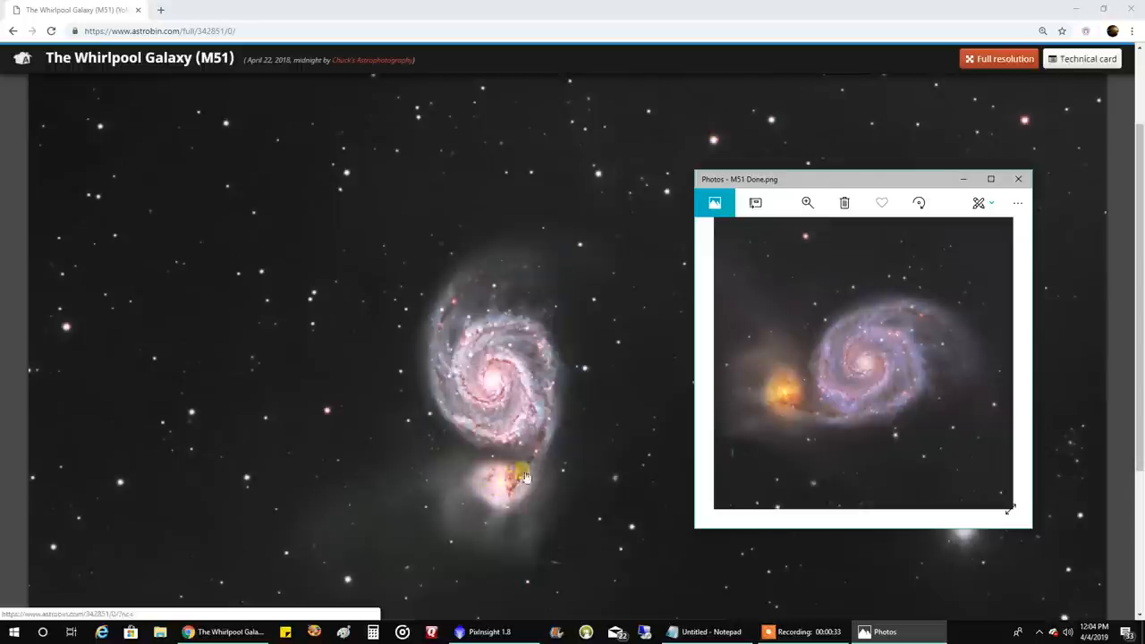
{"action": "mouse_move", "coordinate": [821, 367]}
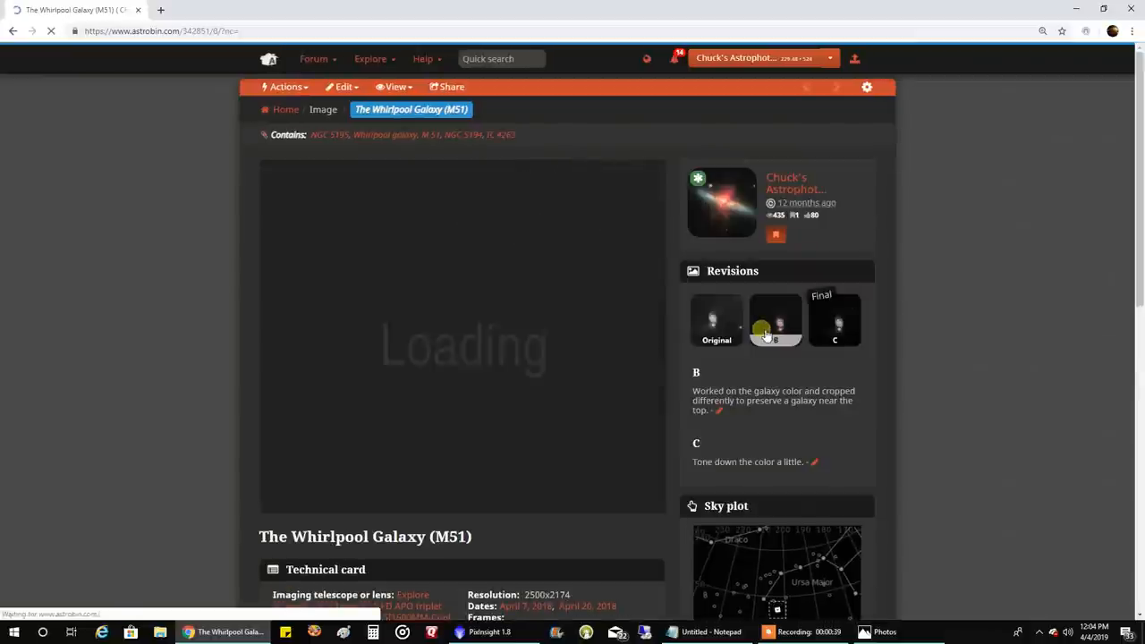
Show revision B full-size with the M51 Done.png window shifted beside it for comparison.
{"action": "left_click", "coordinate": [775, 320]}
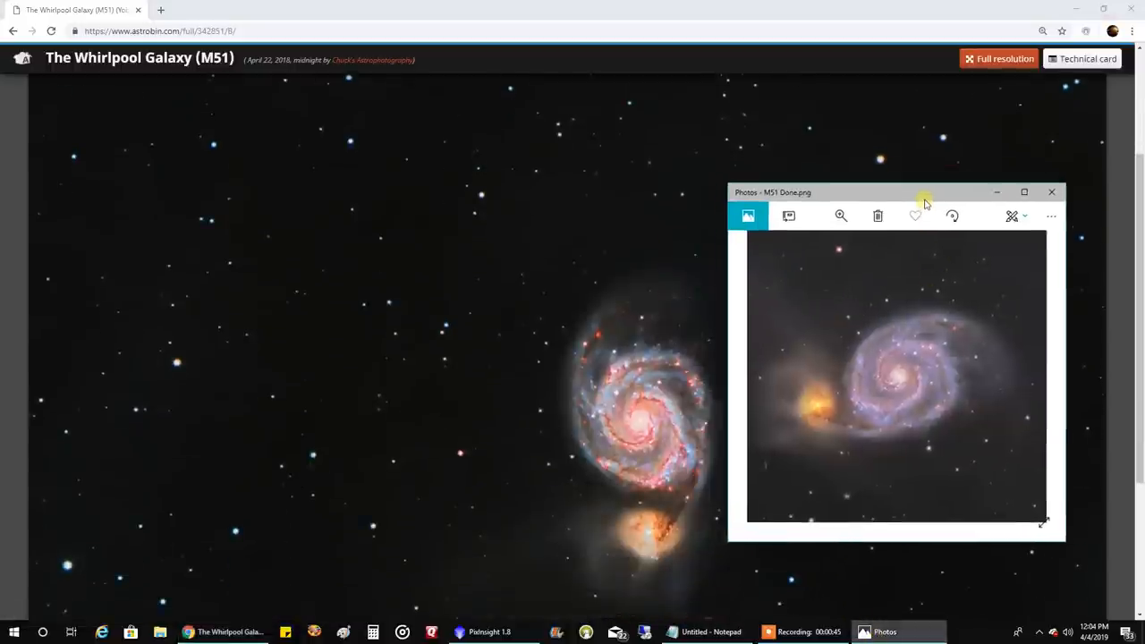
{"action": "left_click_drag", "start_coordinate": [926, 191], "coordinate": [926, 205]}
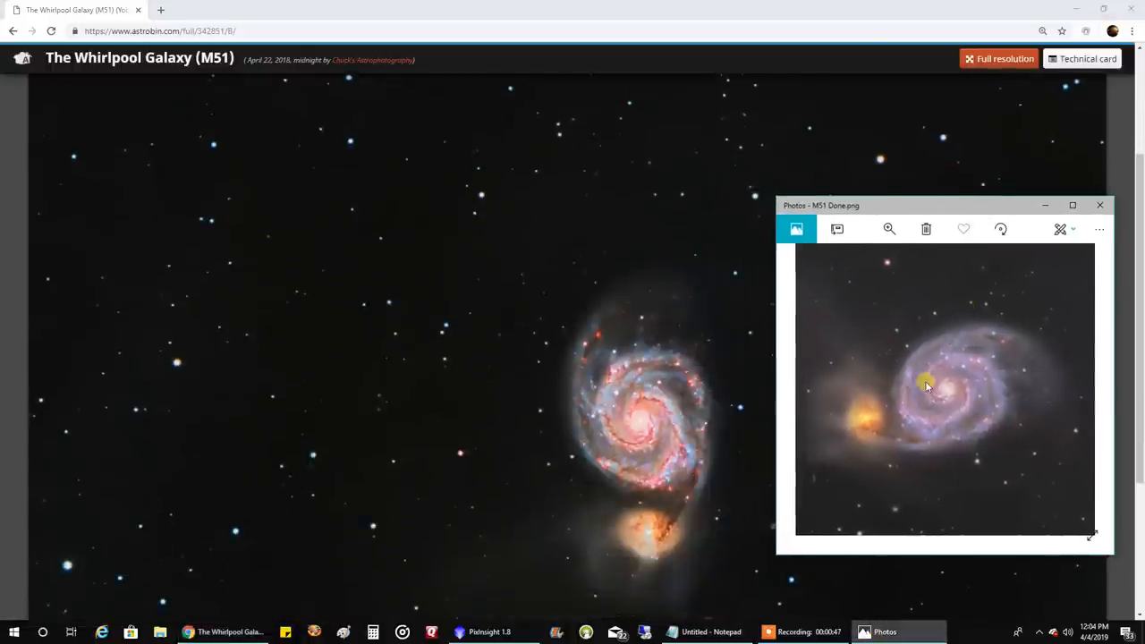
{"action": "mouse_move", "coordinate": [863, 405]}
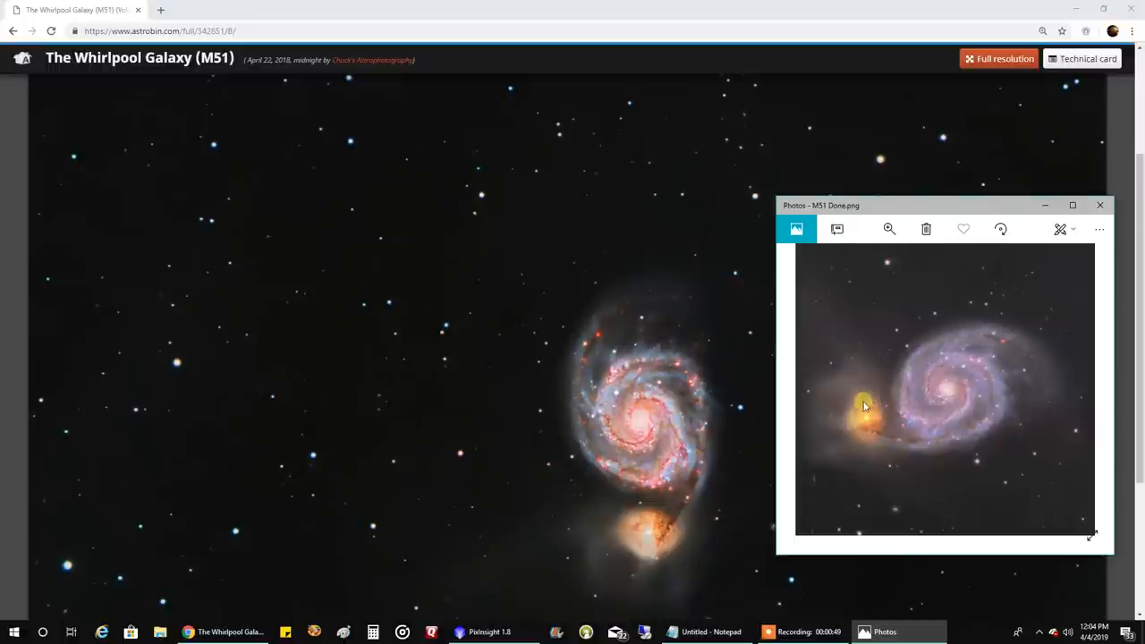
{"action": "mouse_move", "coordinate": [857, 401]}
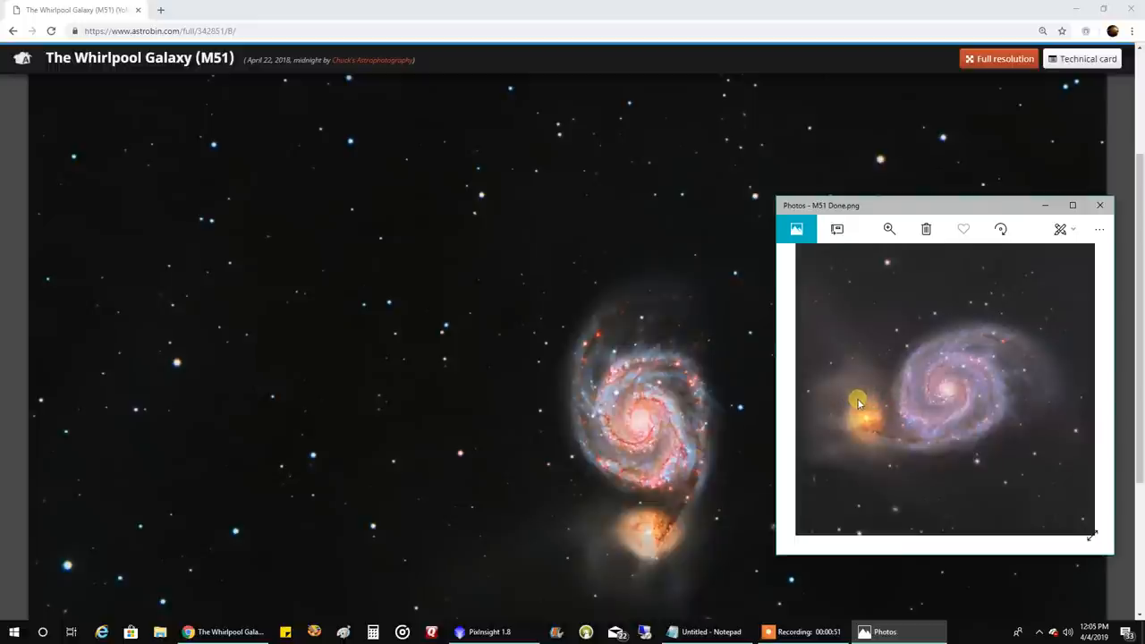
{"action": "mouse_move", "coordinate": [882, 423]}
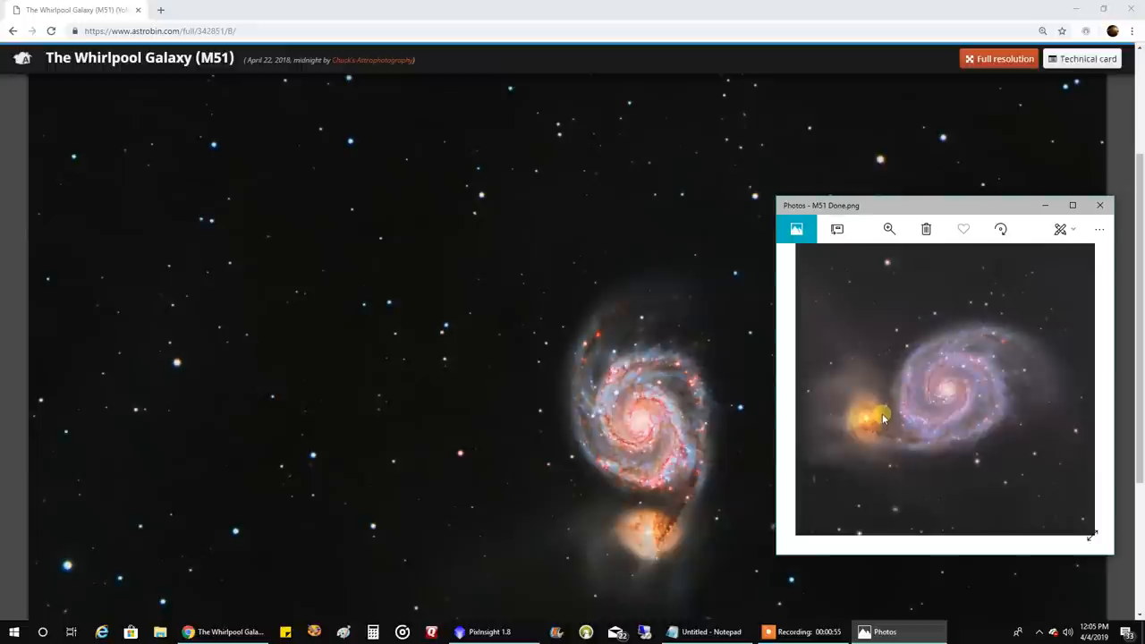
{"action": "mouse_move", "coordinate": [874, 407]}
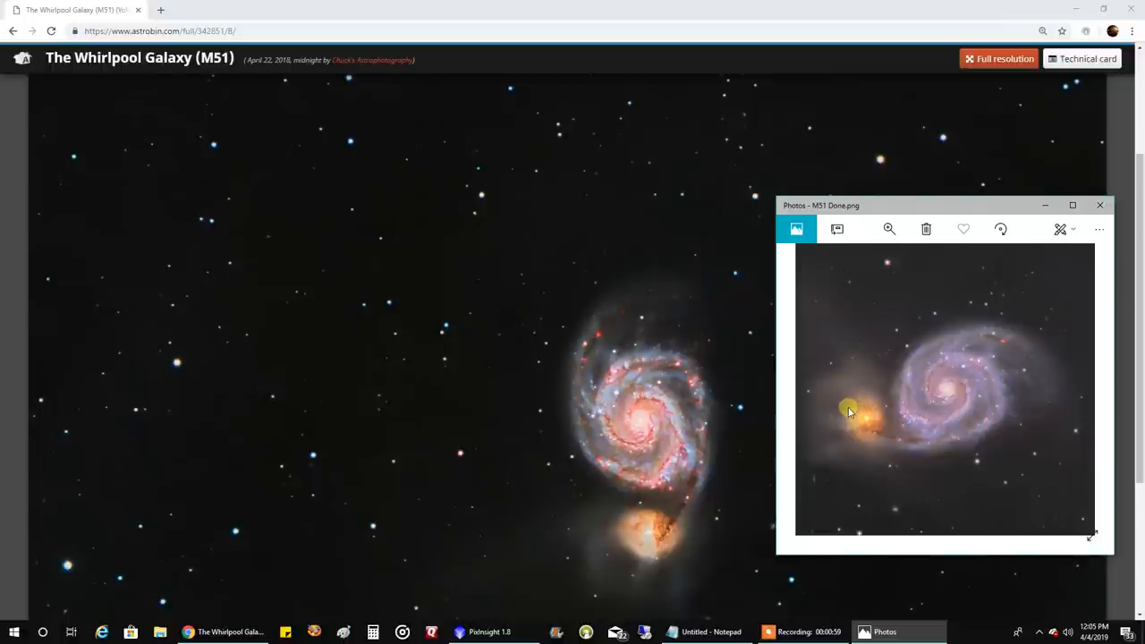
{"action": "mouse_move", "coordinate": [877, 401]}
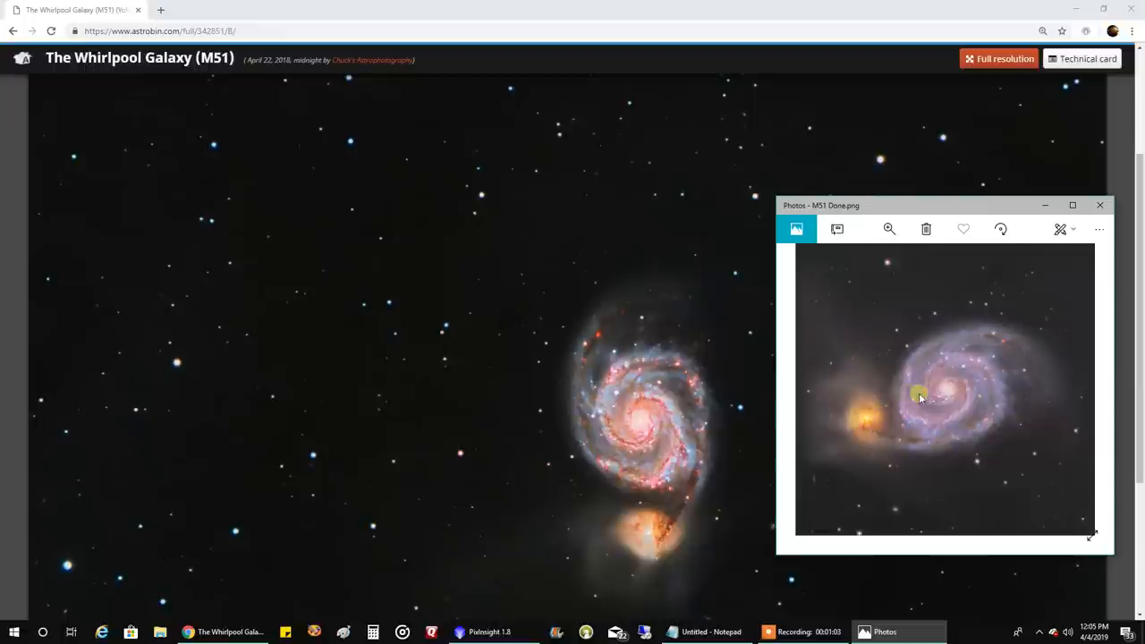
{"action": "mouse_move", "coordinate": [733, 438]}
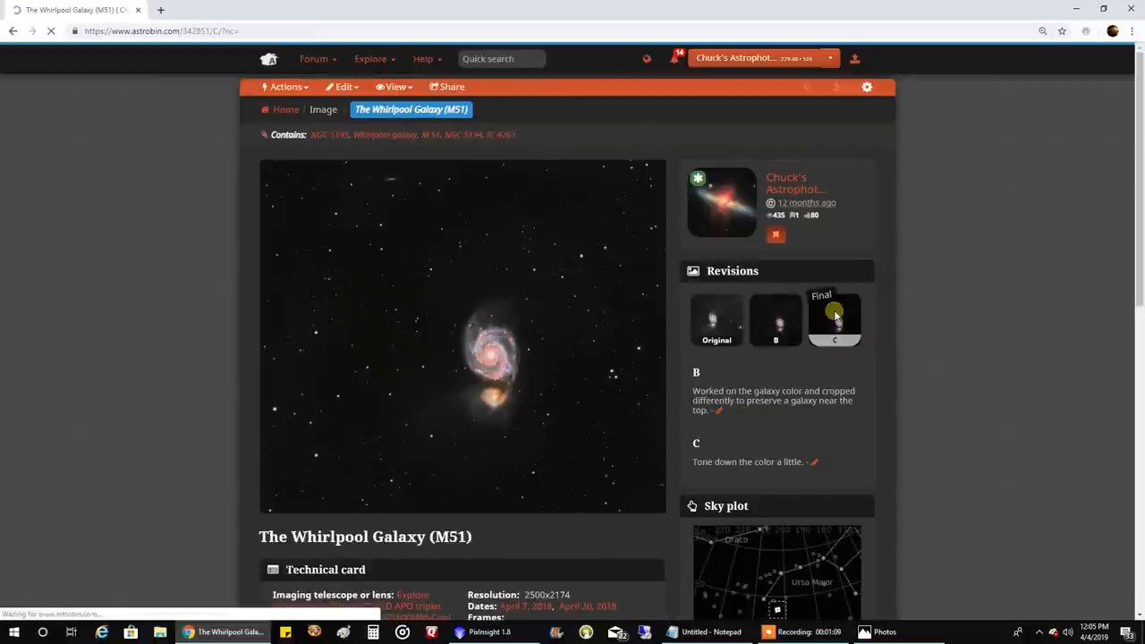
Show revision C full-size with M51 Done.png brought up alongside it.
{"action": "left_click", "coordinate": [463, 335]}
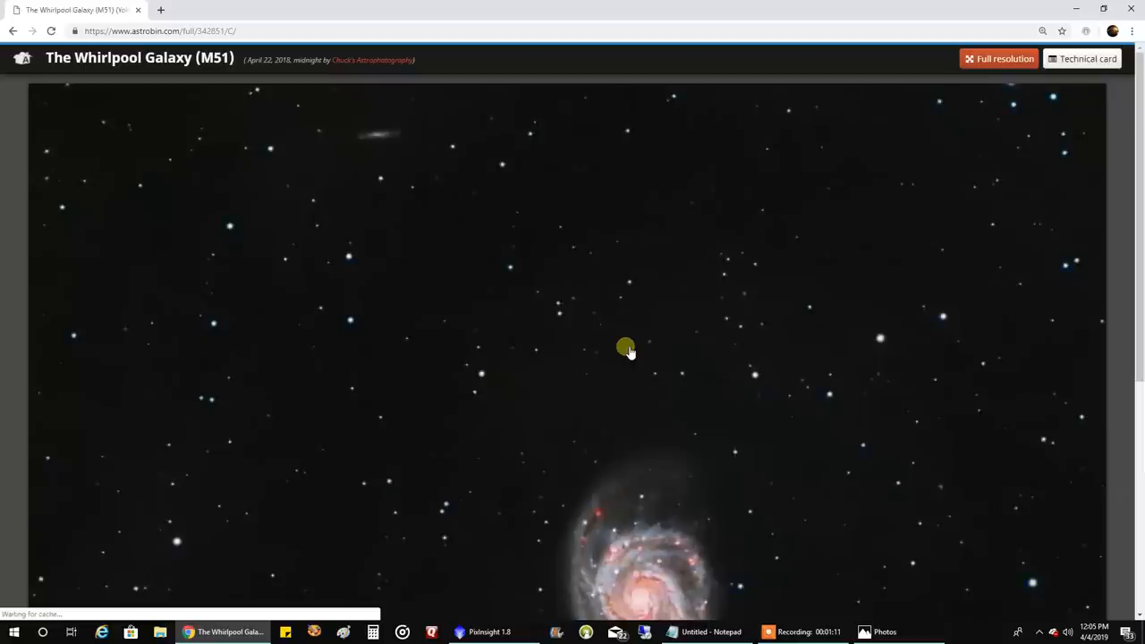
{"action": "left_click", "coordinate": [864, 631]}
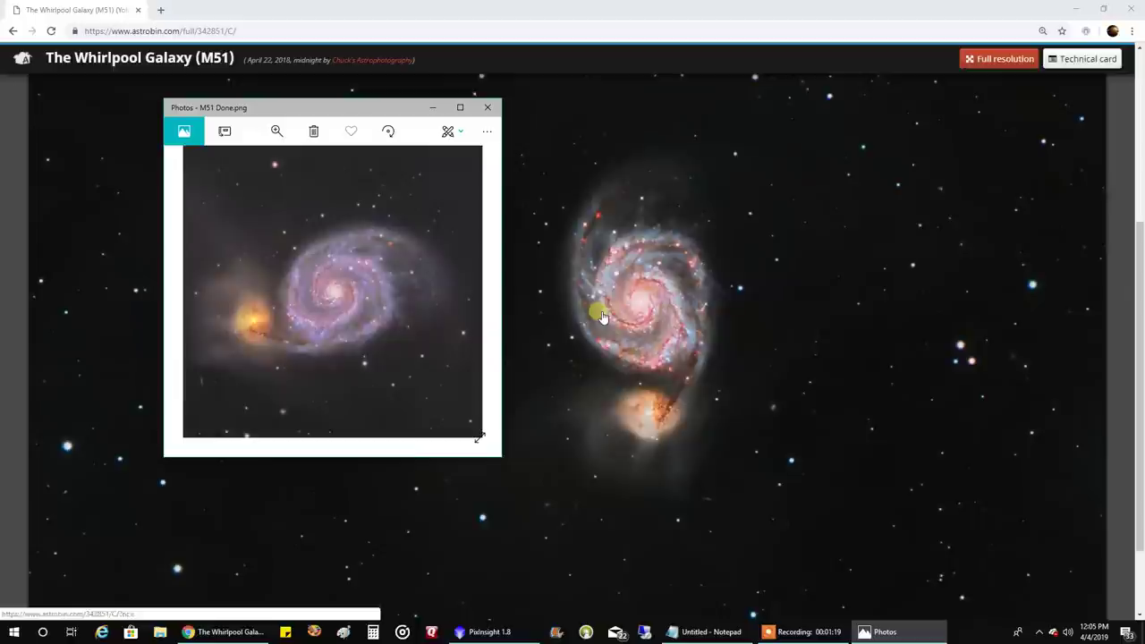
{"action": "mouse_move", "coordinate": [502, 460]}
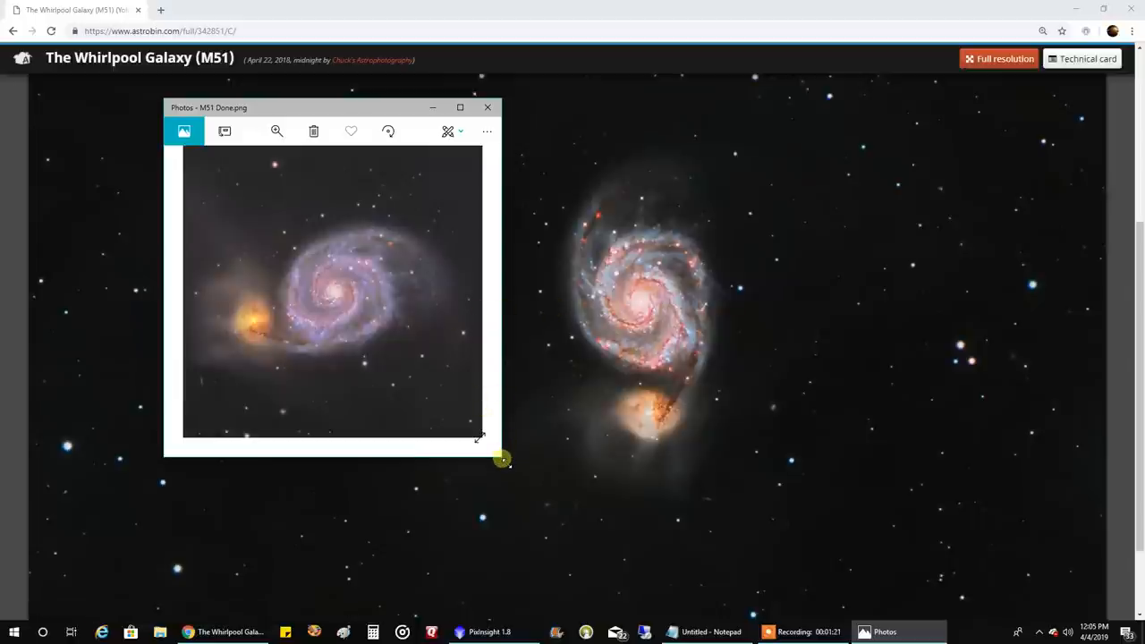